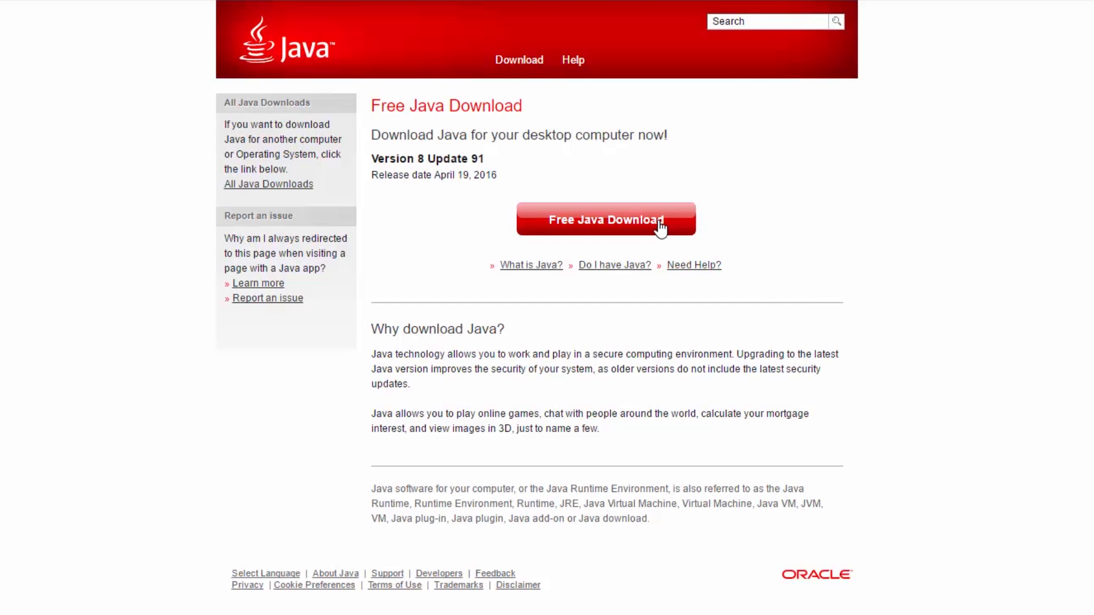
Follow Free Java Download, then scroll the RAY3K Skin Composer page to its DOWNLOAD link.
{"action": "left_click", "coordinate": [606, 218]}
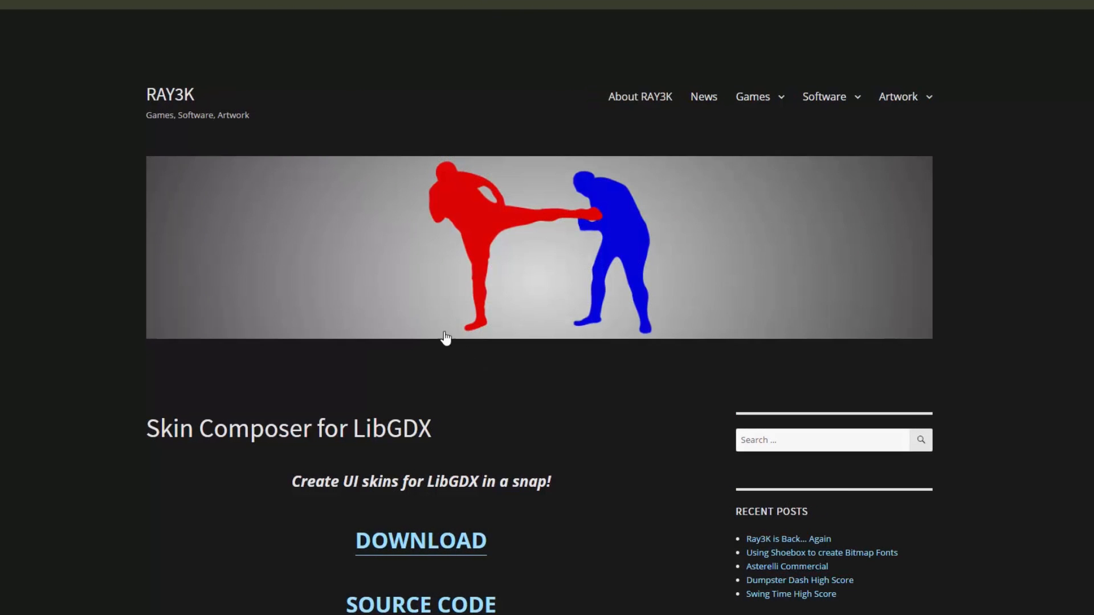
{"action": "scroll", "scroll_direction": "down", "scroll_amount": 3}
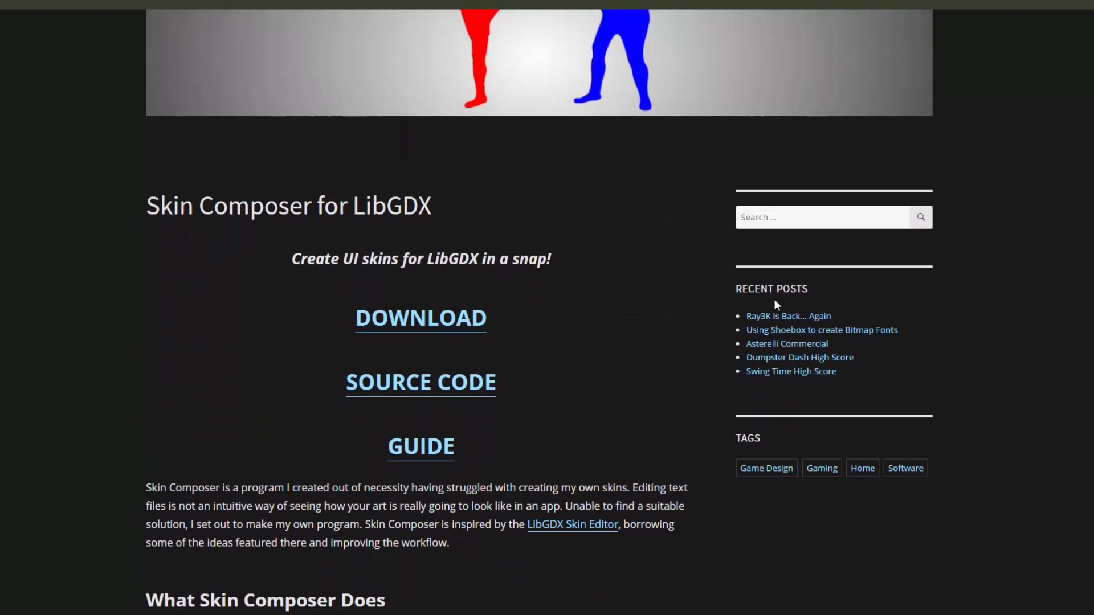
{"action": "right_click", "coordinate": [467, 301]}
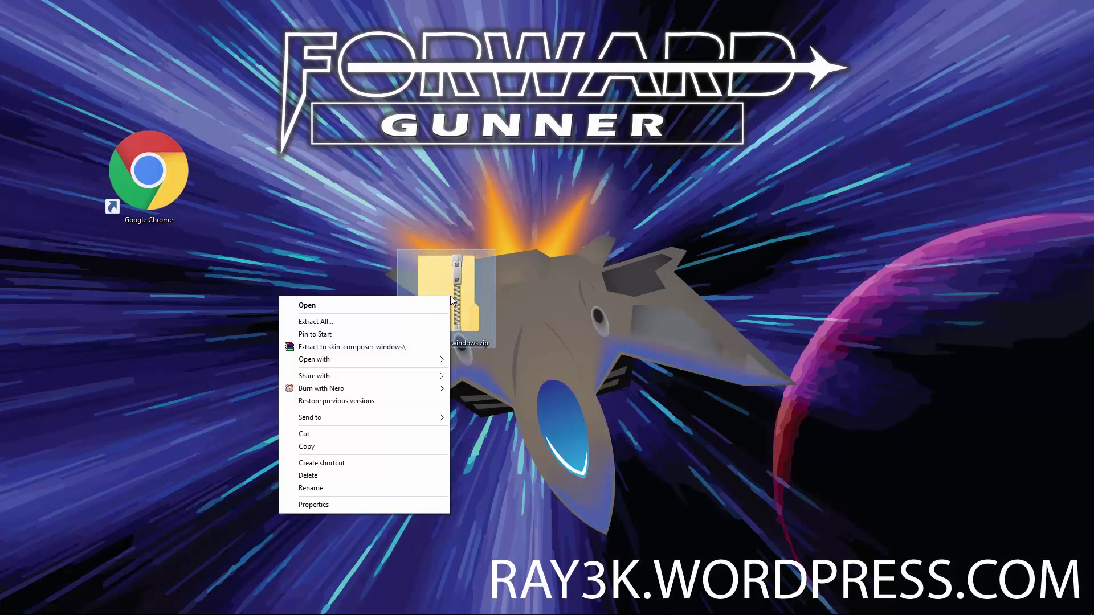
Extract the zip into the skin-composer-windows folder and run skin-composer.exe.
{"action": "left_click", "coordinate": [314, 321]}
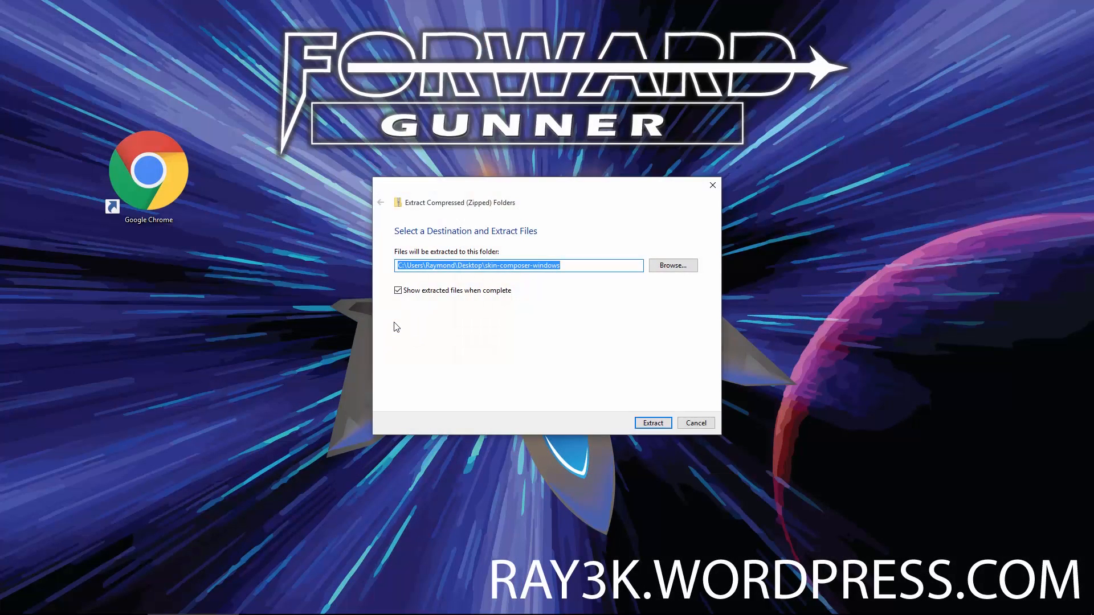
{"action": "left_click", "coordinate": [652, 423]}
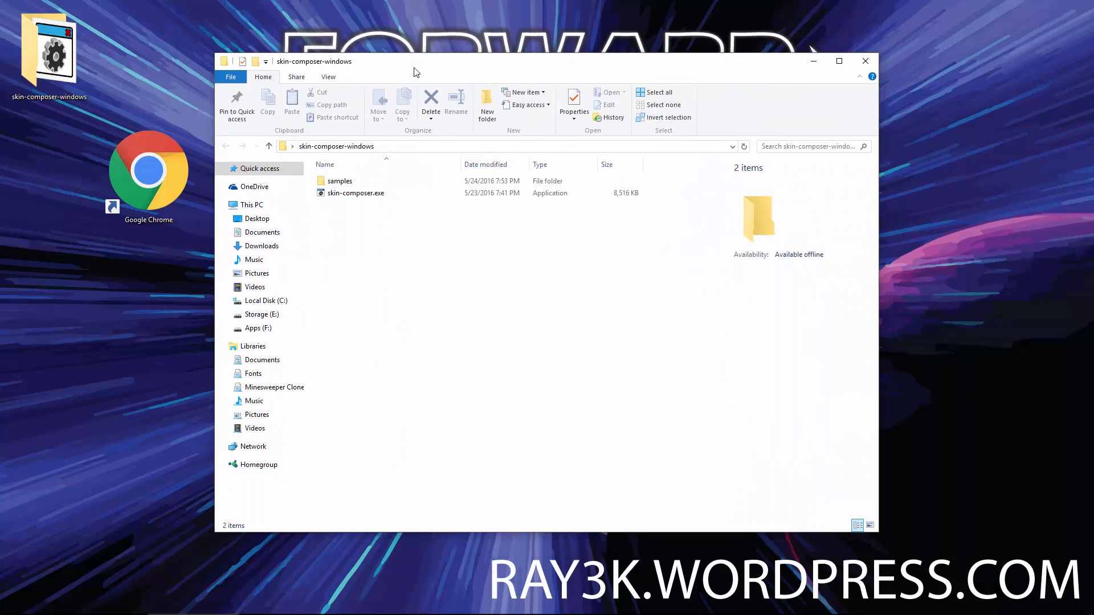
{"action": "left_click", "coordinate": [355, 193]}
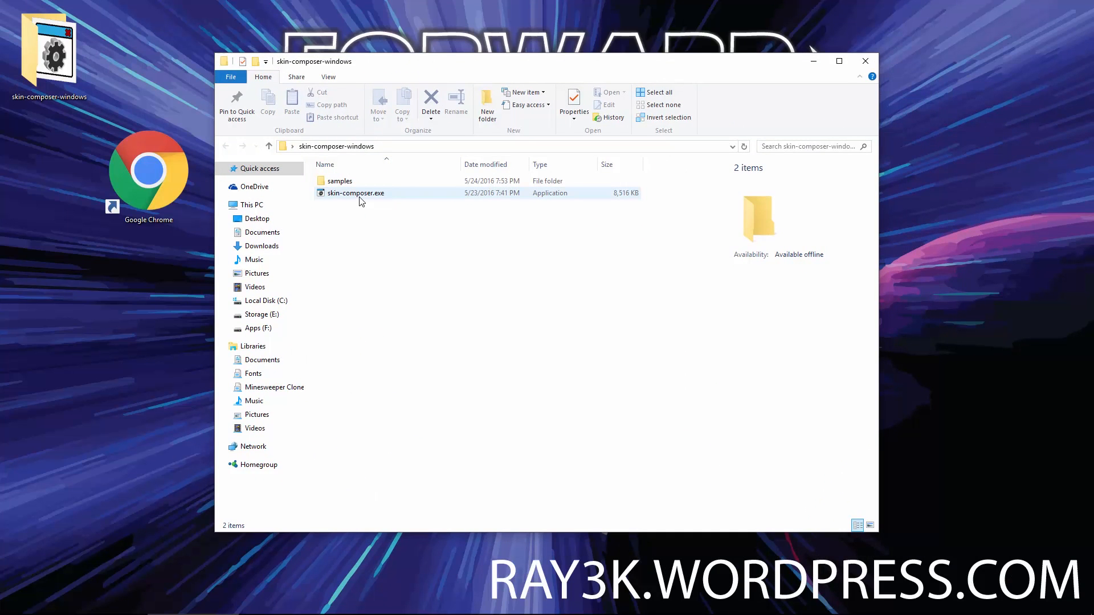
{"action": "left_click", "coordinate": [355, 193]}
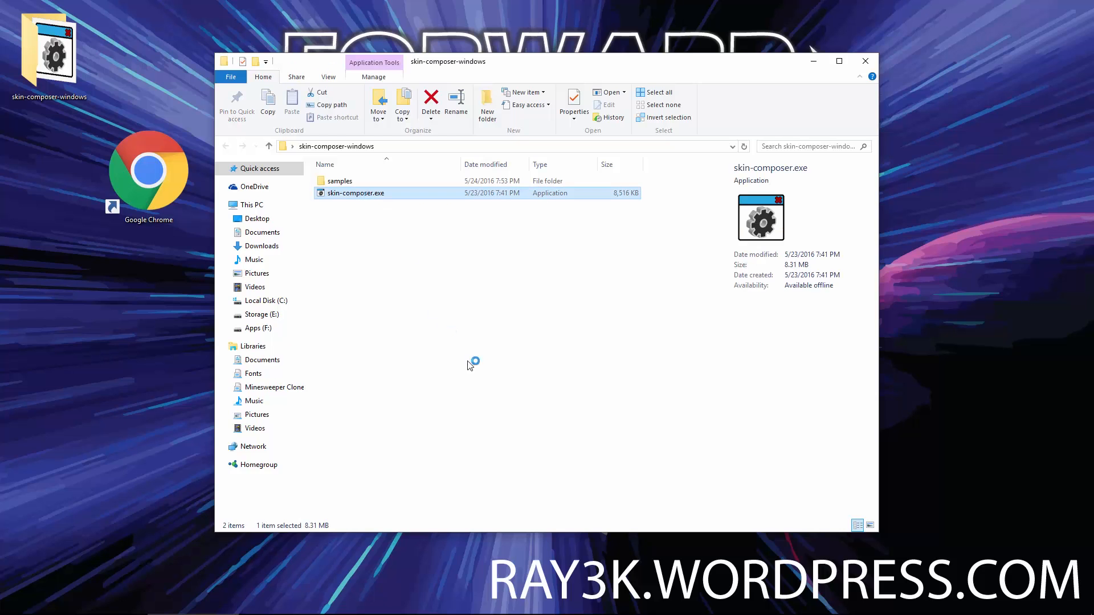
{"action": "mouse_move", "coordinate": [583, 402]}
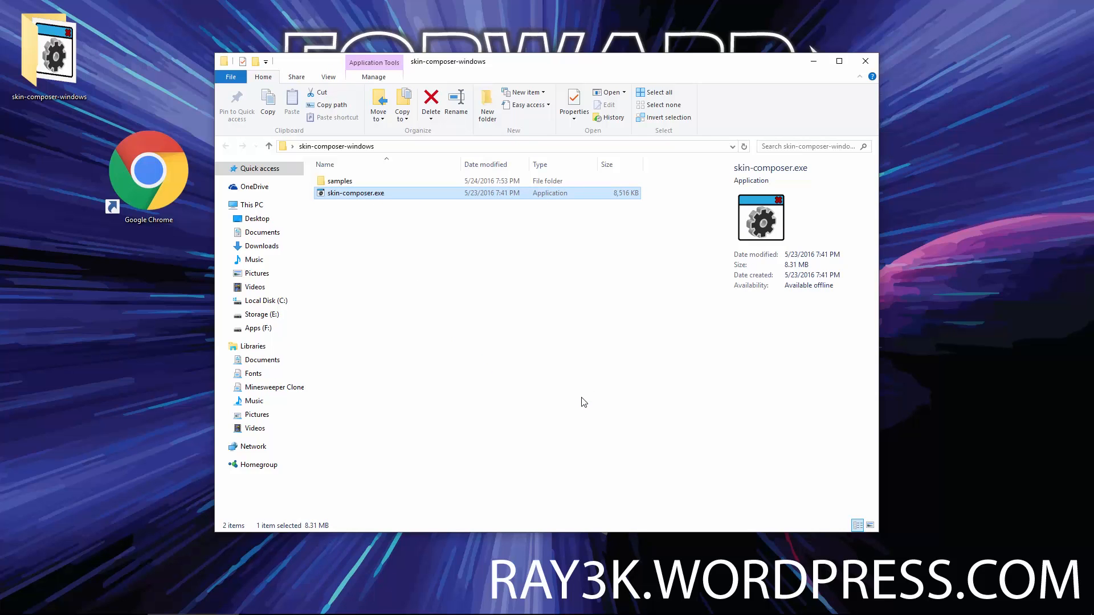
{"action": "double_click", "coordinate": [355, 192]}
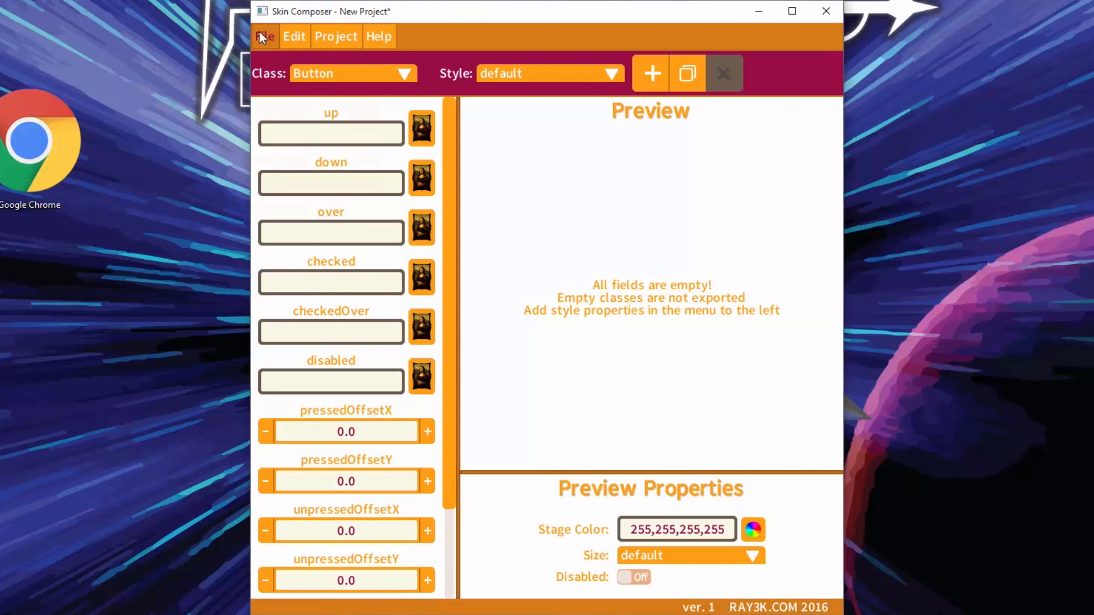
{"action": "mouse_move", "coordinate": [292, 168]}
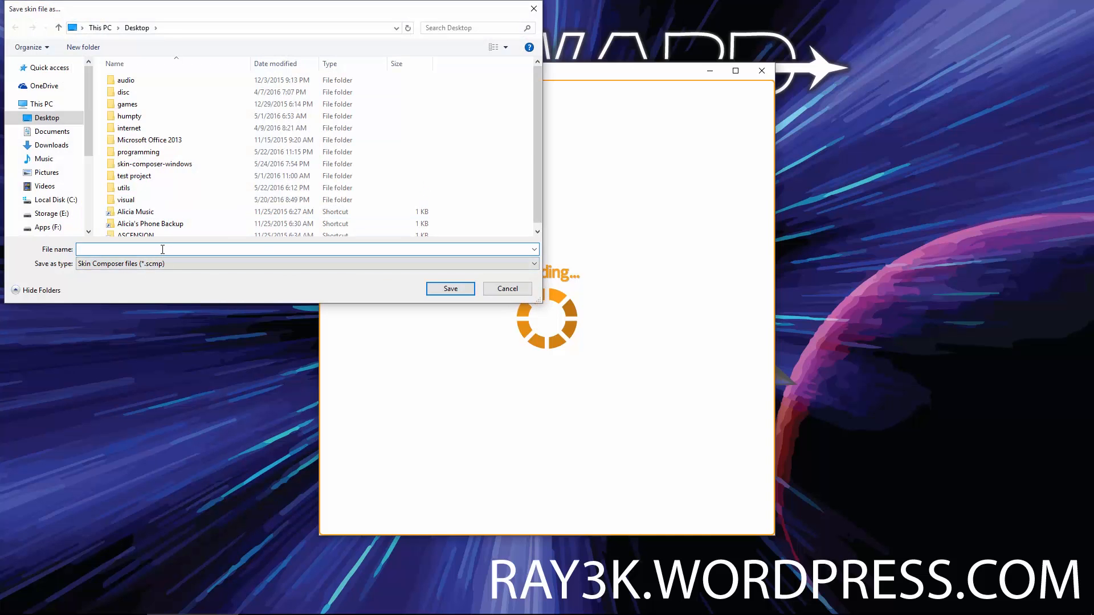
Save the project as 'test' and import samples/plain-james-ui/plain-james-ui.json.
{"action": "type", "text": "test"}
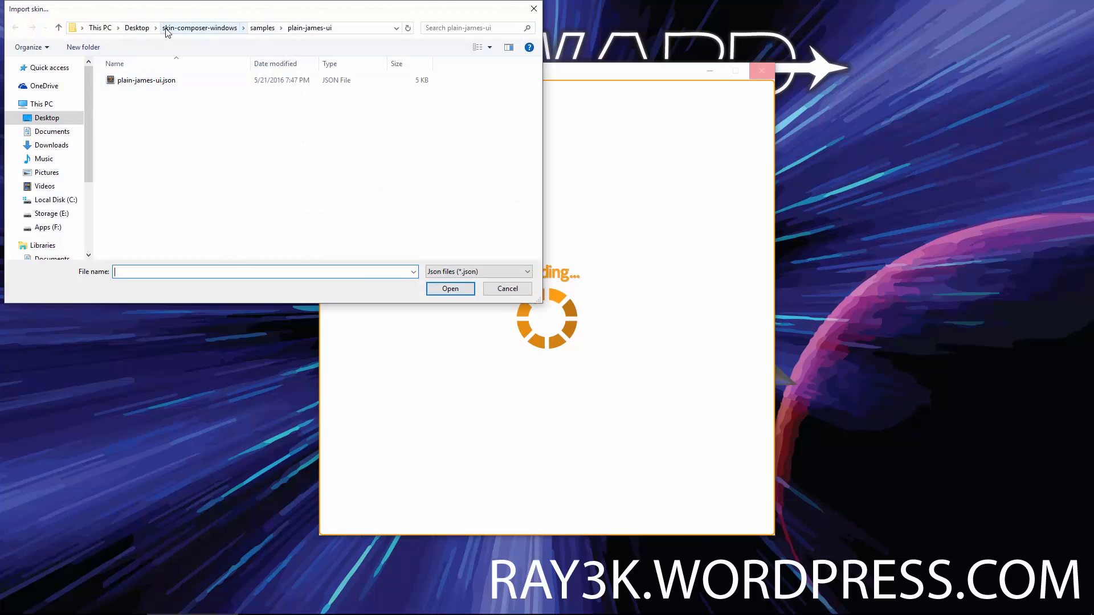
{"action": "left_click", "coordinate": [136, 28]}
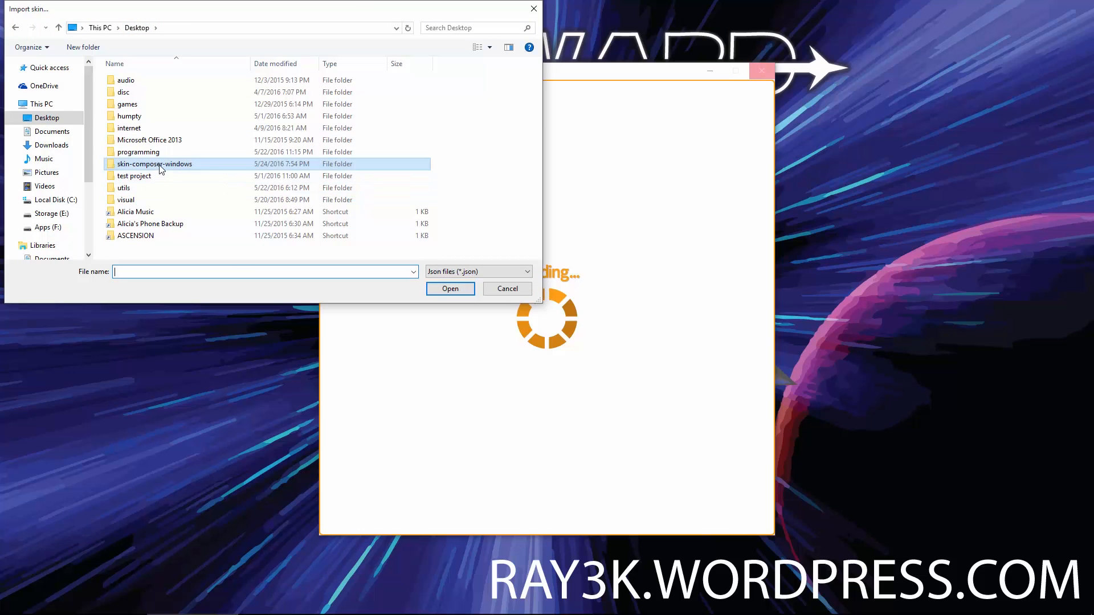
{"action": "double_click", "coordinate": [154, 164]}
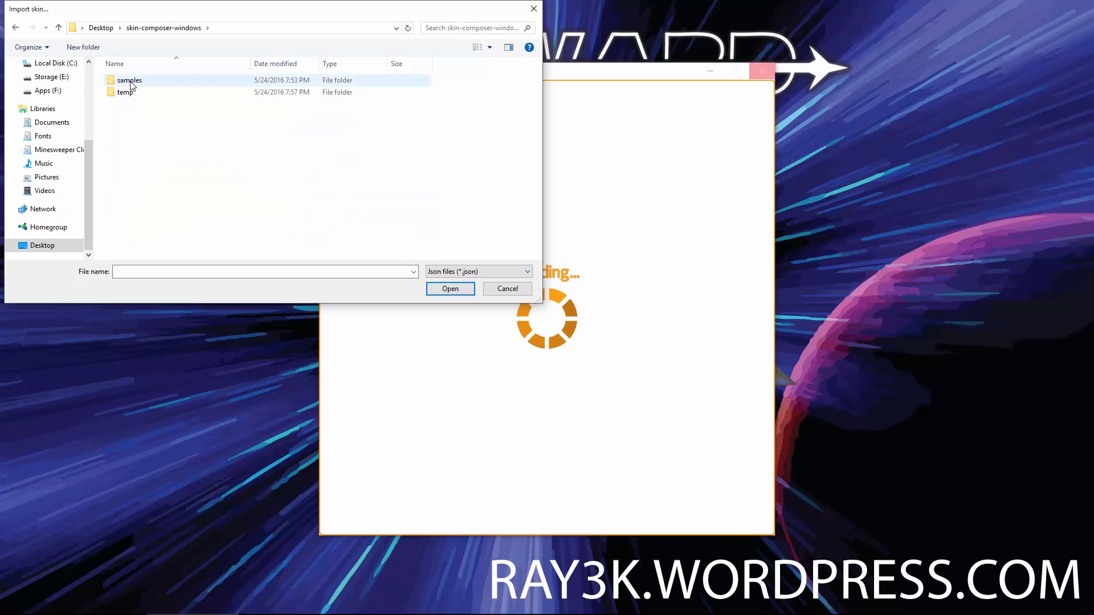
{"action": "double_click", "coordinate": [130, 79]}
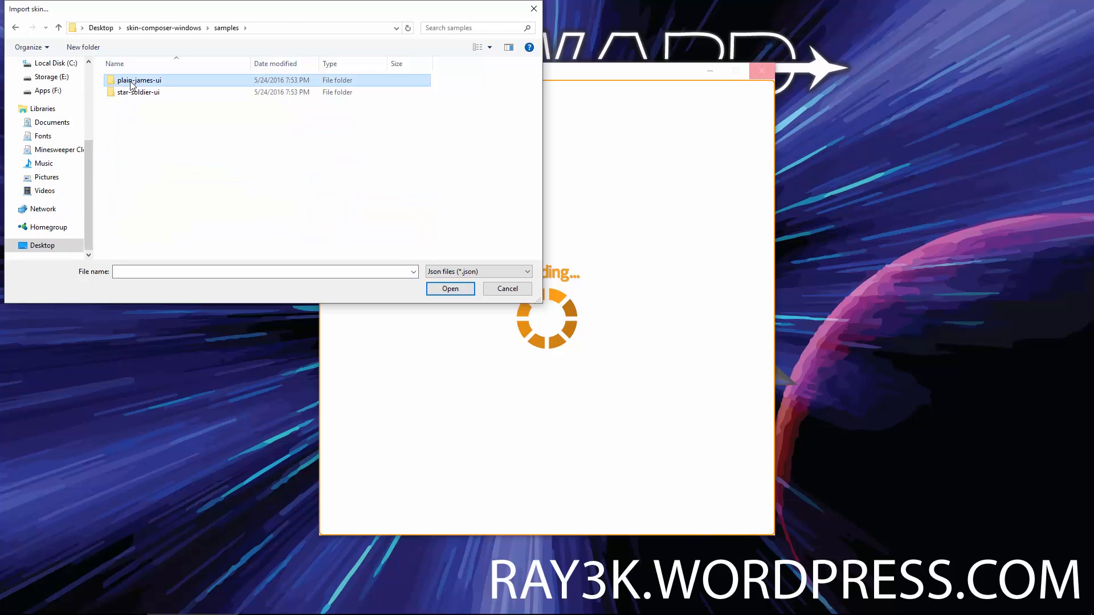
{"action": "double_click", "coordinate": [139, 79]}
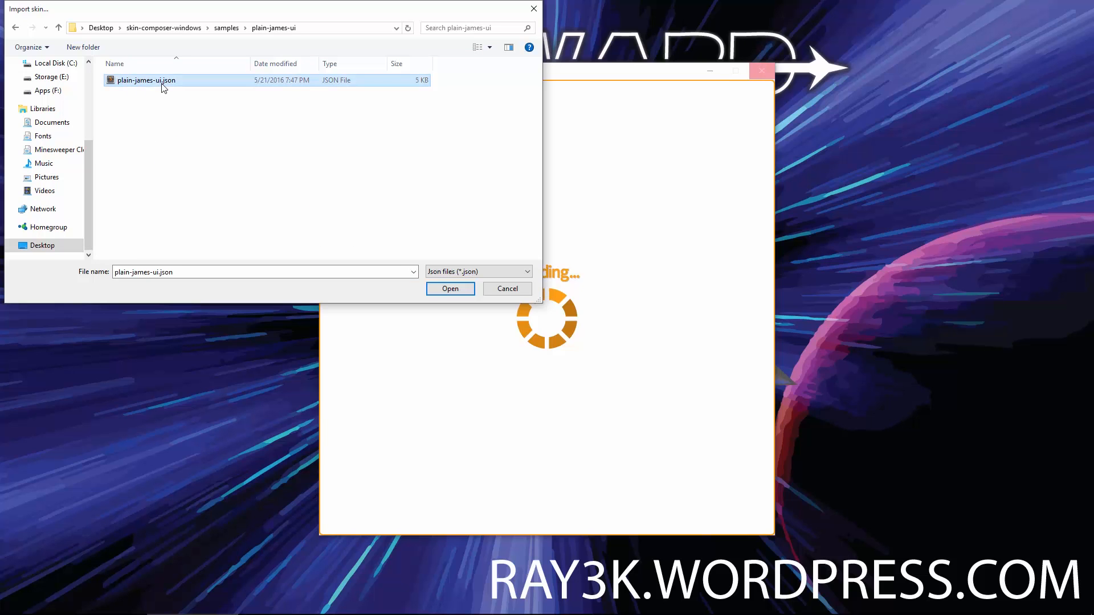
{"action": "left_click", "coordinate": [450, 288]}
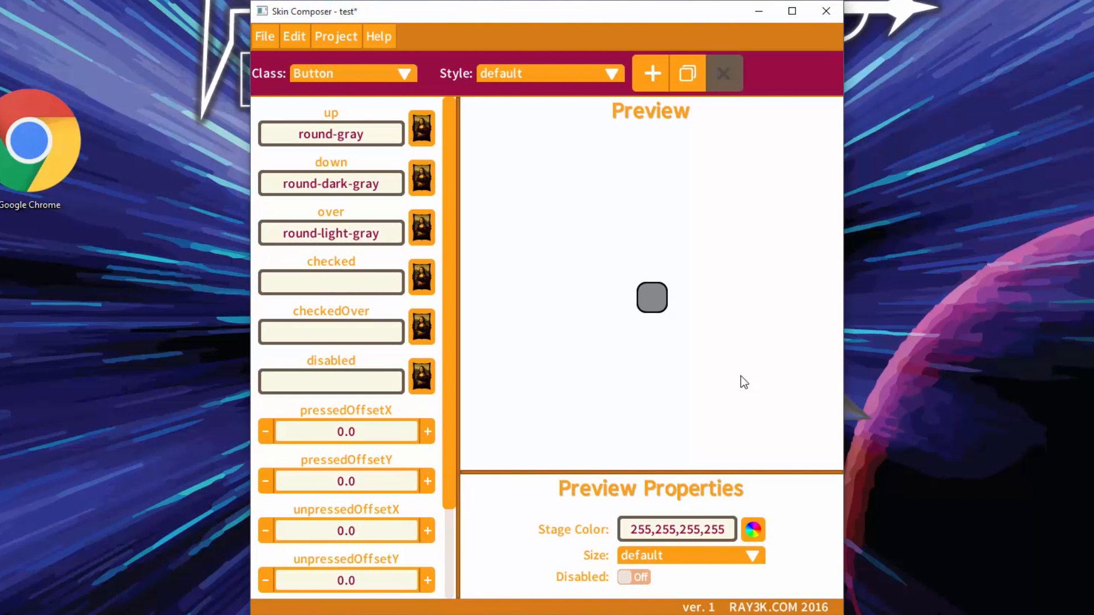
{"action": "mouse_move", "coordinate": [650, 297]}
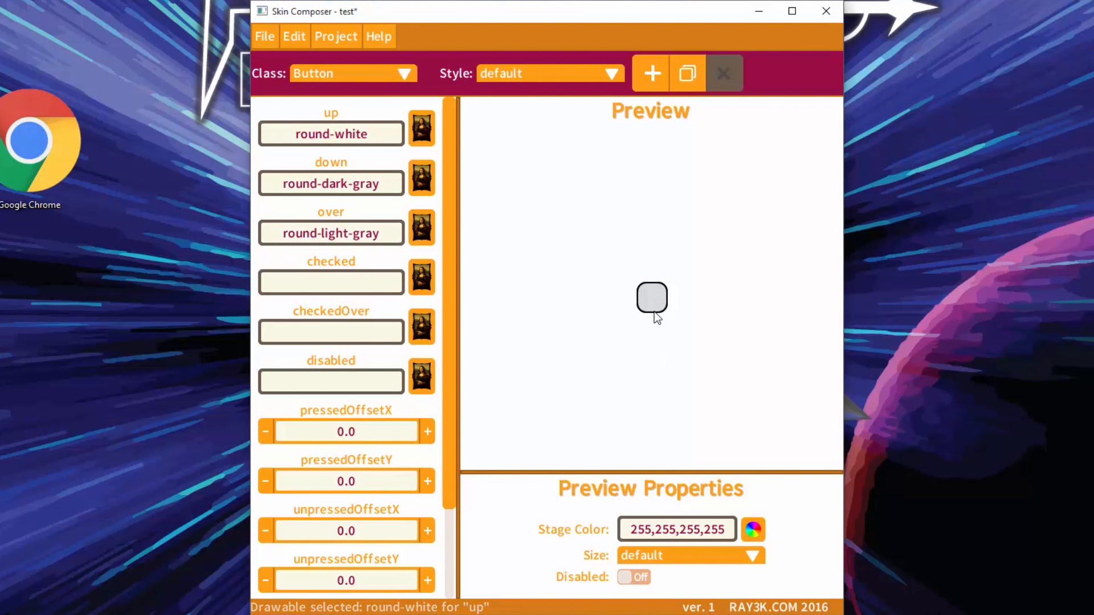
{"action": "mouse_move", "coordinate": [661, 399]}
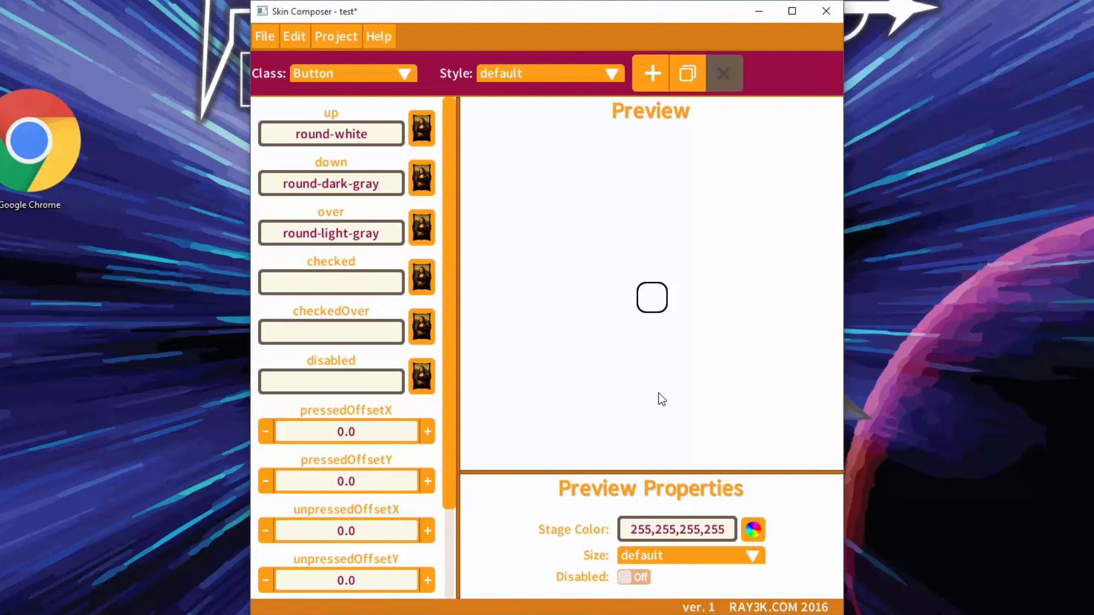
{"action": "mouse_move", "coordinate": [680, 514]}
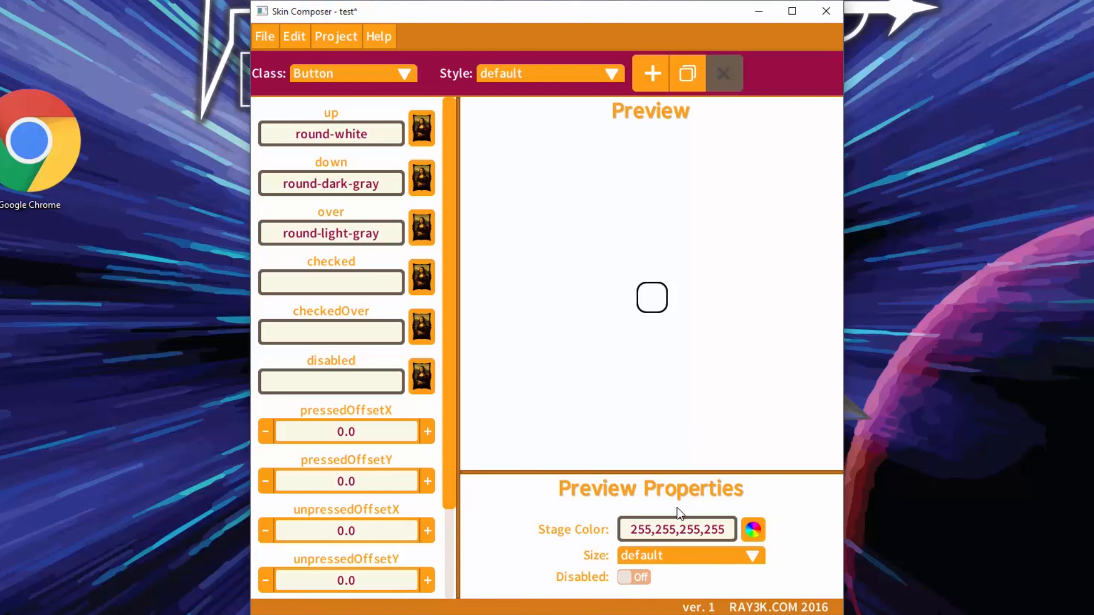
Pick round-white as the default Button style's up drawable.
{"action": "left_click", "coordinate": [352, 74]}
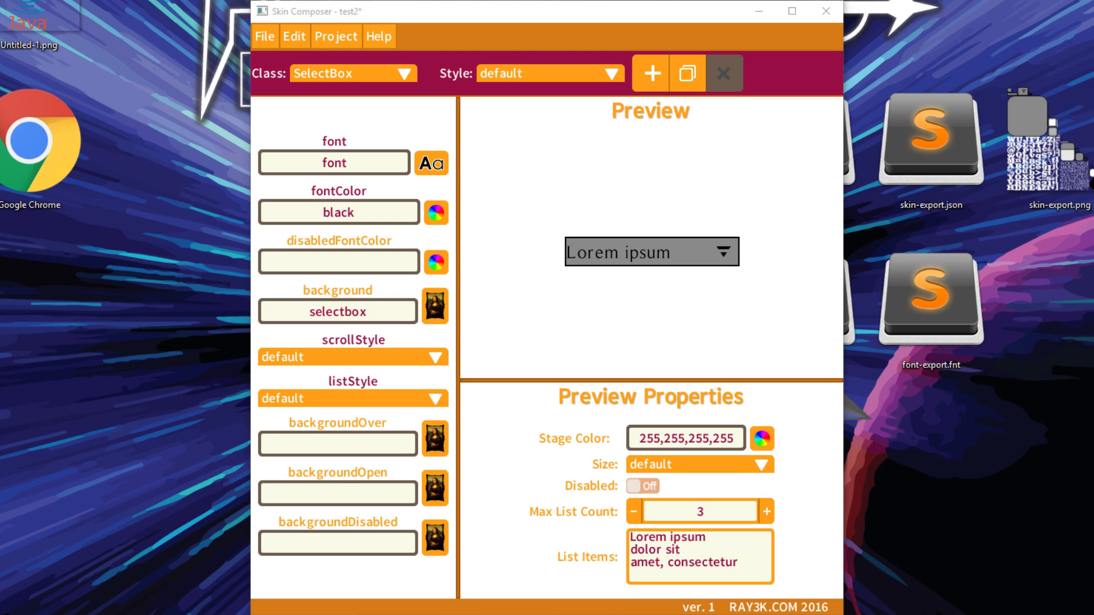
{"action": "mouse_move", "coordinate": [961, 510]}
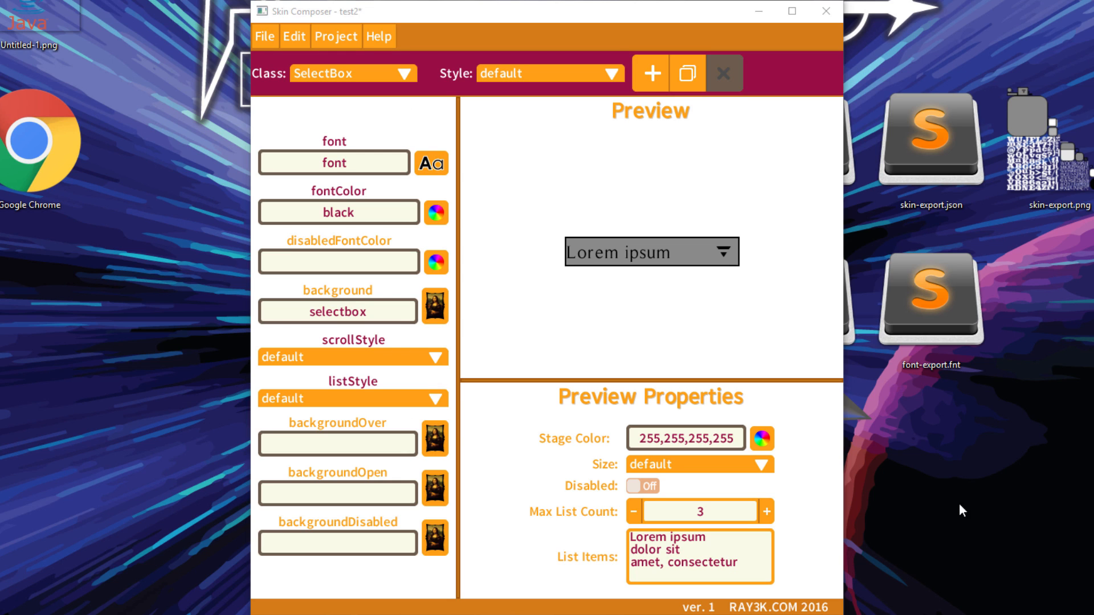
{"action": "mouse_move", "coordinate": [426, 163]}
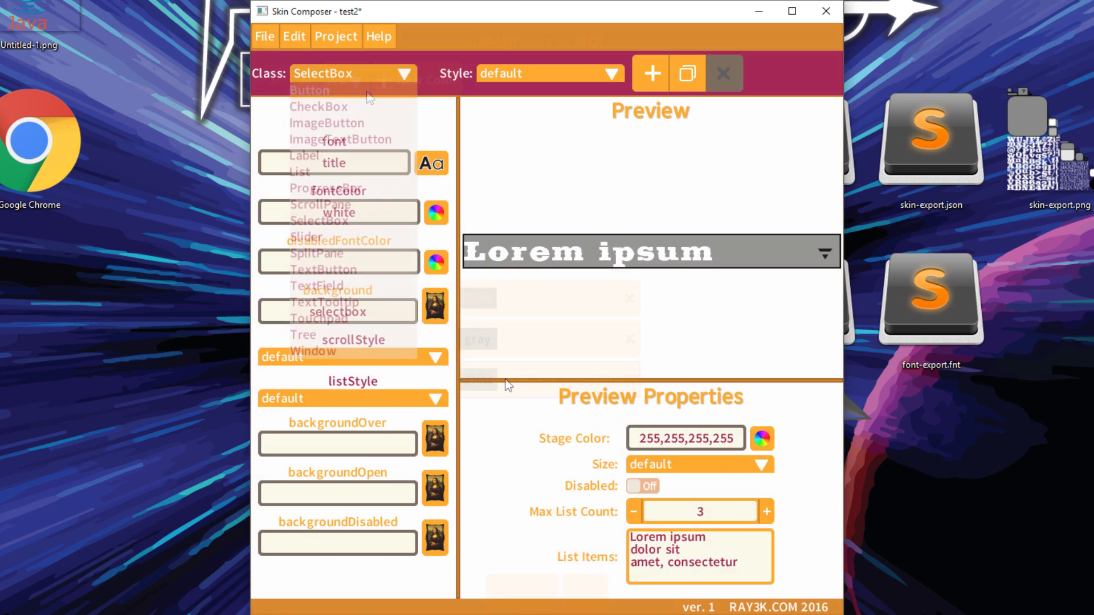
Set SelectBox font to title, fontColor white, and scrollStyle and listStyle to default.
{"action": "left_click", "coordinate": [308, 90]}
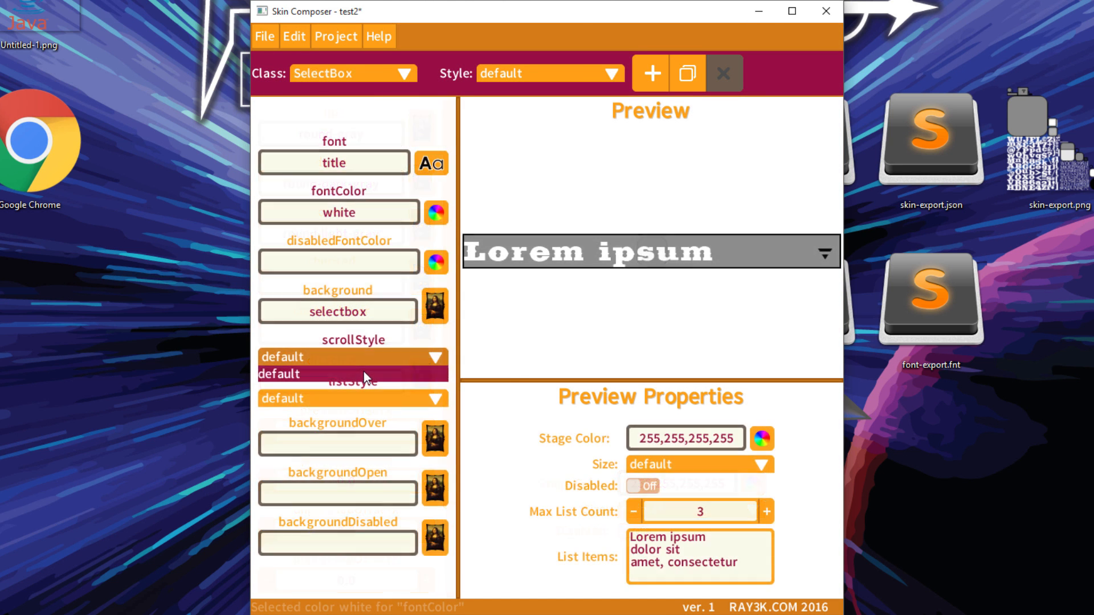
{"action": "left_click", "coordinate": [353, 398]}
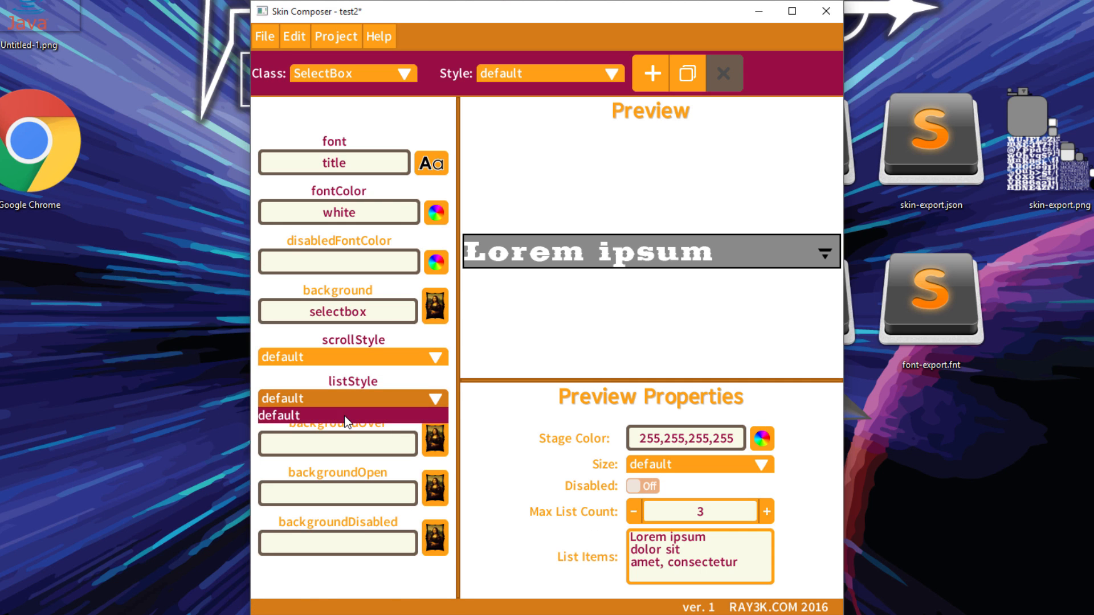
{"action": "left_click", "coordinate": [352, 415]}
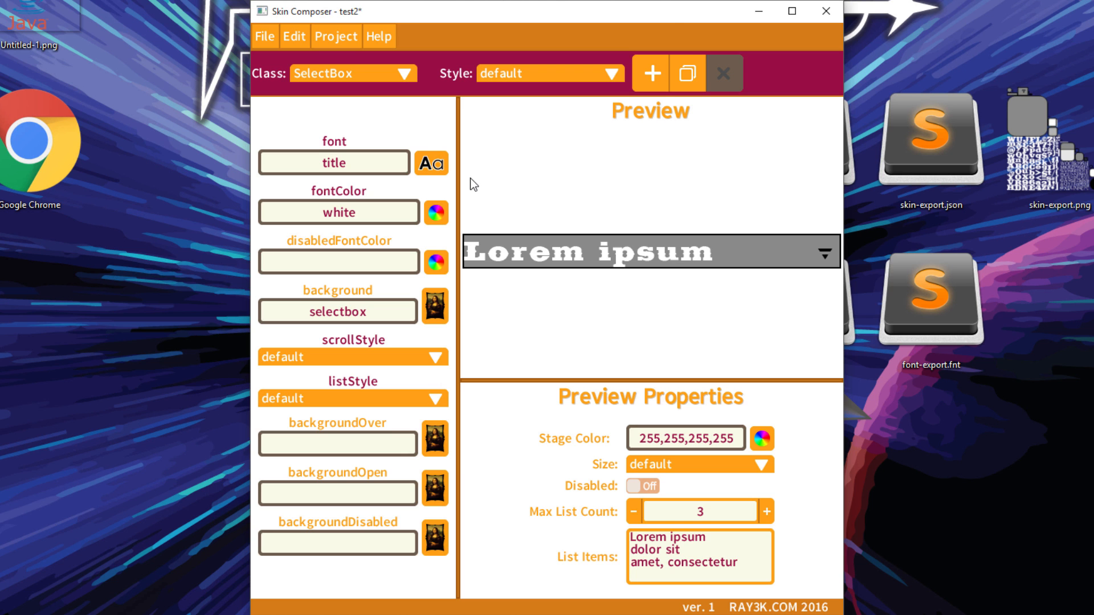
{"action": "left_click", "coordinate": [352, 74]}
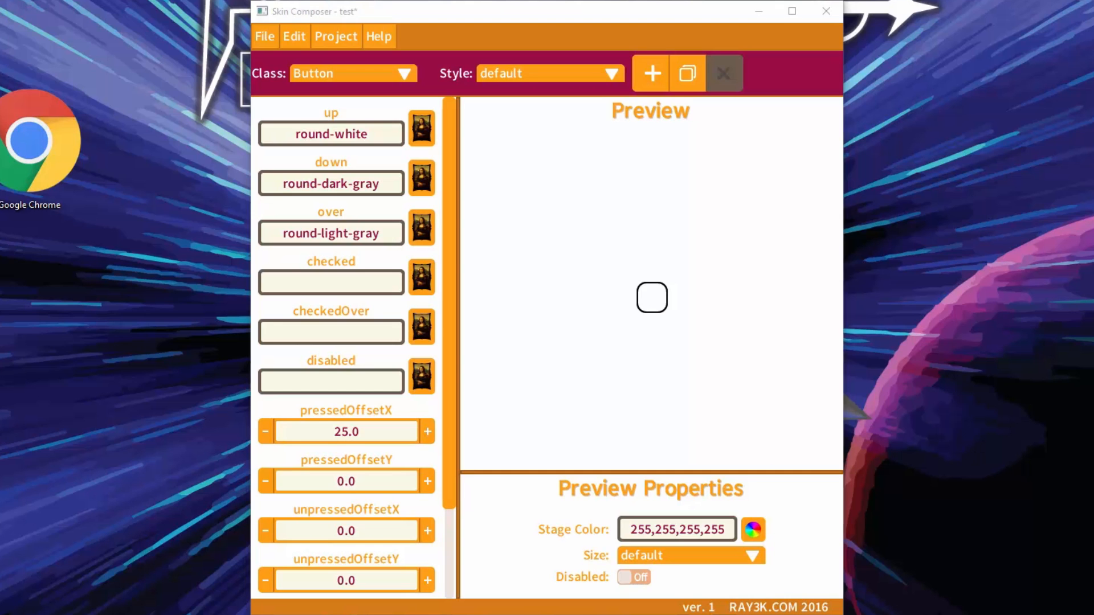
{"action": "mouse_move", "coordinate": [986, 381]}
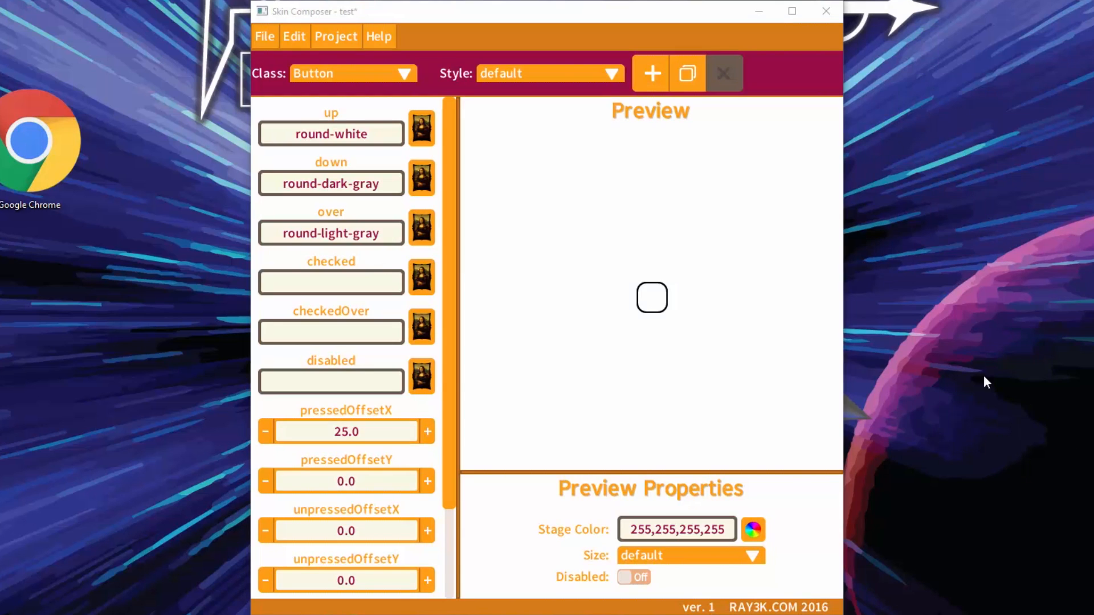
Create Button style 'special' with up progress-bar and down round-dark-gray.
{"action": "left_click", "coordinate": [650, 72]}
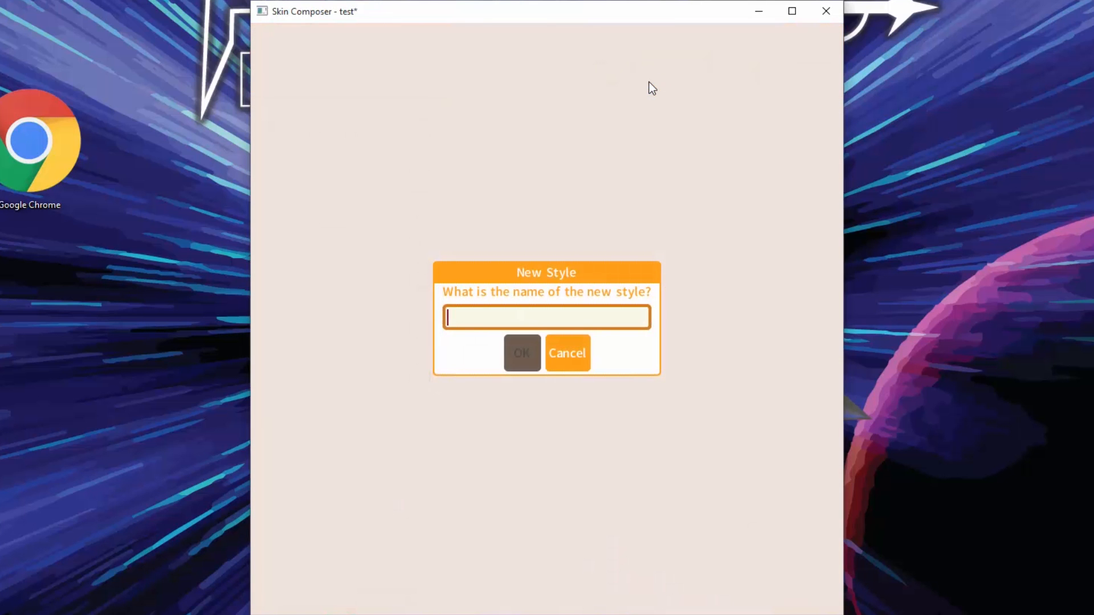
{"action": "type", "text": "spe"}
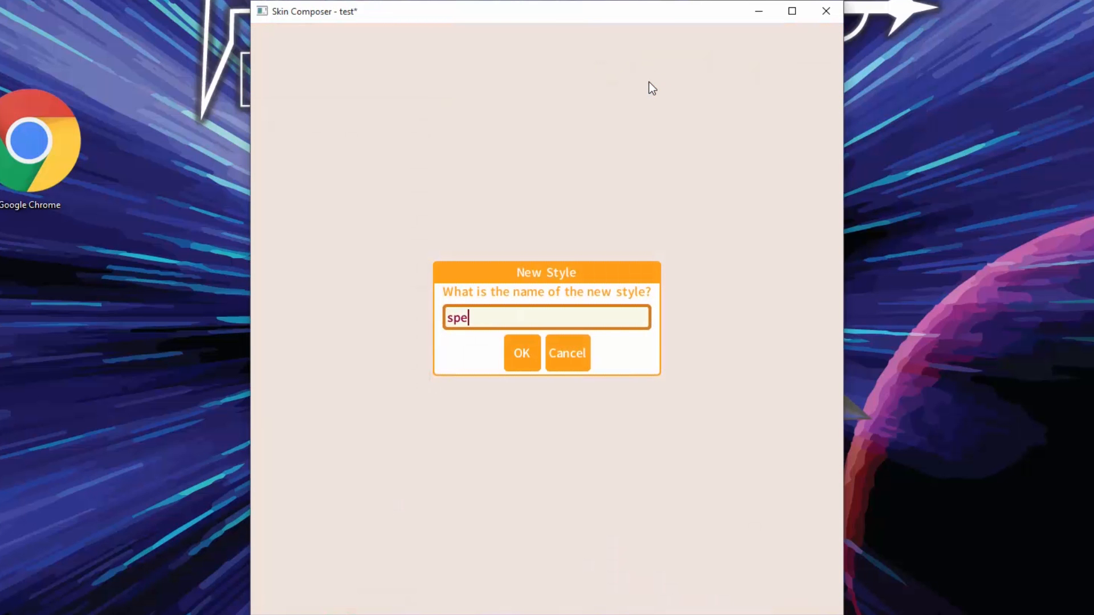
{"action": "type", "text": "cial"}
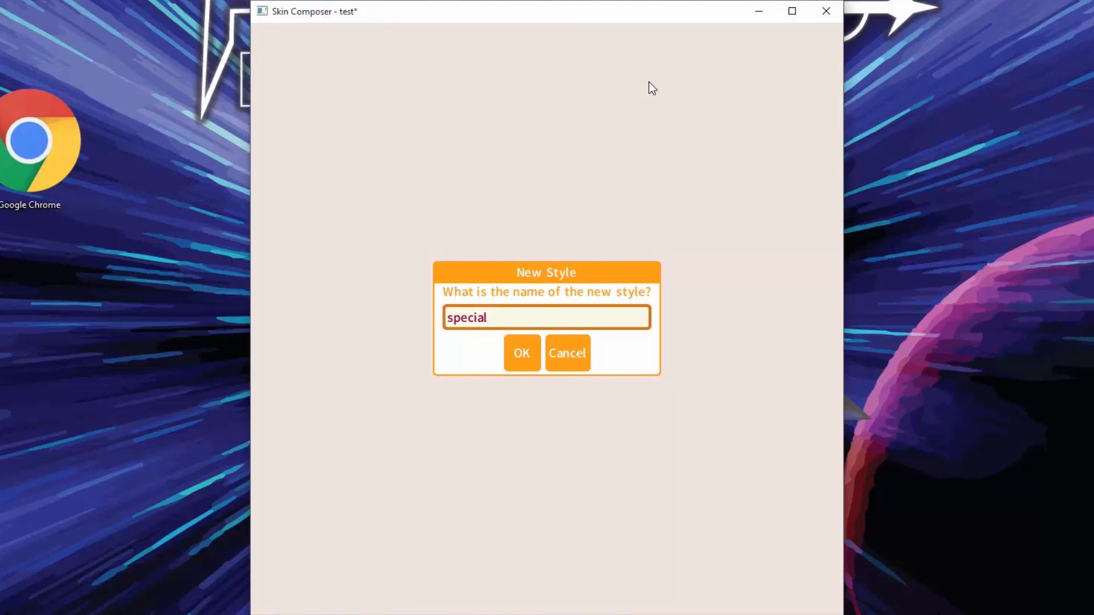
{"action": "left_click", "coordinate": [522, 354]}
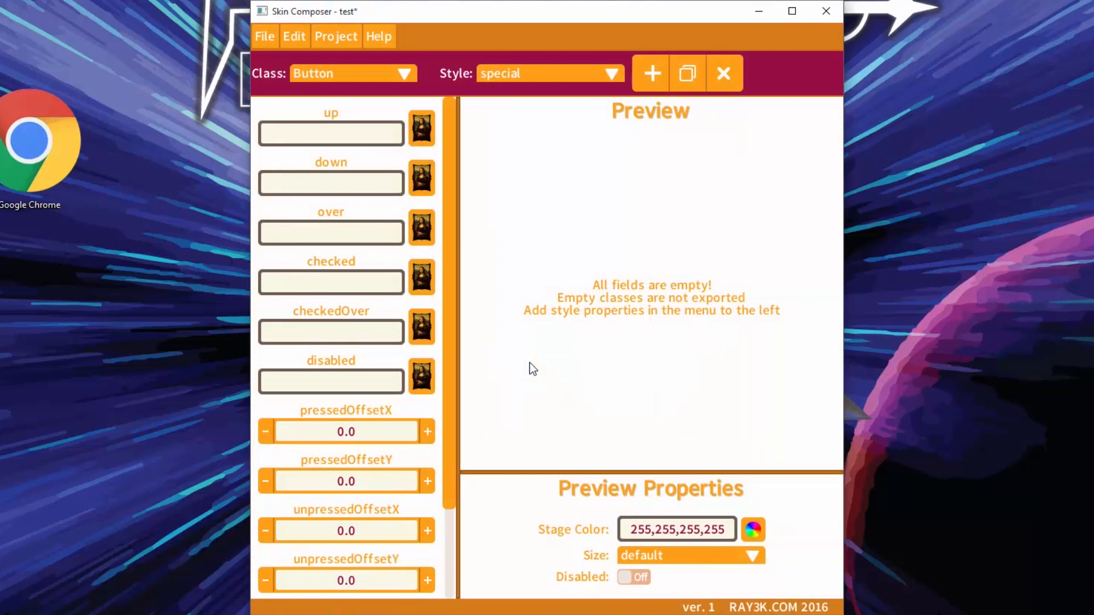
{"action": "mouse_move", "coordinate": [613, 307]}
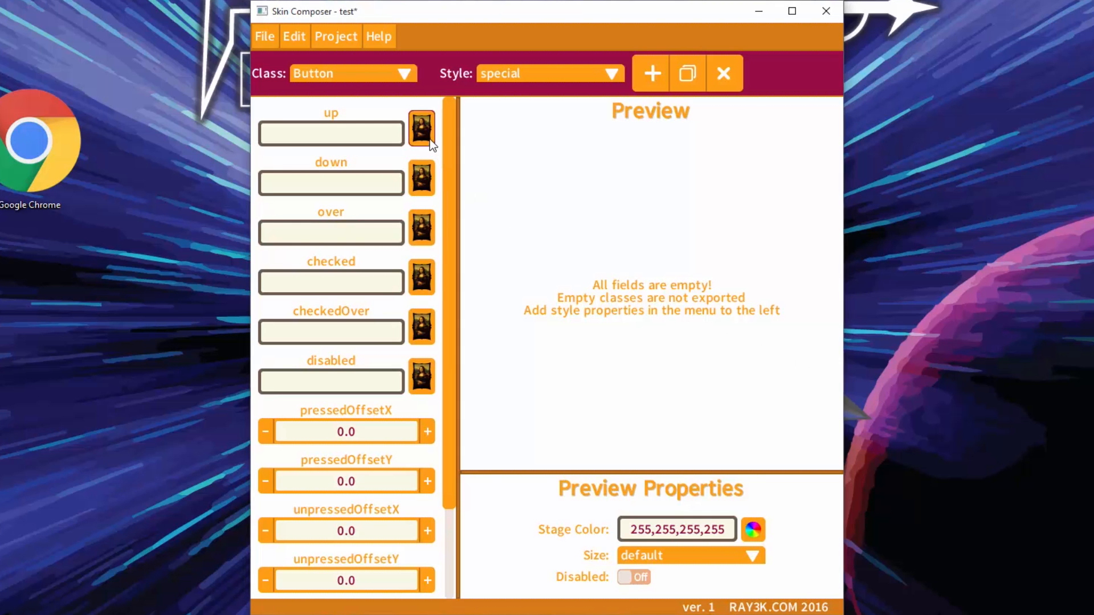
{"action": "left_click", "coordinate": [421, 130]}
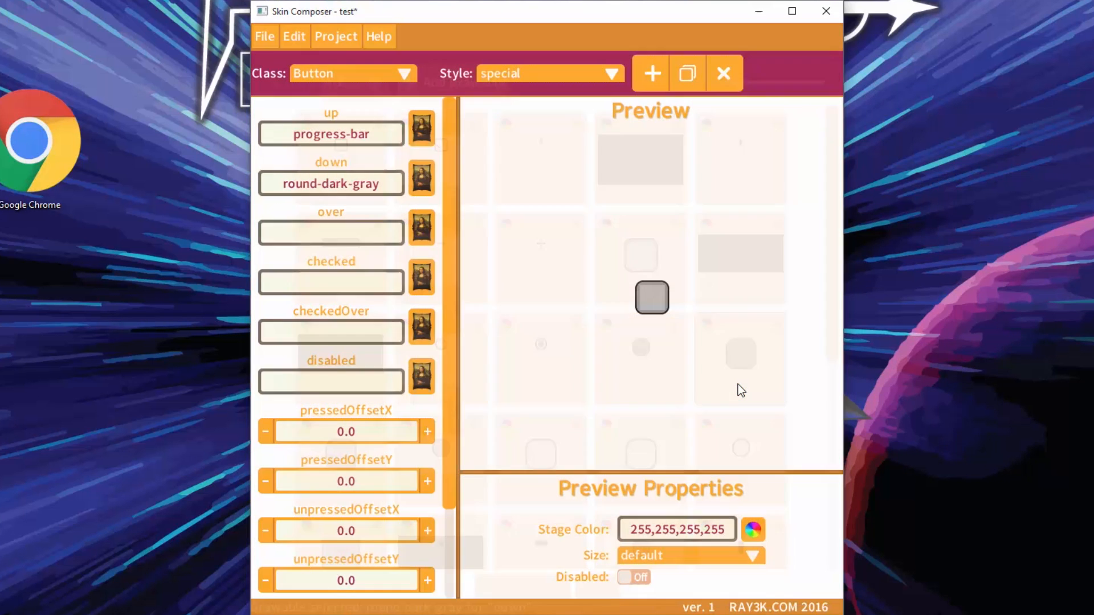
{"action": "left_click", "coordinate": [651, 298]}
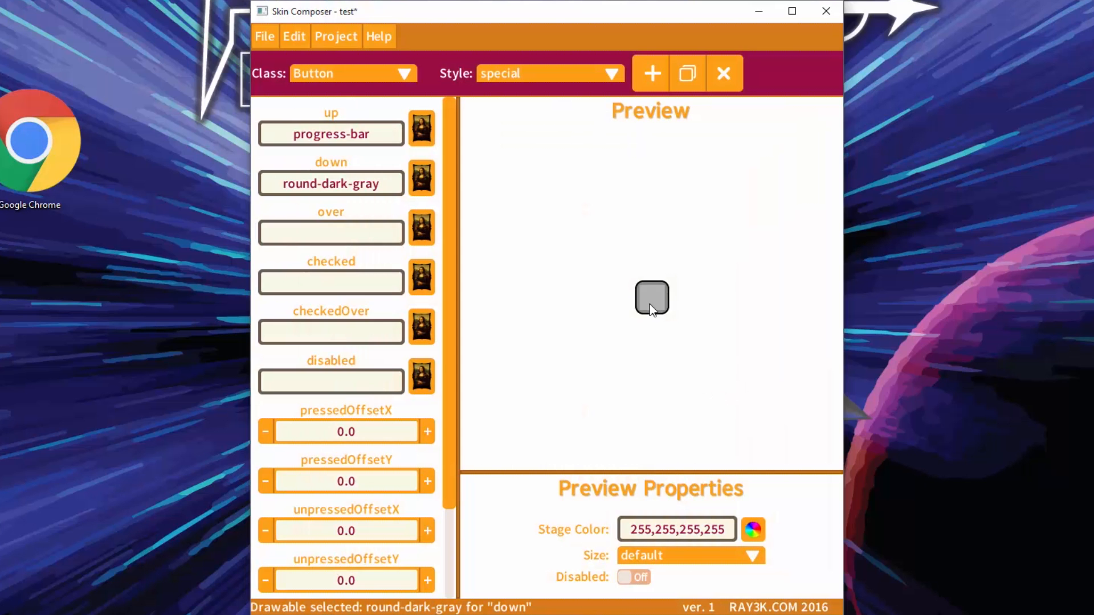
{"action": "mouse_move", "coordinate": [578, 91]}
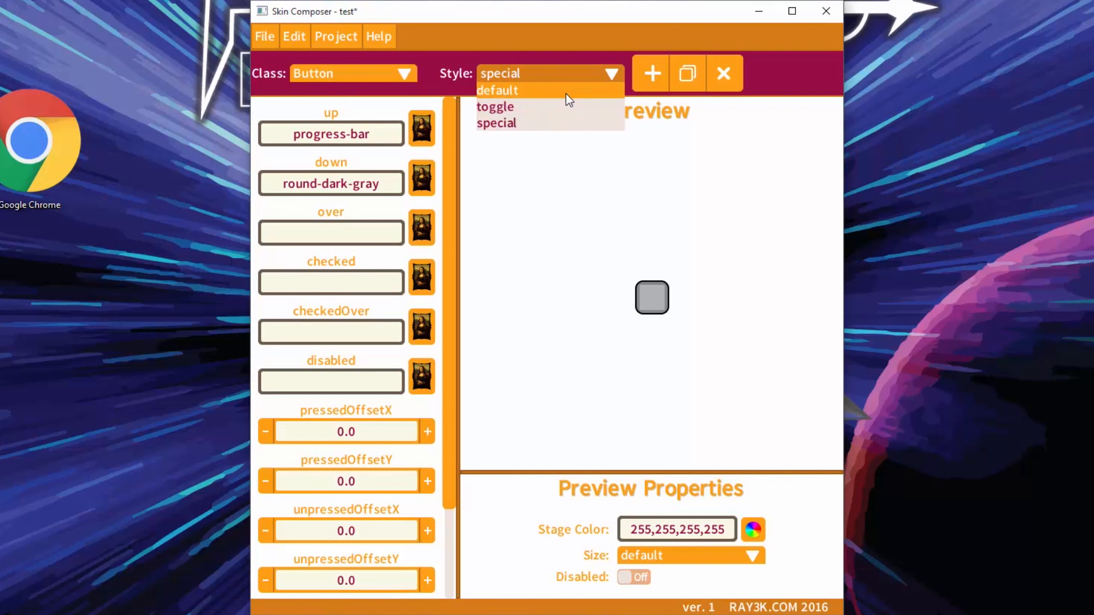
Delete the special Button style, confirming 'Yes, delete the style'.
{"action": "left_click", "coordinate": [497, 90]}
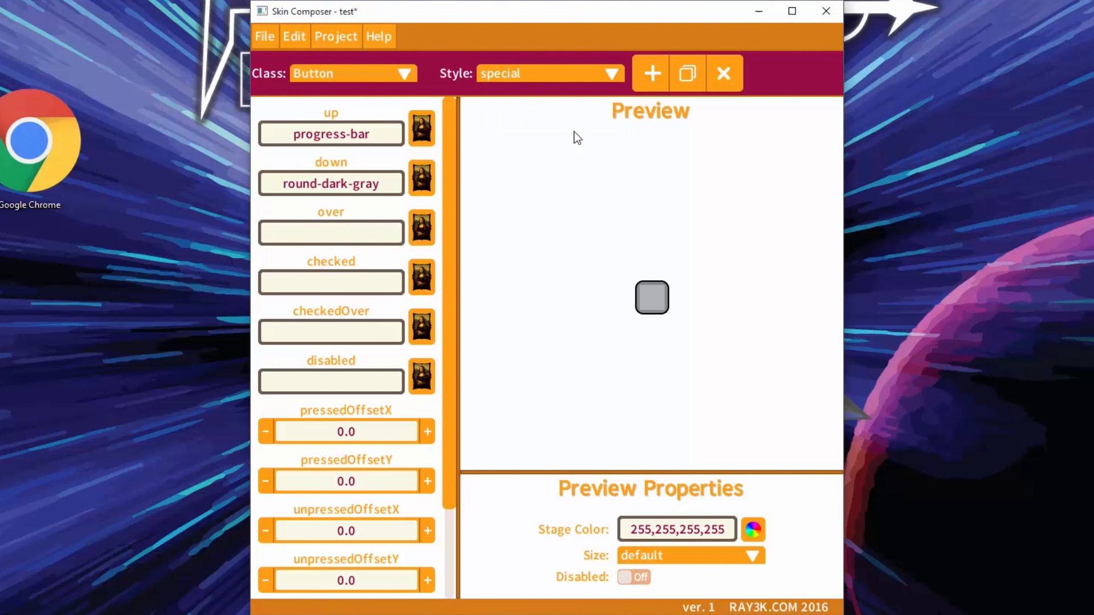
{"action": "left_click", "coordinate": [724, 74]}
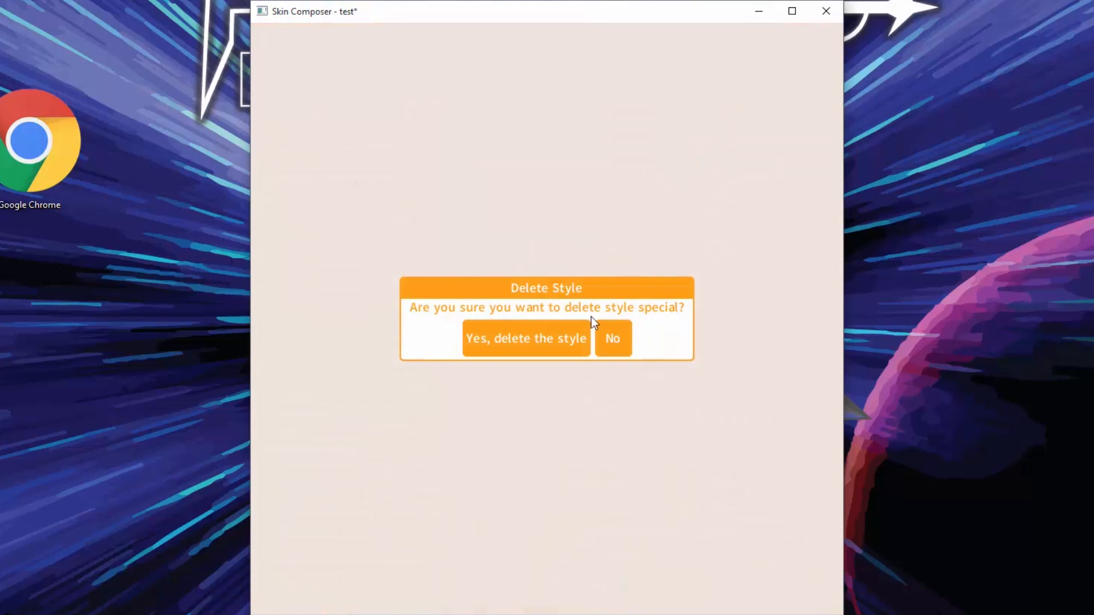
{"action": "left_click", "coordinate": [526, 339]}
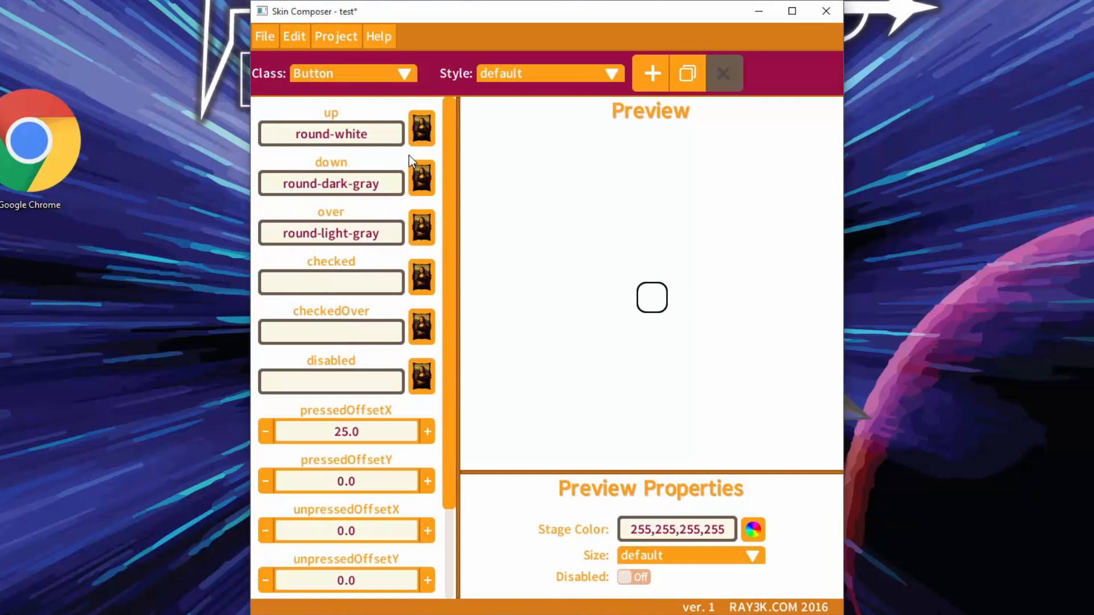
{"action": "mouse_move", "coordinate": [634, 173]}
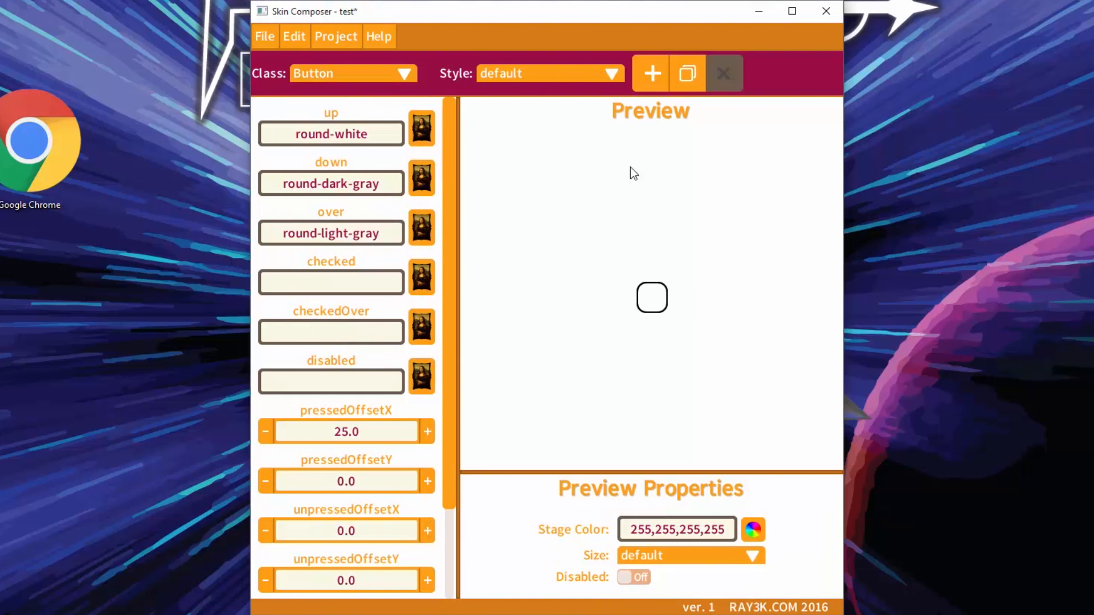
{"action": "mouse_move", "coordinate": [793, 192]}
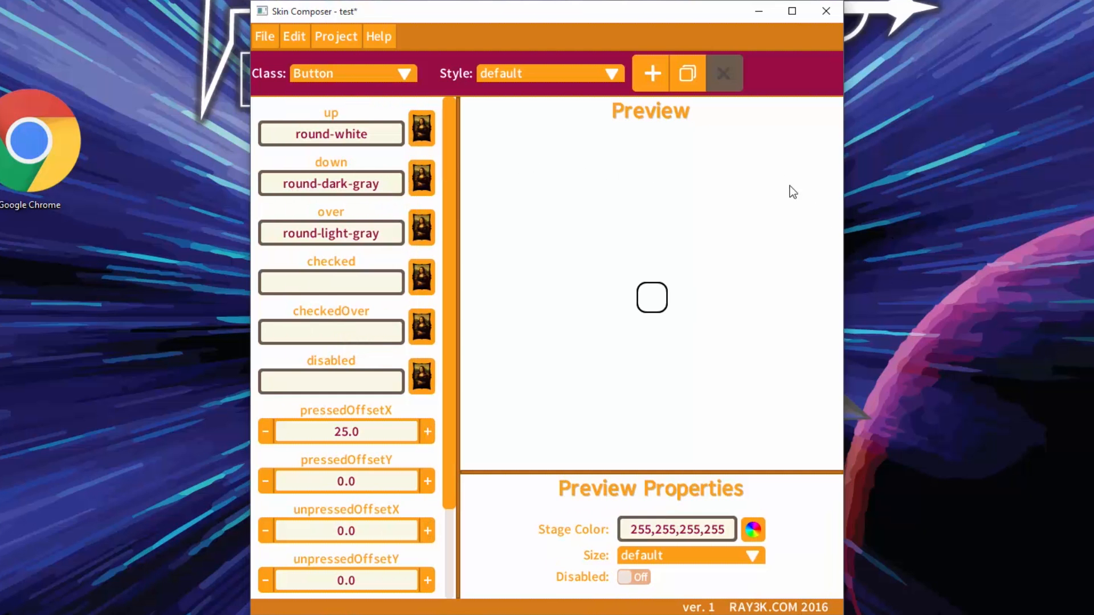
{"action": "mouse_move", "coordinate": [687, 74]}
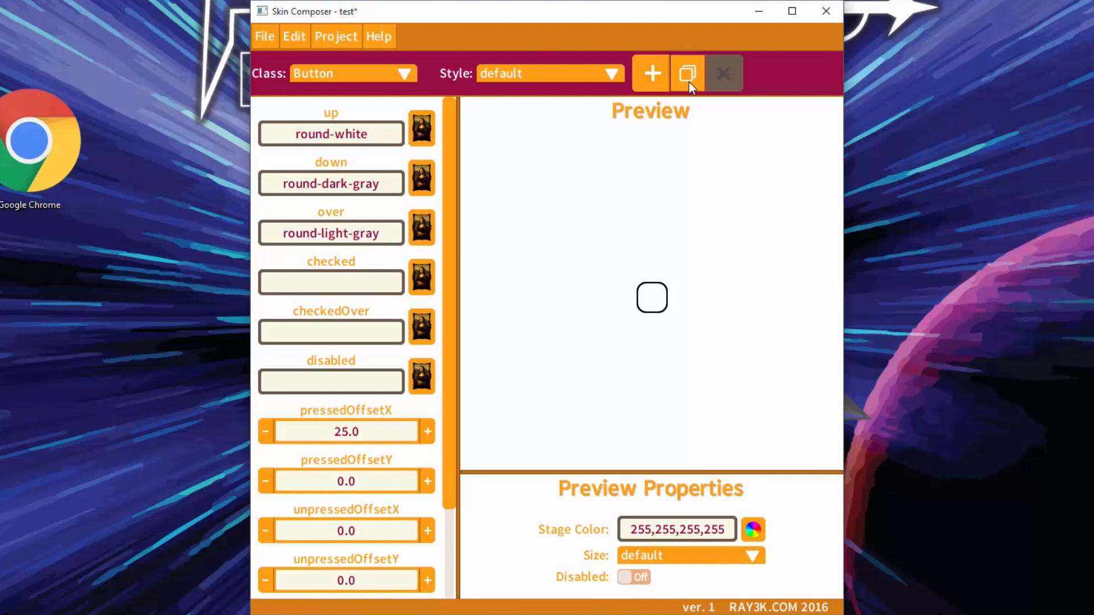
Duplicate the default Button style under the name 'new'.
{"action": "left_click", "coordinate": [687, 72]}
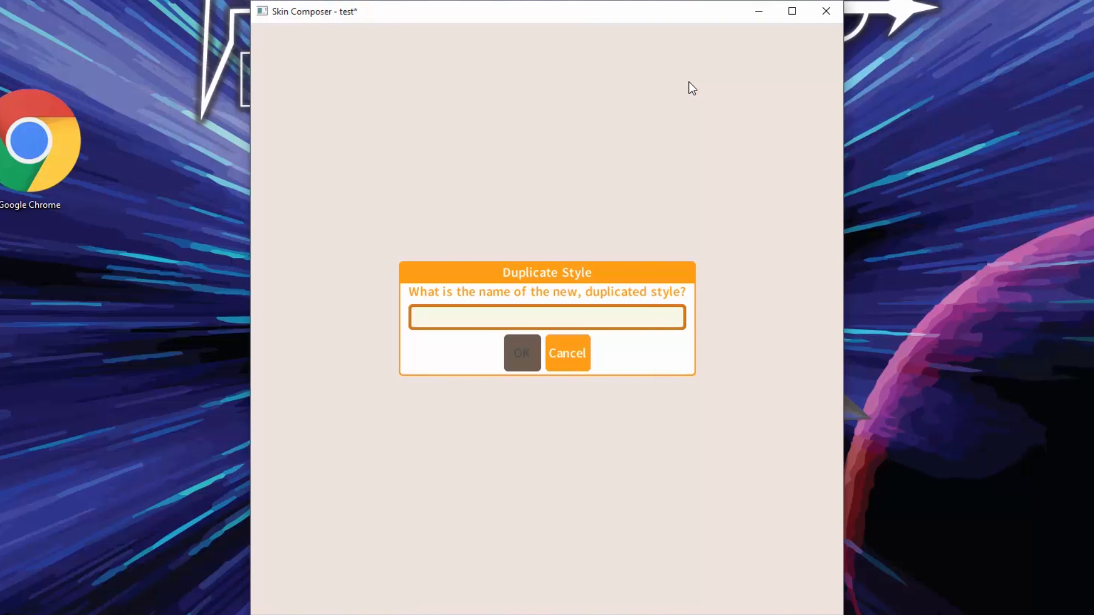
{"action": "type", "text": "n"}
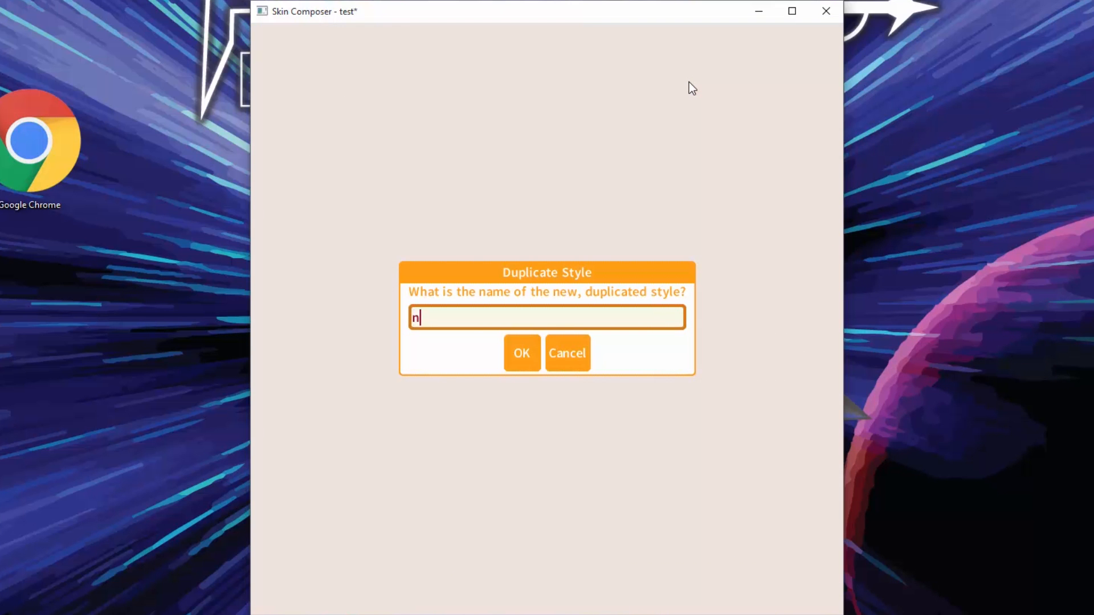
{"action": "left_click", "coordinate": [521, 353]}
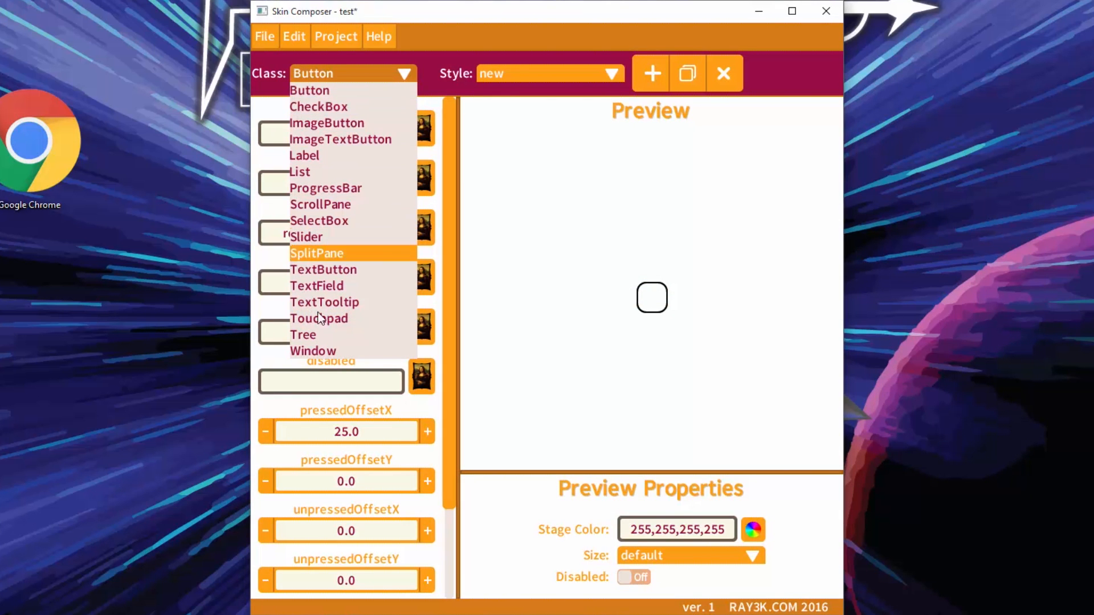
Switch to the Touchpad class and clear its background and knob drawables.
{"action": "left_click", "coordinate": [318, 318]}
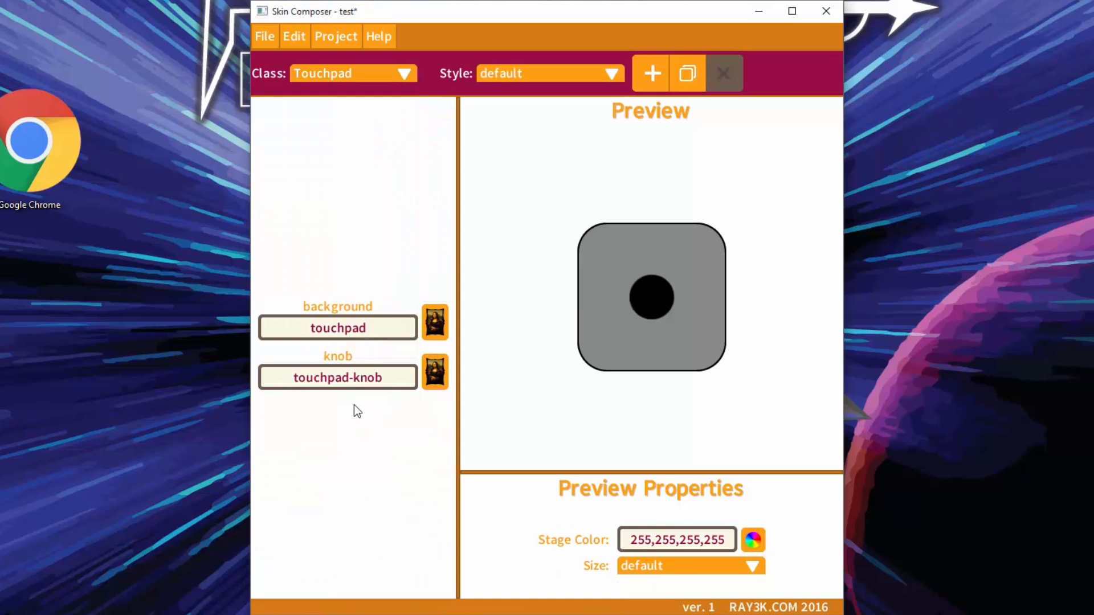
{"action": "left_click", "coordinate": [434, 323]}
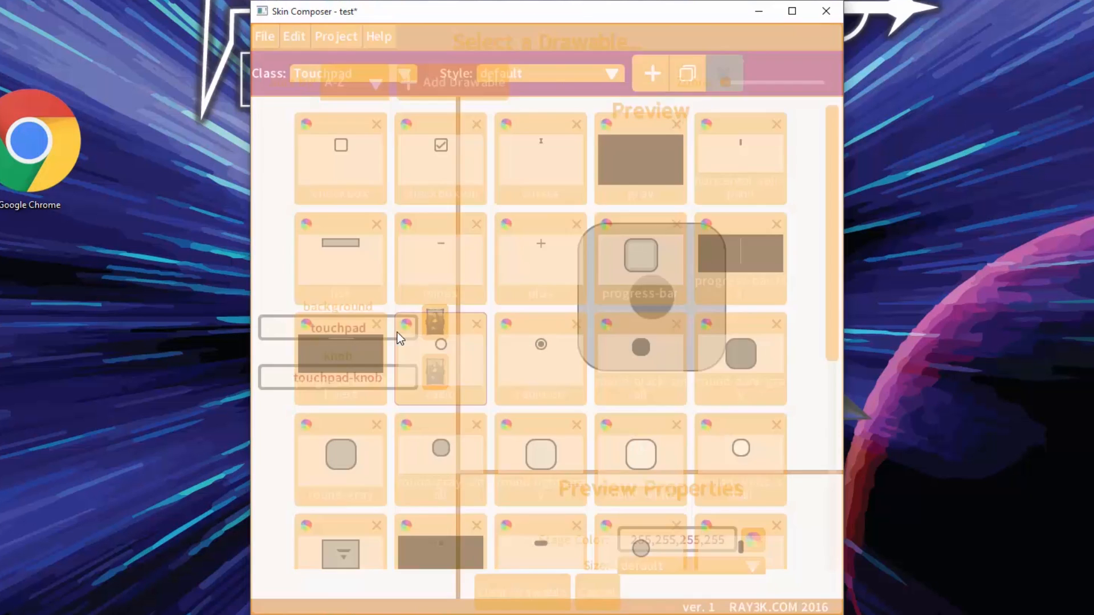
{"action": "left_click", "coordinate": [404, 326]}
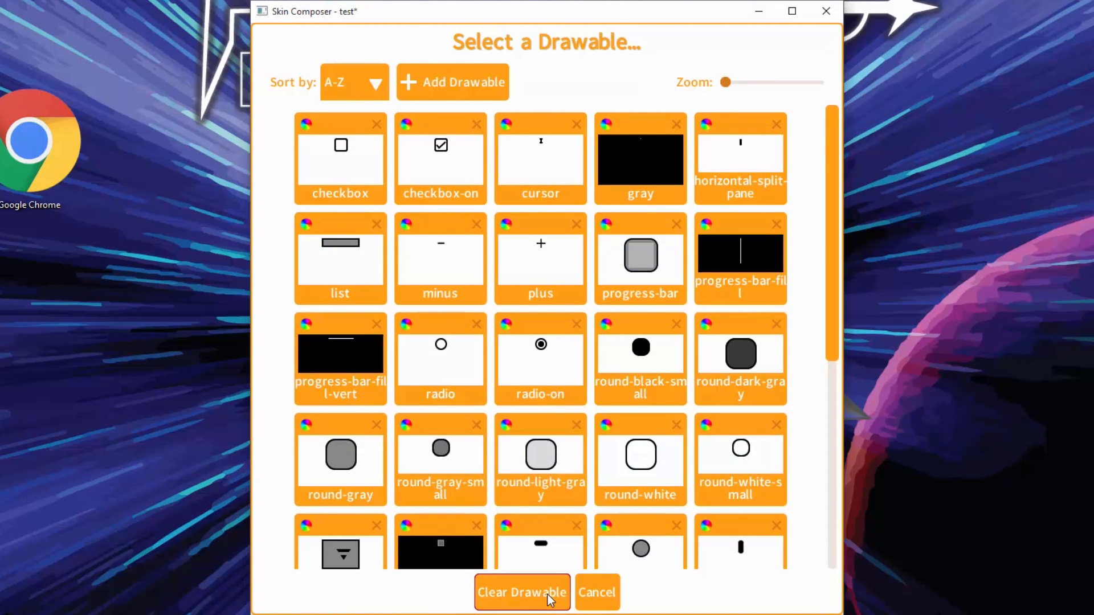
{"action": "left_click", "coordinate": [521, 593]}
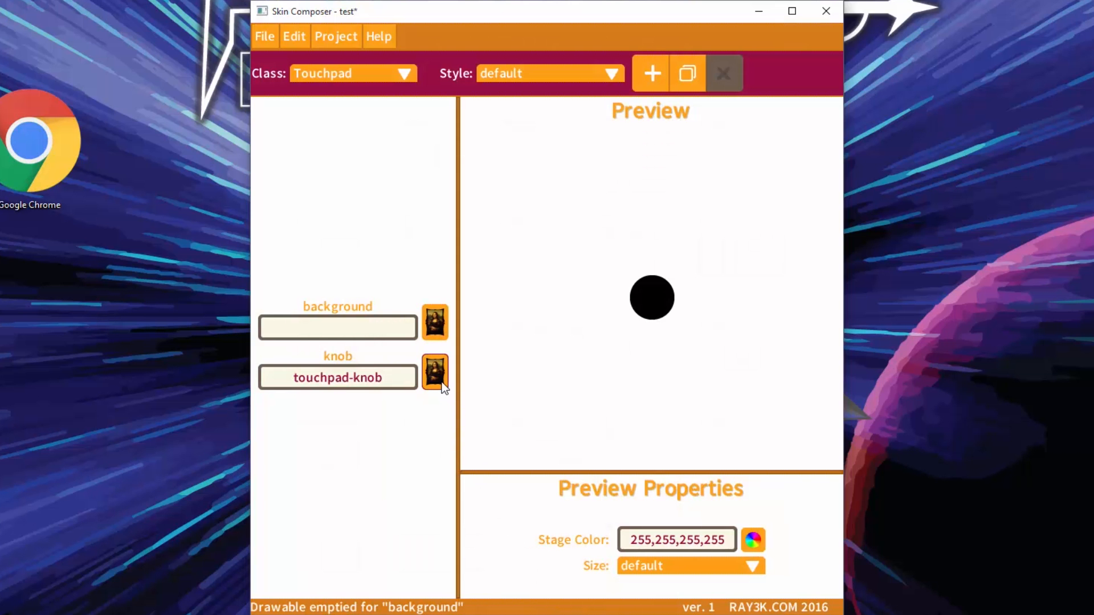
{"action": "left_click", "coordinate": [435, 372]}
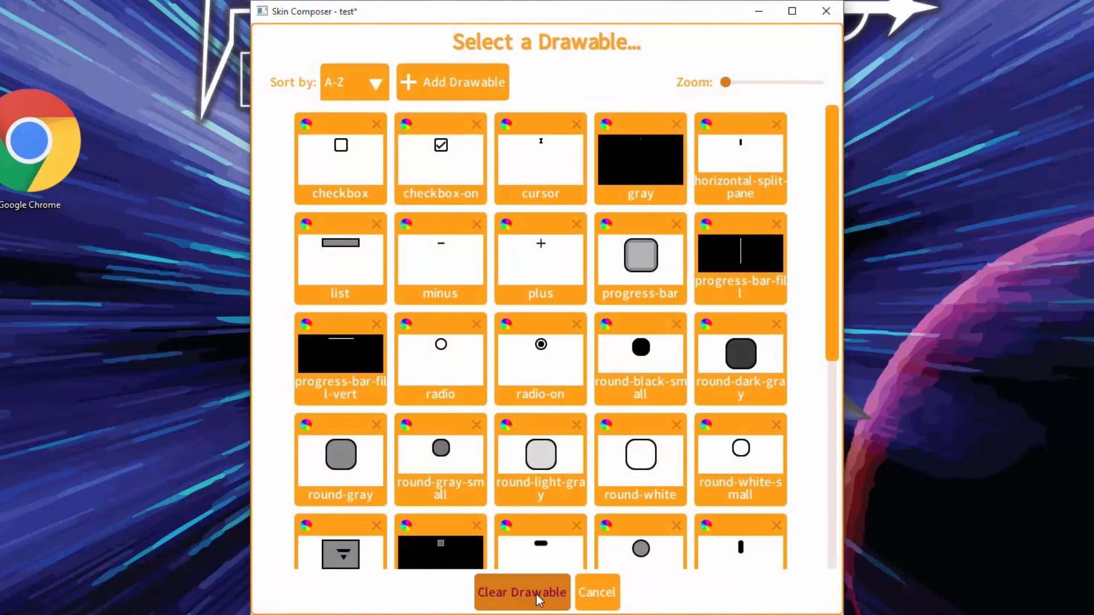
{"action": "left_click", "coordinate": [521, 593]}
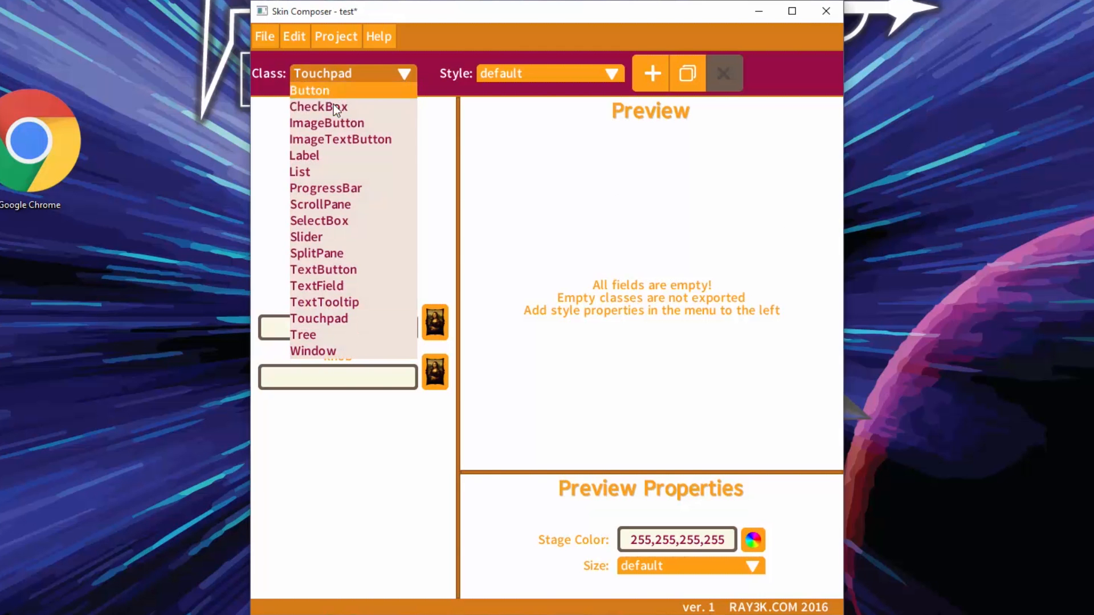
Switch the Class dropdown to SelectBox to edit its default style.
{"action": "left_click", "coordinate": [319, 220]}
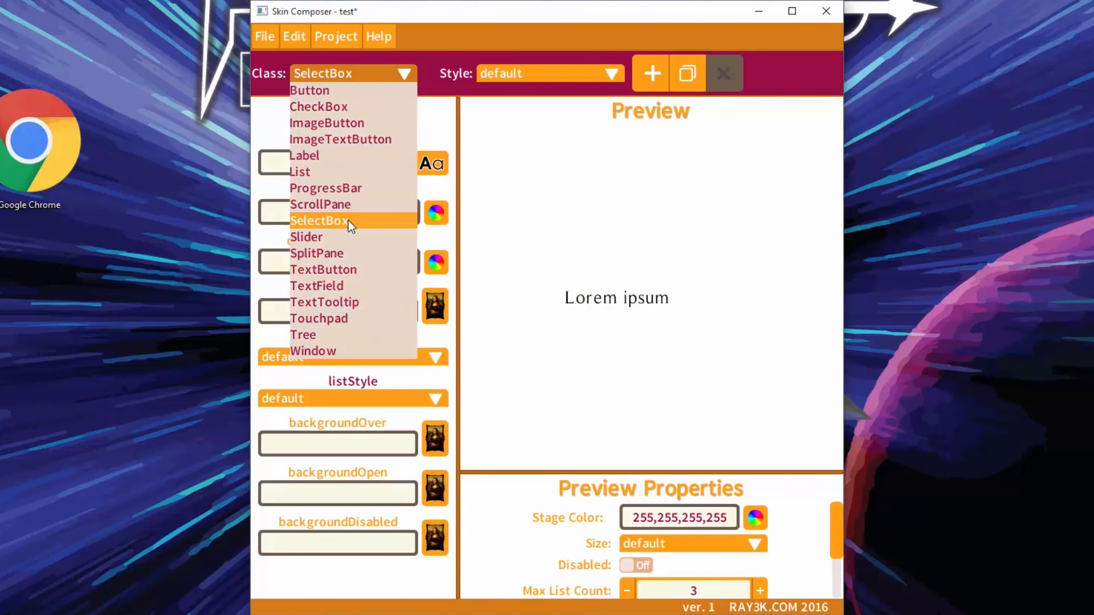
{"action": "left_click", "coordinate": [318, 221]}
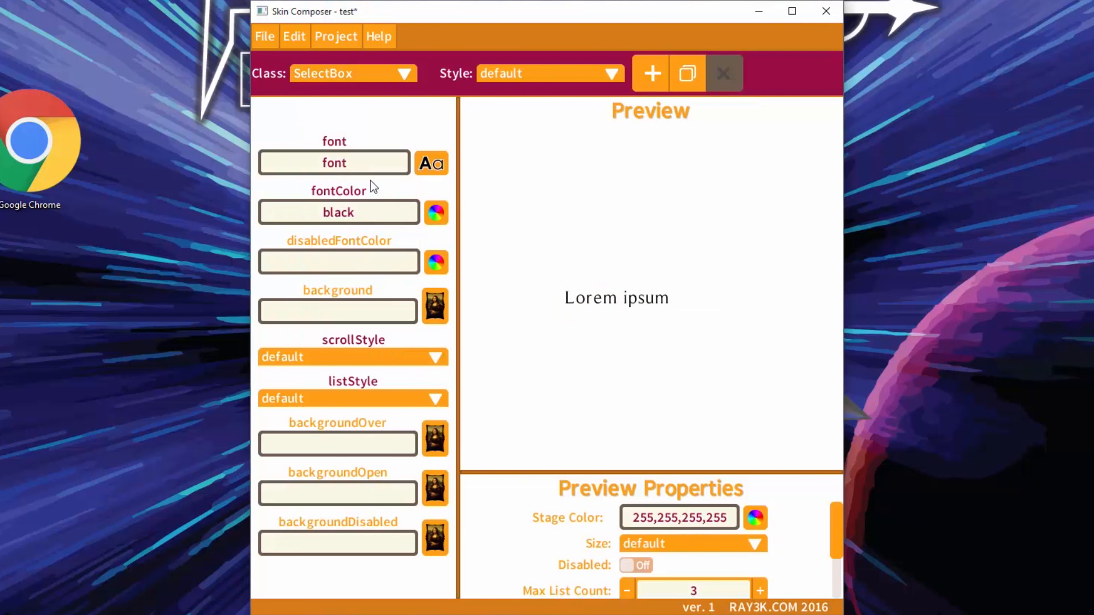
{"action": "mouse_move", "coordinate": [375, 368]}
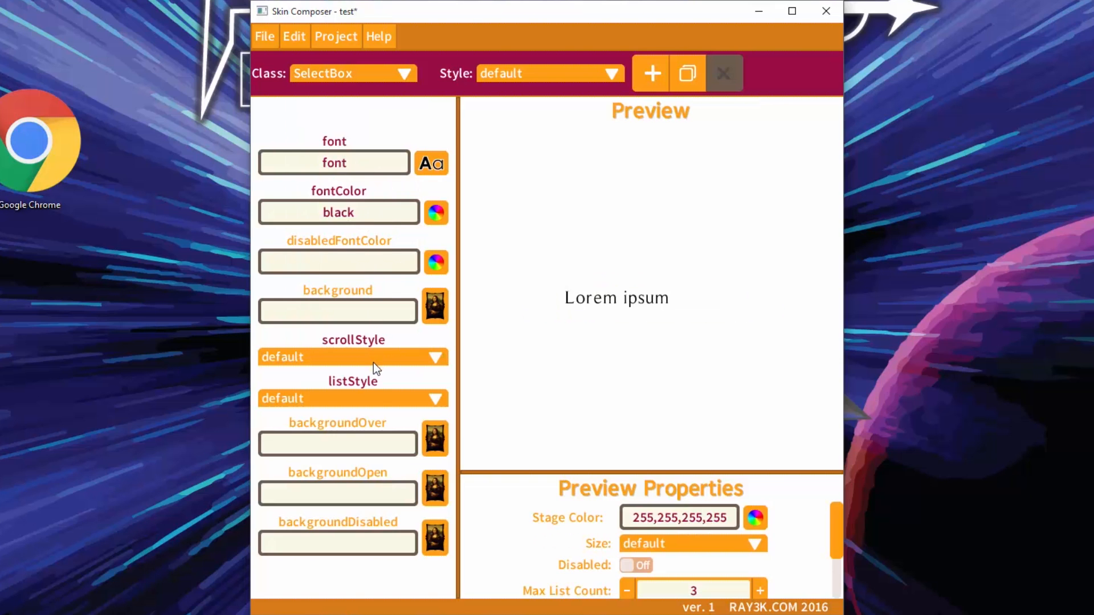
{"action": "mouse_move", "coordinate": [454, 289]}
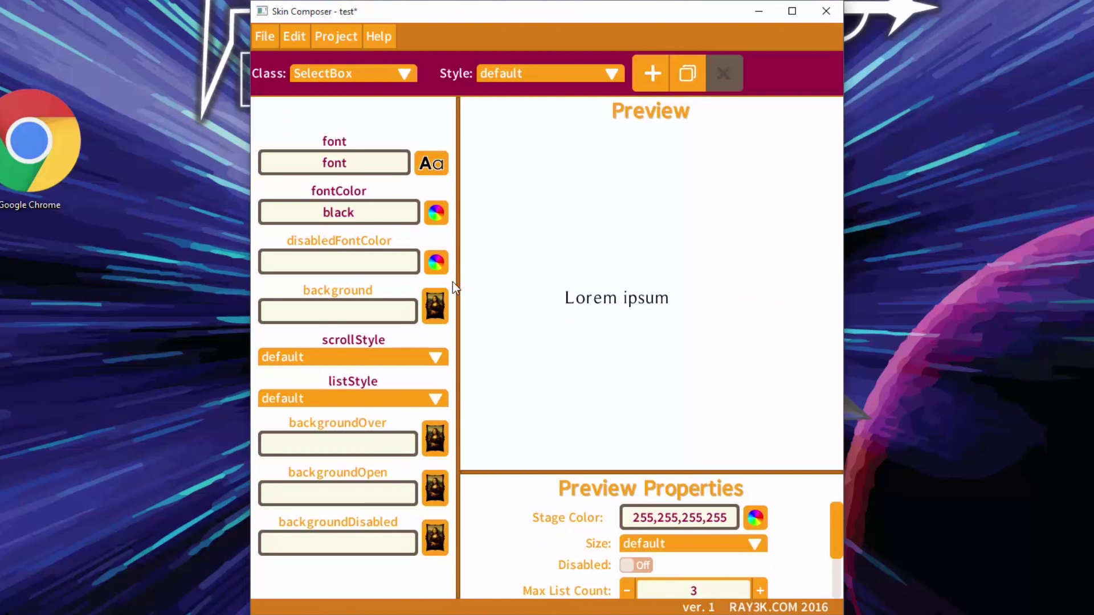
{"action": "mouse_move", "coordinate": [383, 174]}
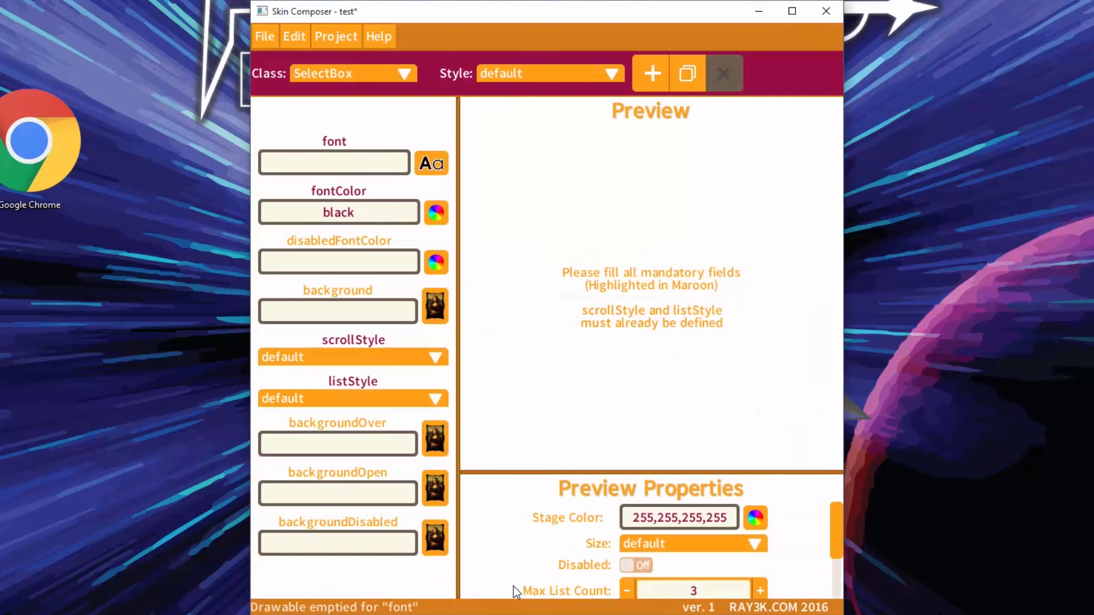
{"action": "mouse_move", "coordinate": [574, 274]}
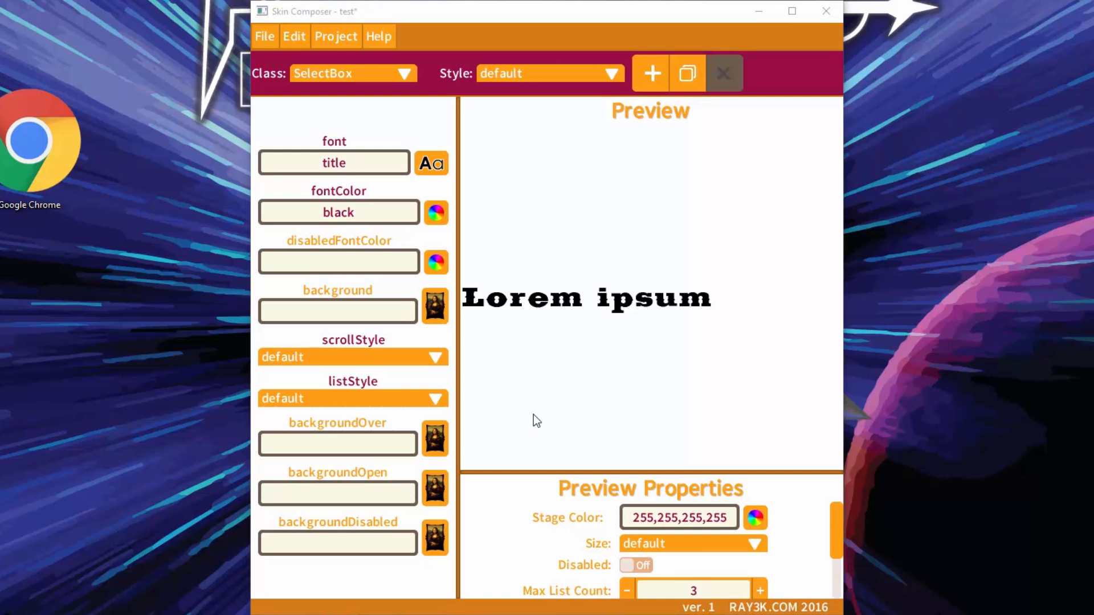
{"action": "mouse_move", "coordinate": [416, 321]}
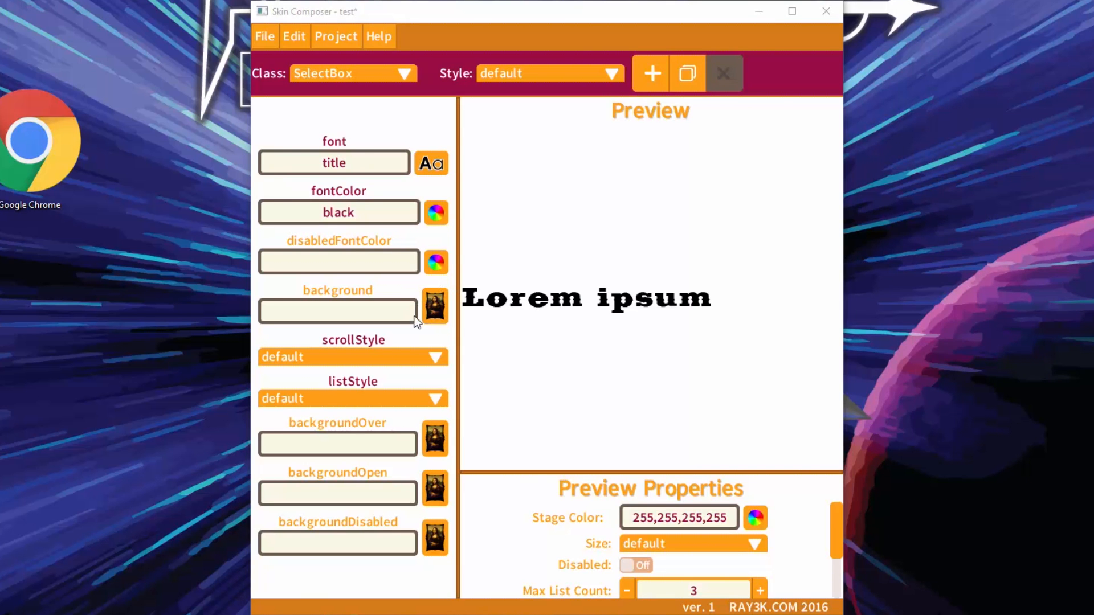
{"action": "mouse_move", "coordinate": [379, 37]}
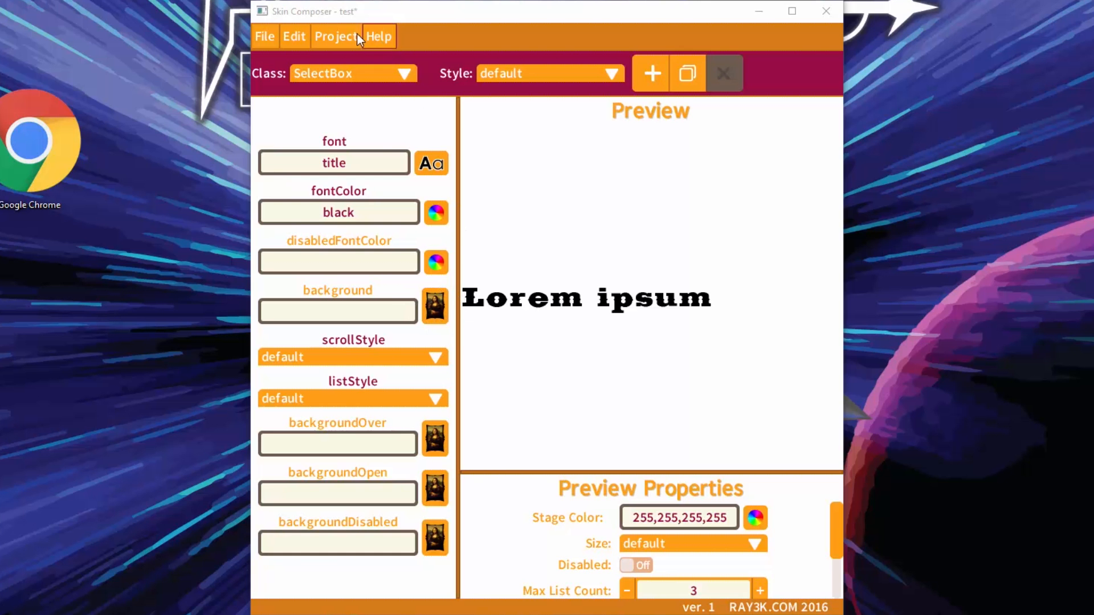
Import button.9.png and button-selected.9.png into the Drawables collection with Add Drawable.
{"action": "left_click", "coordinate": [336, 36]}
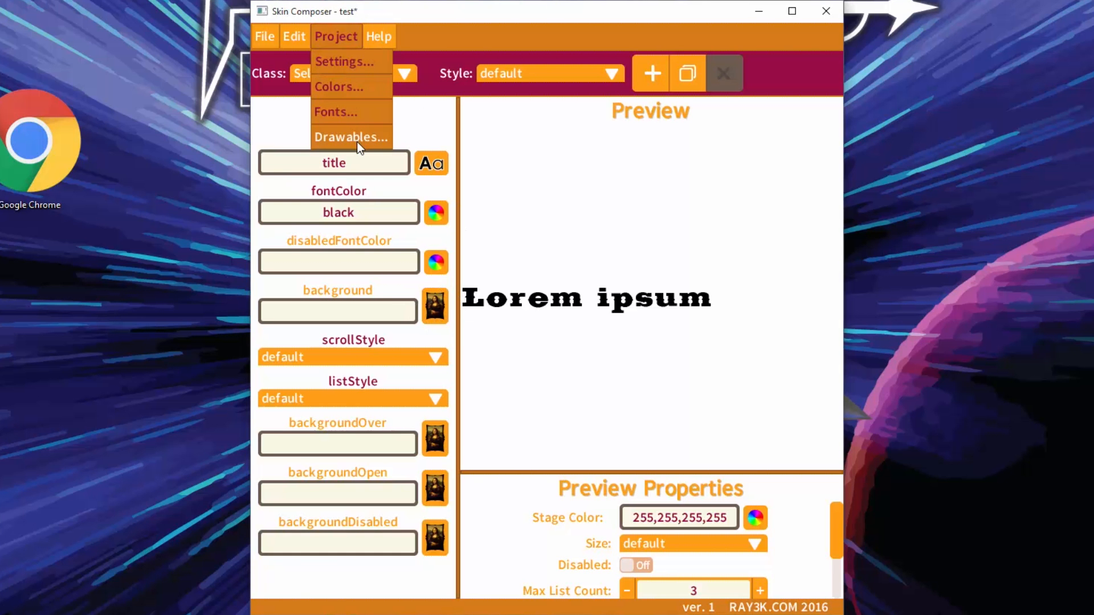
{"action": "left_click", "coordinate": [351, 137]}
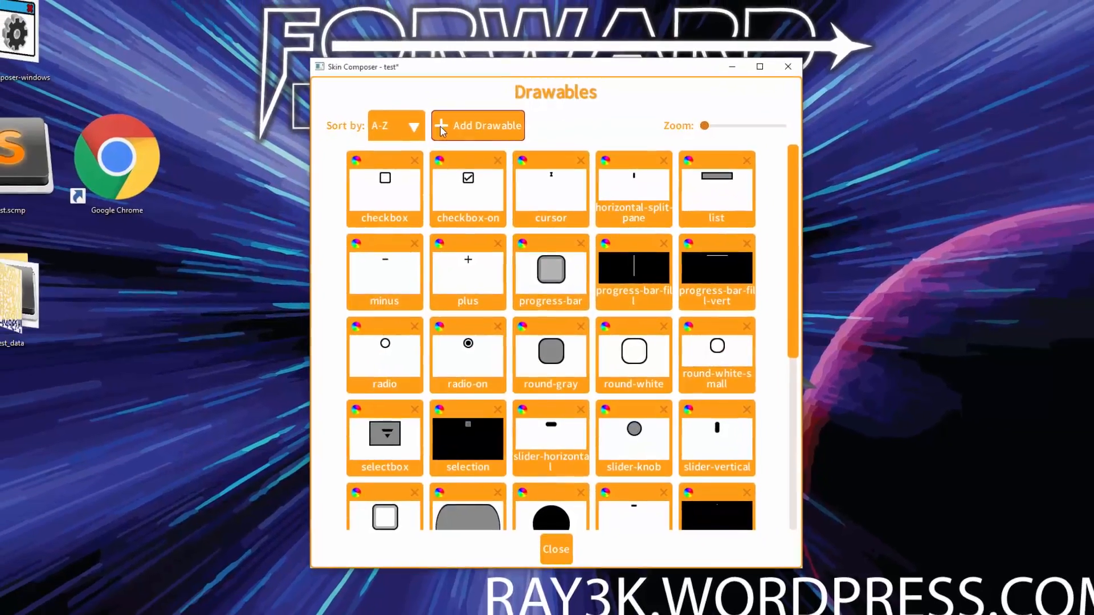
{"action": "left_click", "coordinate": [478, 126]}
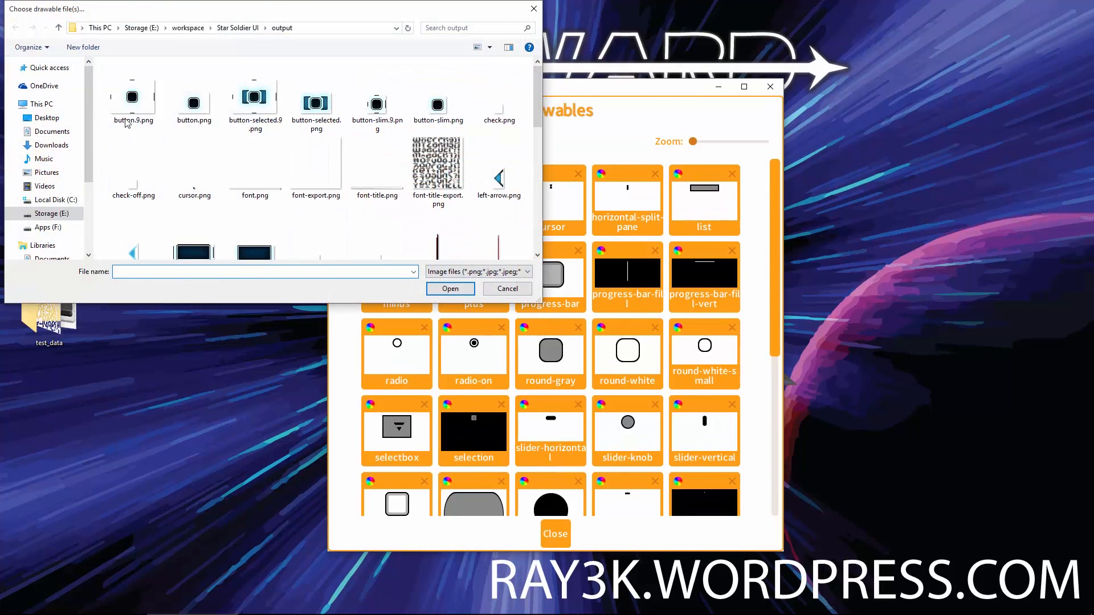
{"action": "left_click", "coordinate": [255, 97]}
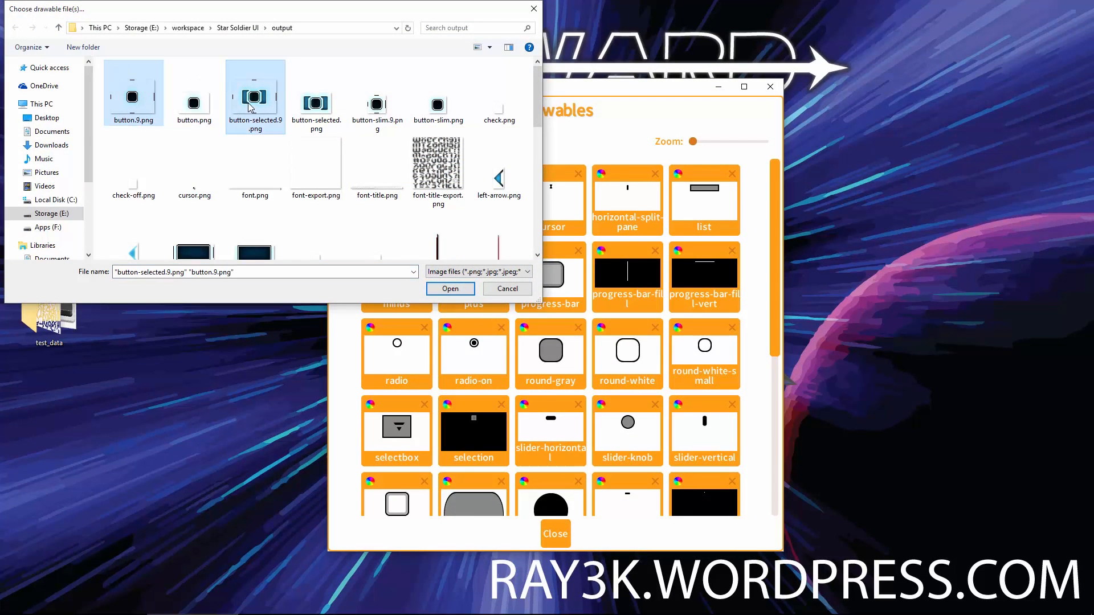
{"action": "left_click", "coordinate": [450, 289]}
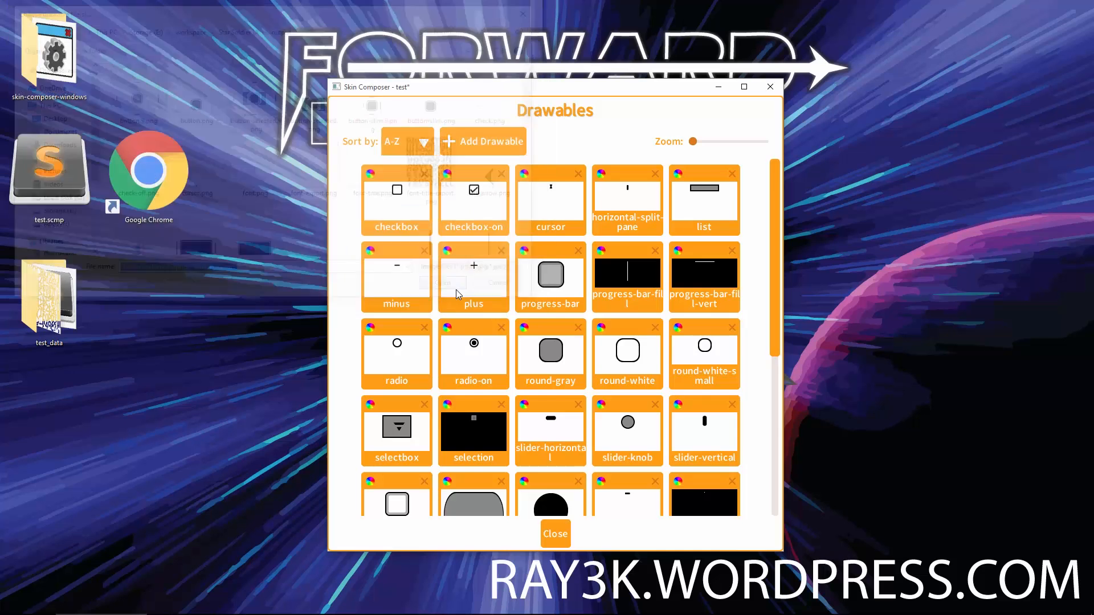
{"action": "scroll", "scroll_direction": "up", "scroll_amount": 3}
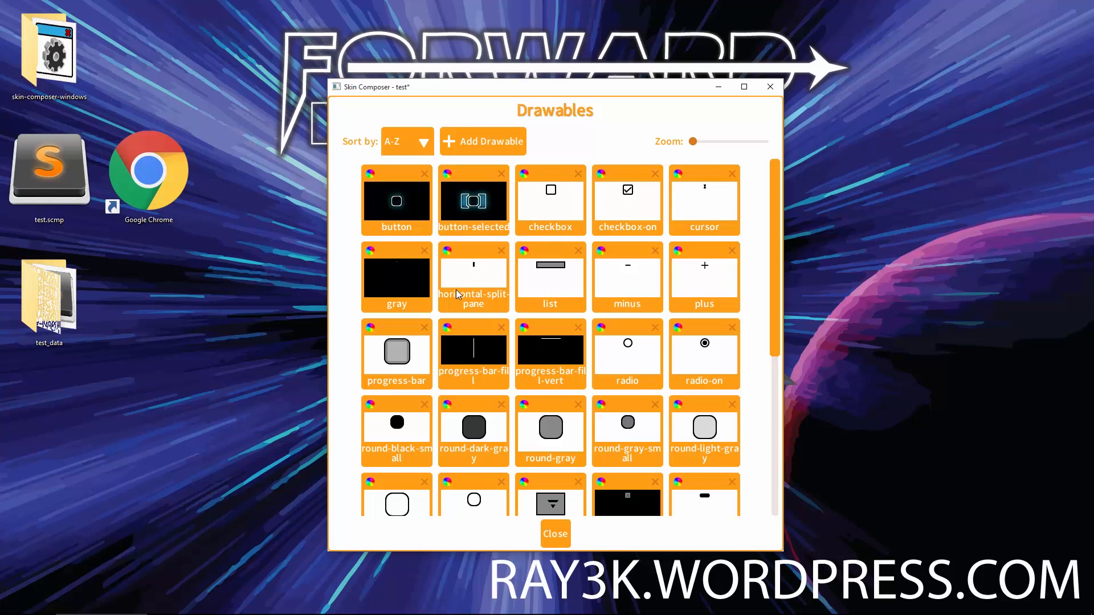
{"action": "mouse_move", "coordinate": [636, 98]}
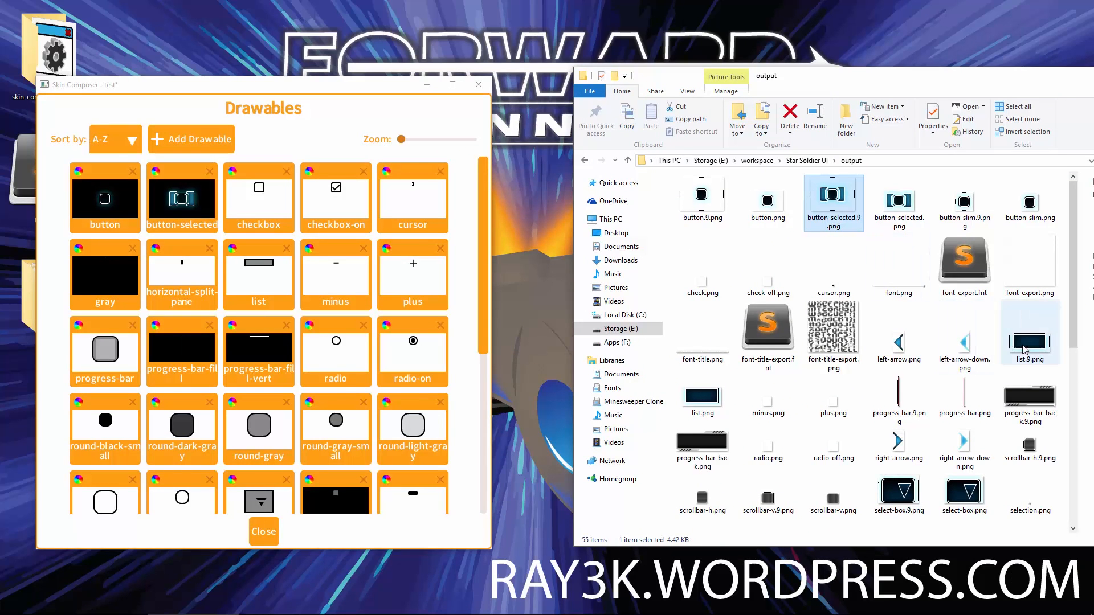
Drag progress-bar-back.9.png, soldier.png and select-box.9.png from File Explorer into Drawables.
{"action": "scroll", "scroll_direction": "down", "scroll_amount": 3}
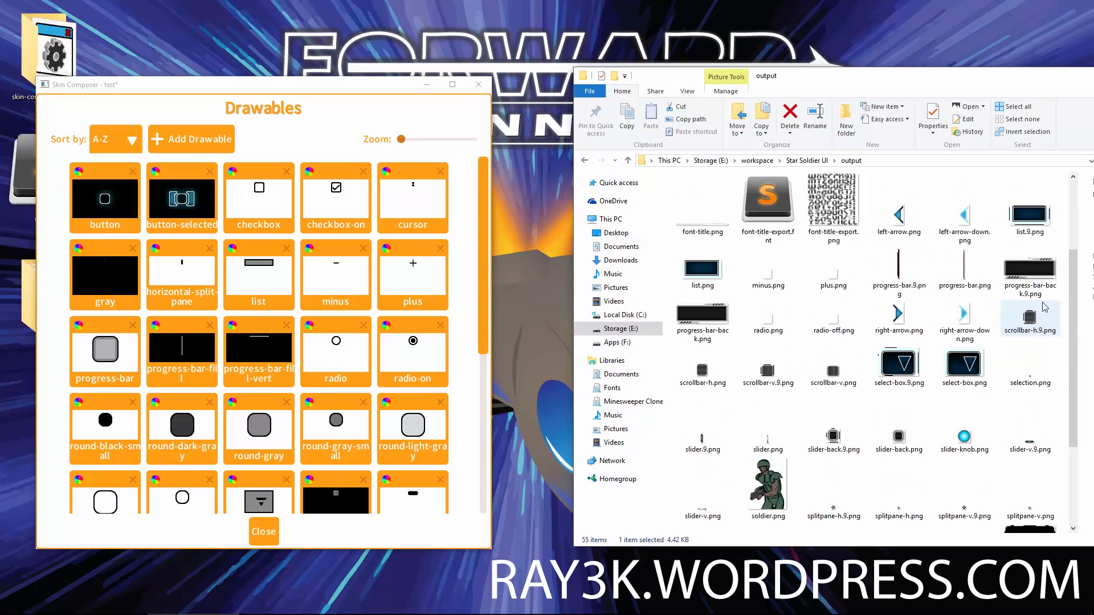
{"action": "left_click", "coordinate": [1029, 272]}
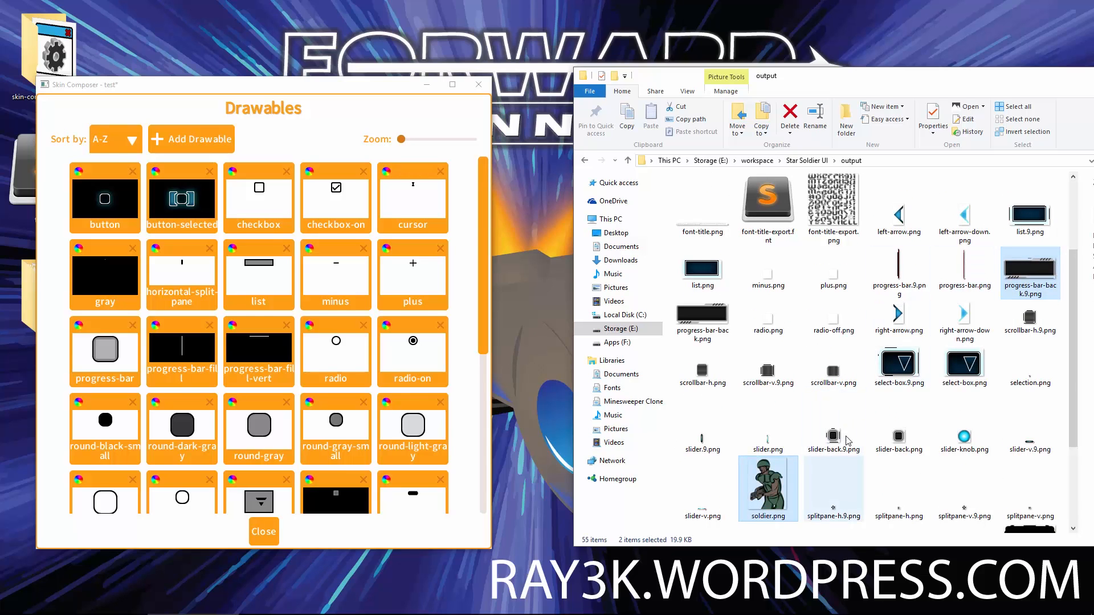
{"action": "left_click", "coordinate": [898, 366]}
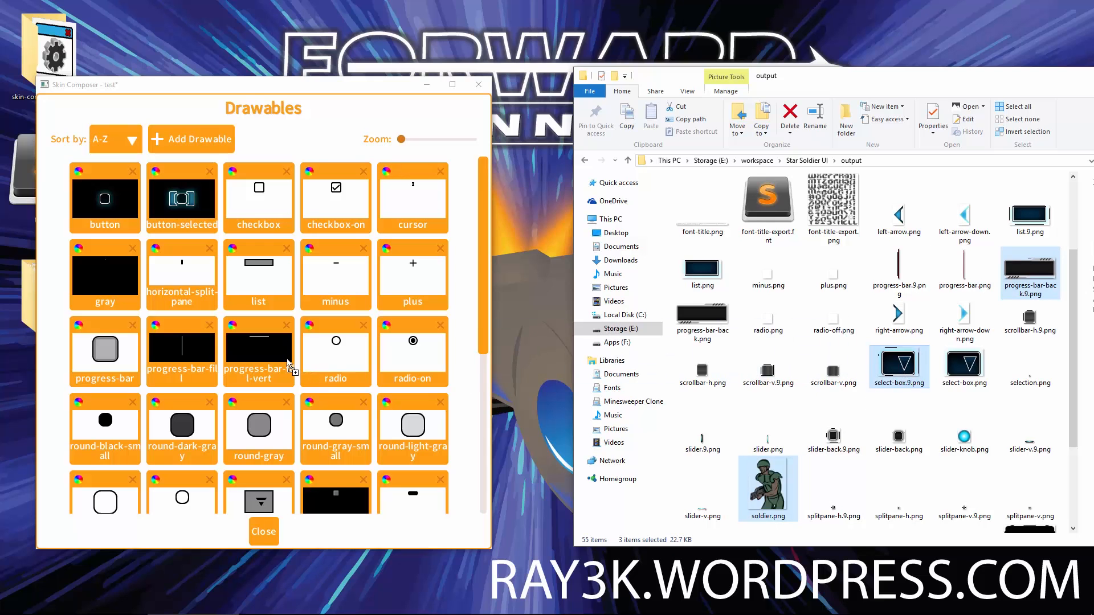
{"action": "scroll", "scroll_direction": "down", "scroll_amount": 3}
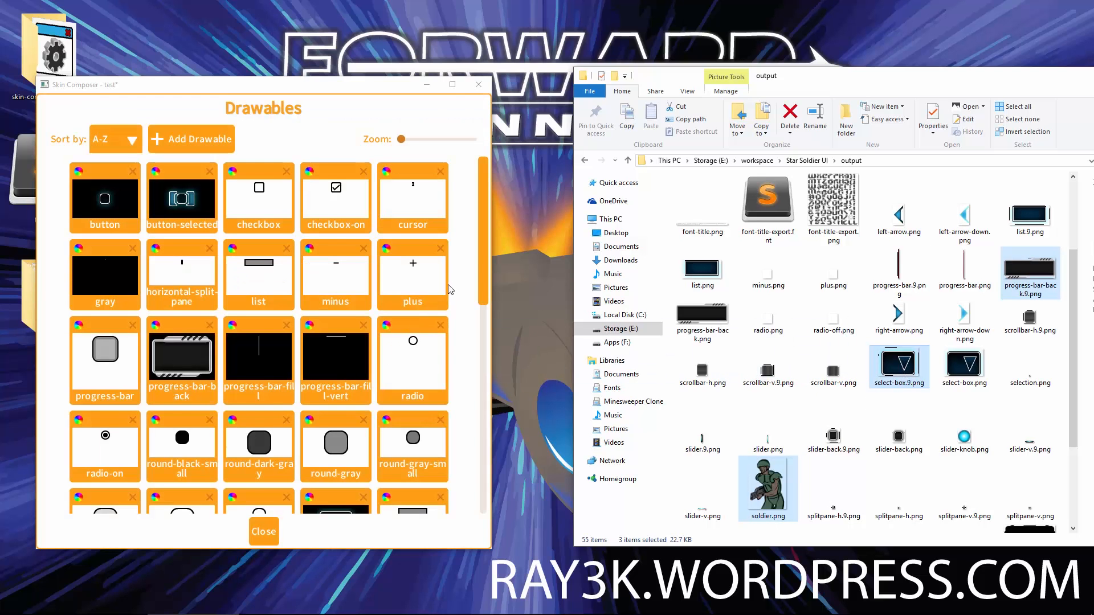
{"action": "scroll", "scroll_direction": "down", "scroll_amount": 3}
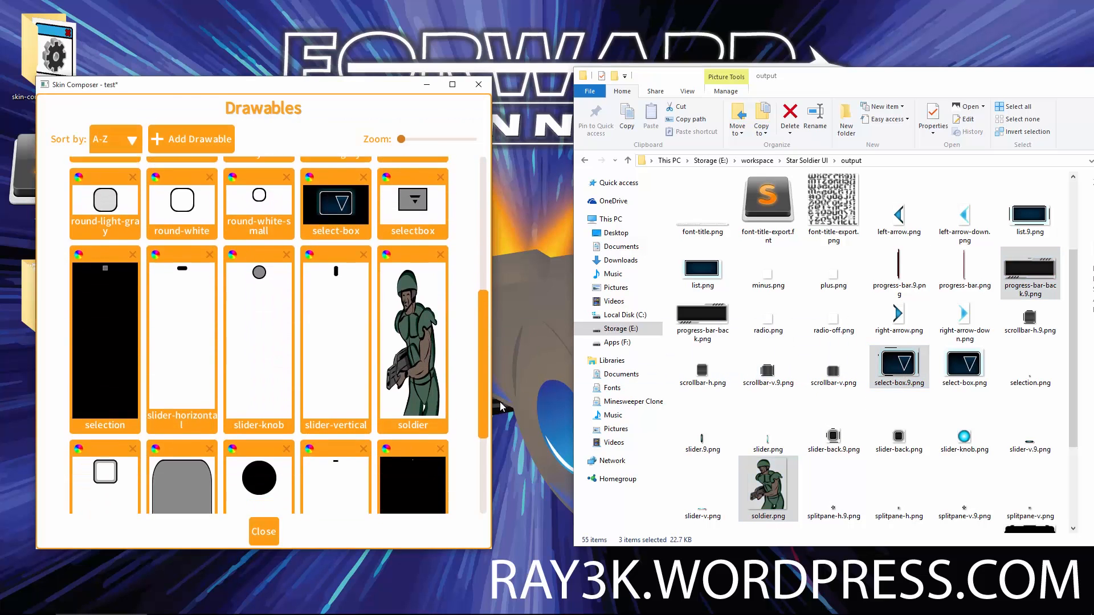
{"action": "scroll", "scroll_direction": "up", "scroll_amount": 3}
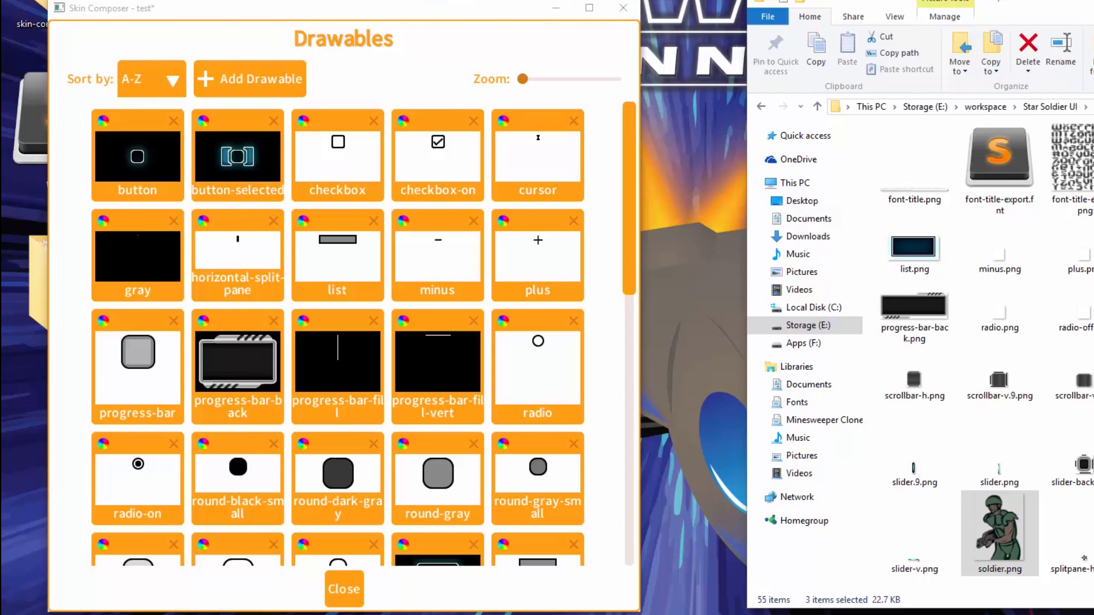
{"action": "mouse_move", "coordinate": [622, 350]}
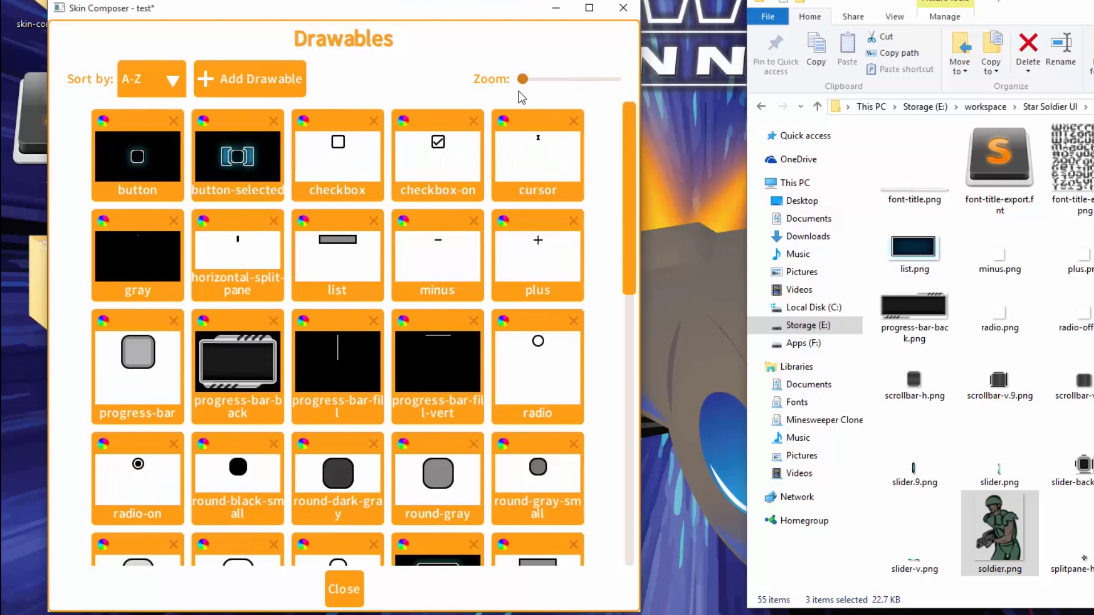
{"action": "mouse_move", "coordinate": [522, 97]}
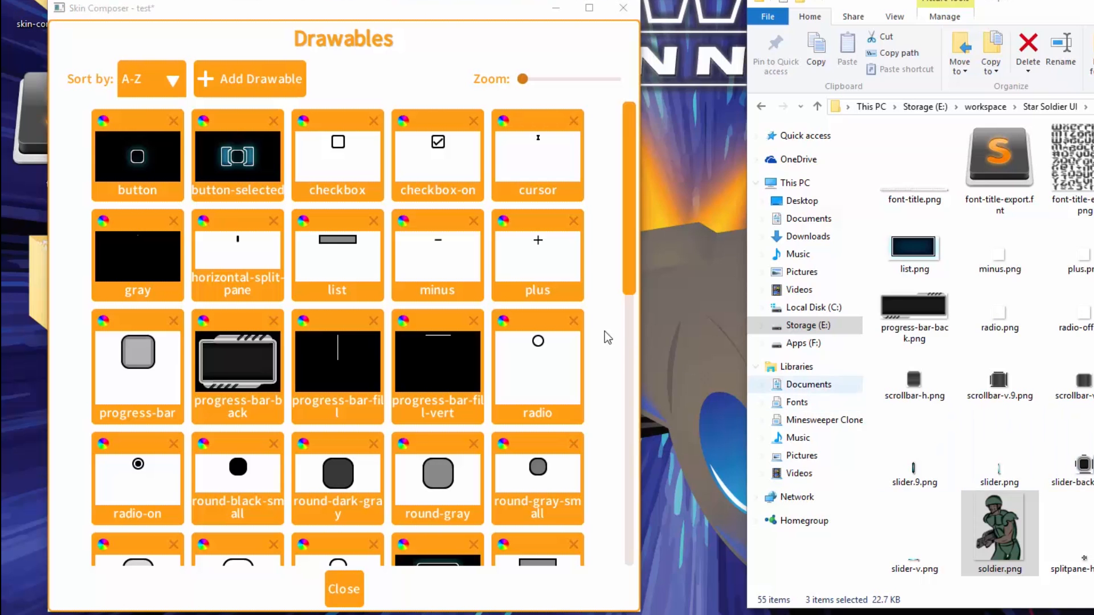
{"action": "left_click", "coordinate": [150, 79]}
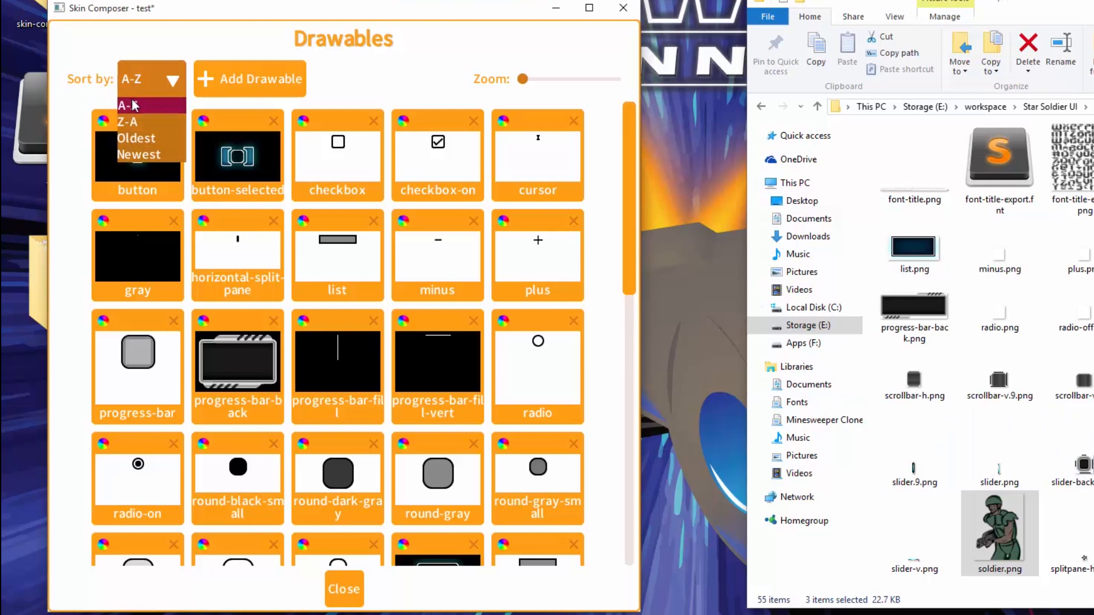
{"action": "left_click", "coordinate": [126, 121]}
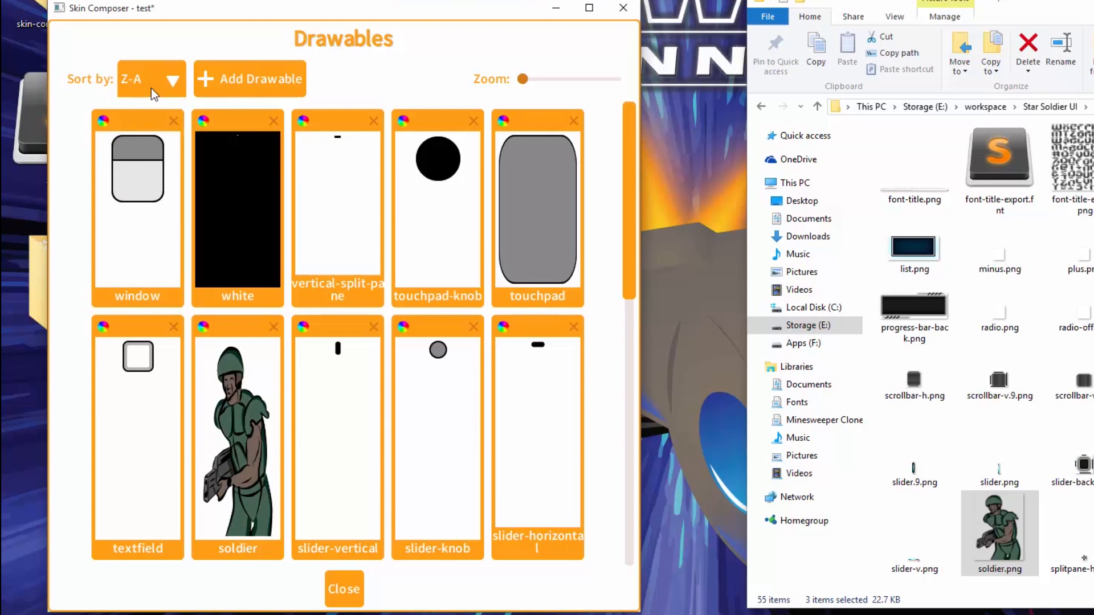
{"action": "left_click", "coordinate": [140, 79]}
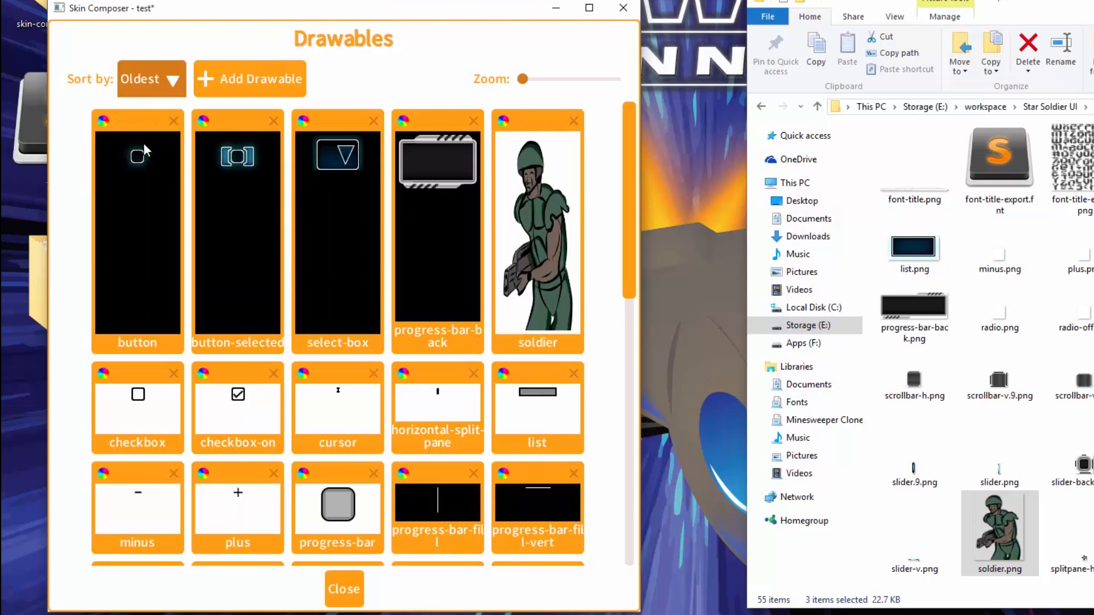
{"action": "left_click", "coordinate": [150, 79]}
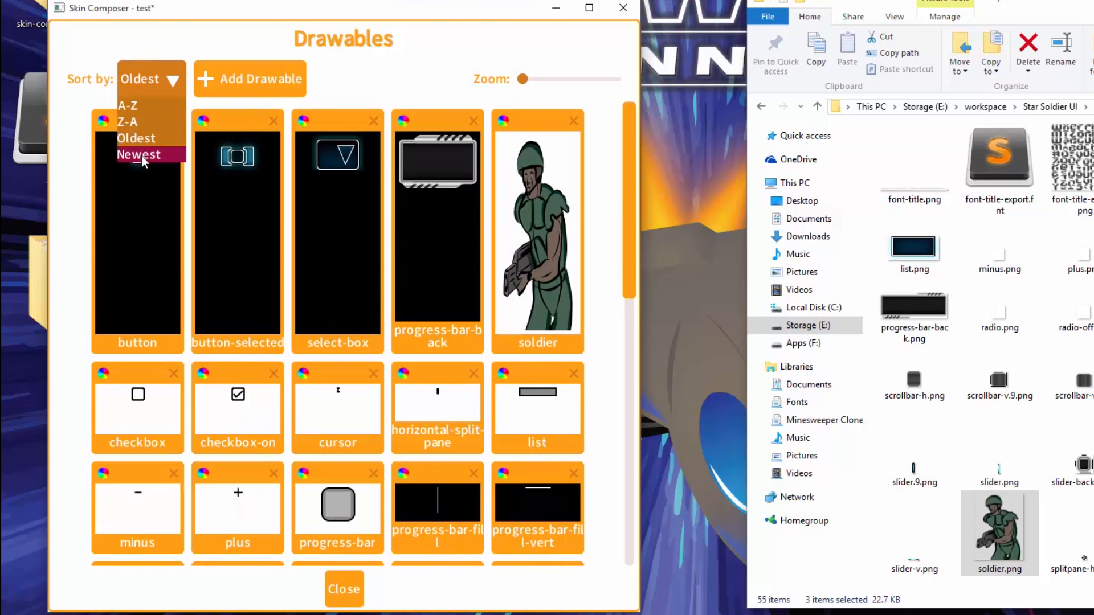
{"action": "left_click", "coordinate": [138, 154]}
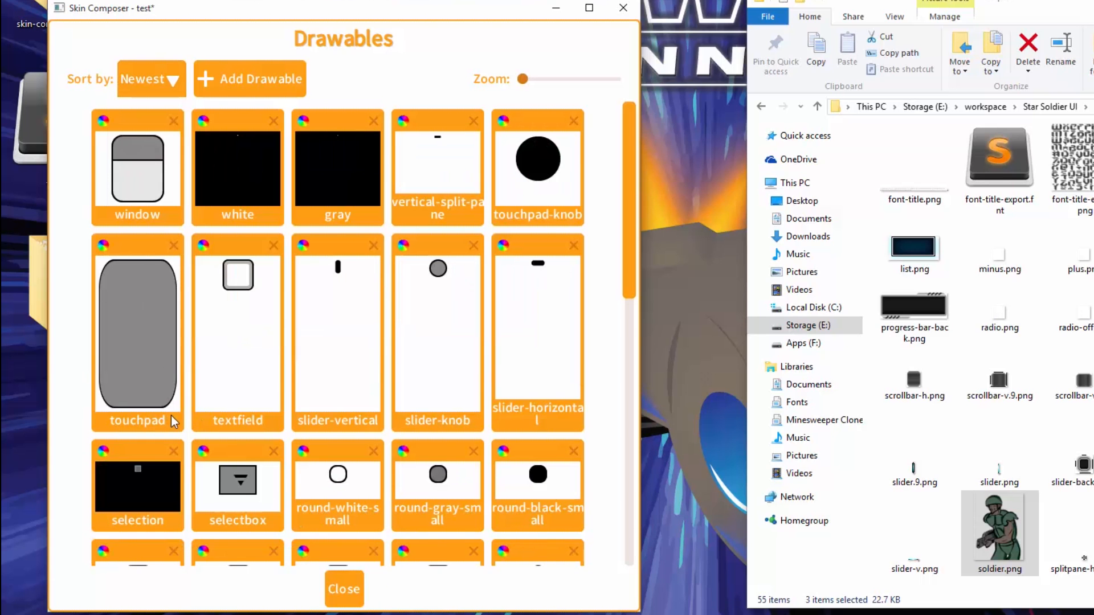
{"action": "left_click", "coordinate": [149, 78]}
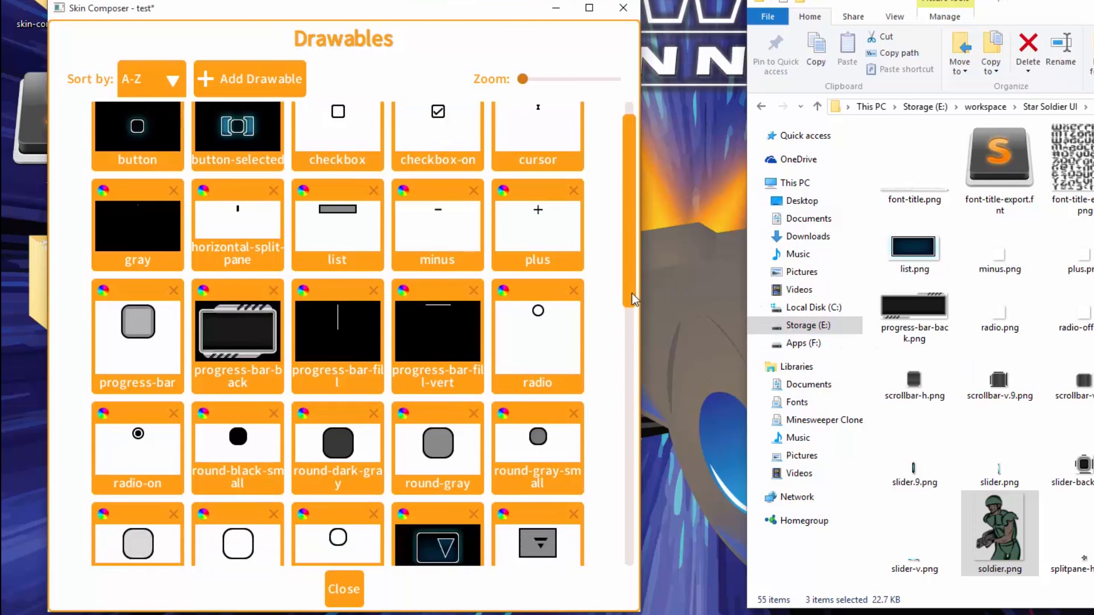
{"action": "scroll", "scroll_direction": "down", "scroll_amount": 3}
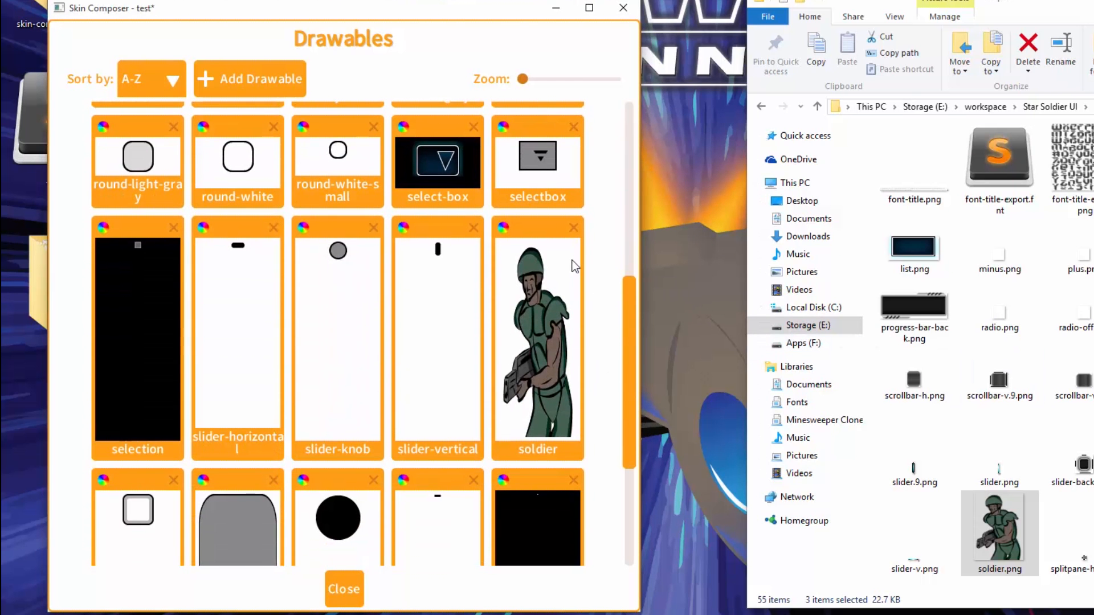
{"action": "scroll", "scroll_direction": "down", "scroll_amount": 3}
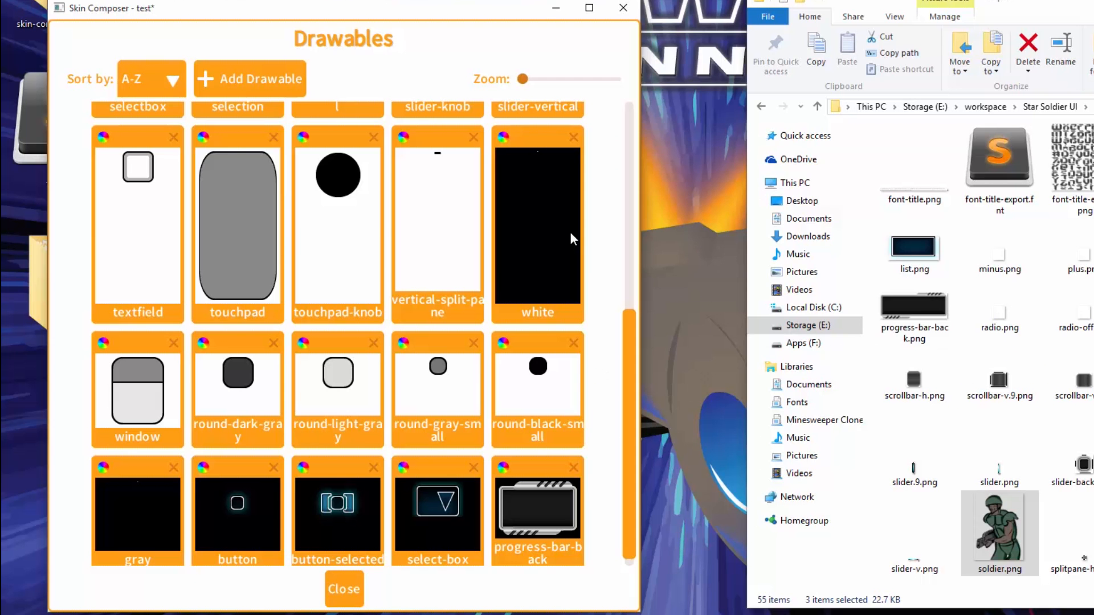
{"action": "scroll", "scroll_direction": "up", "scroll_amount": 3}
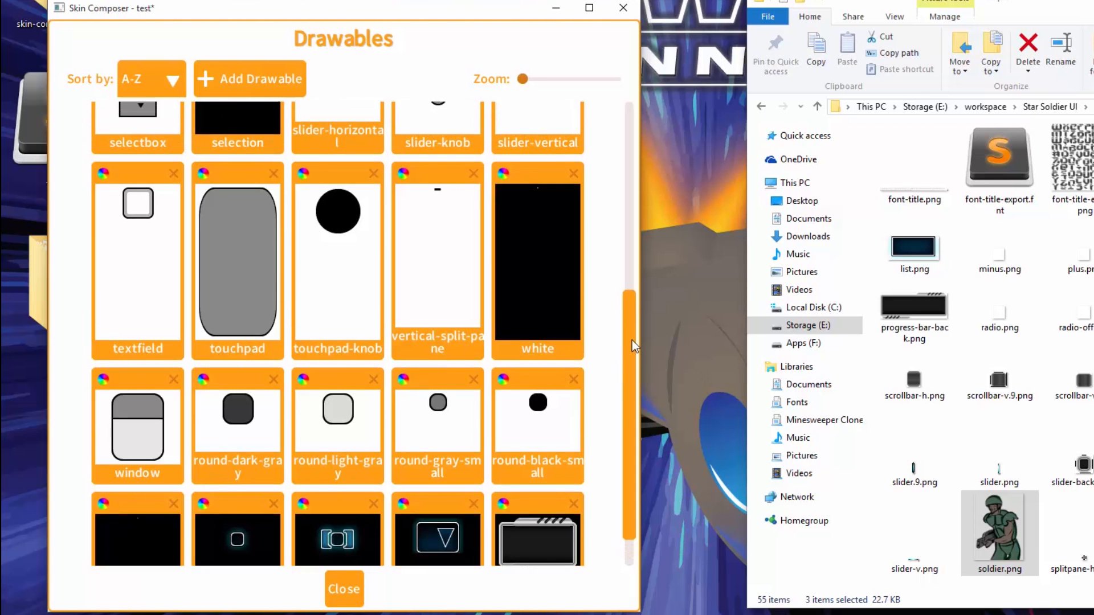
{"action": "scroll", "scroll_direction": "up", "scroll_amount": 3}
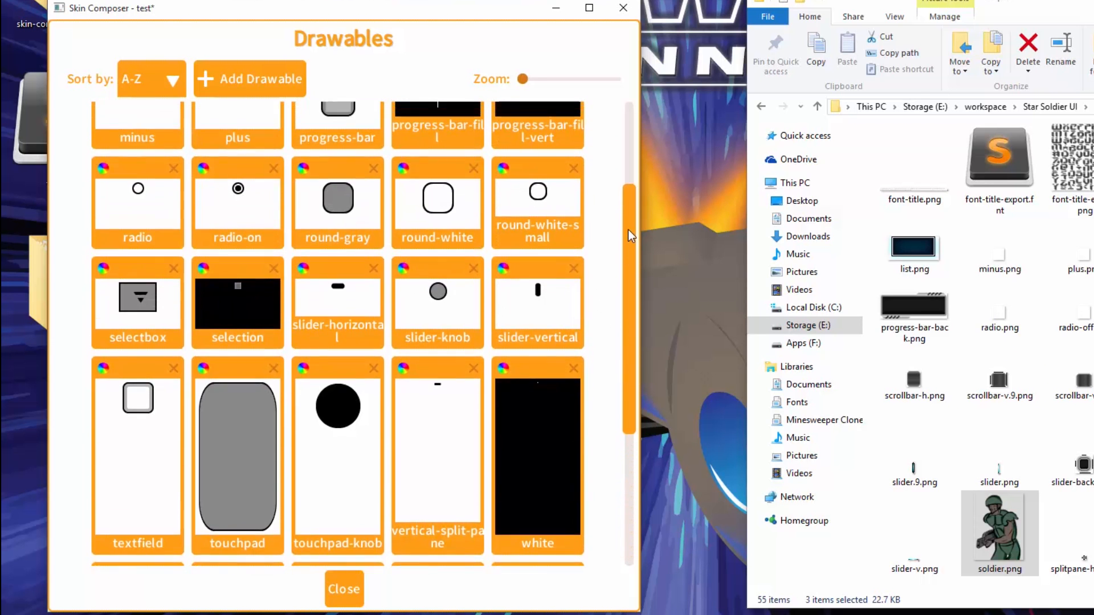
{"action": "scroll", "scroll_direction": "up", "scroll_amount": 3}
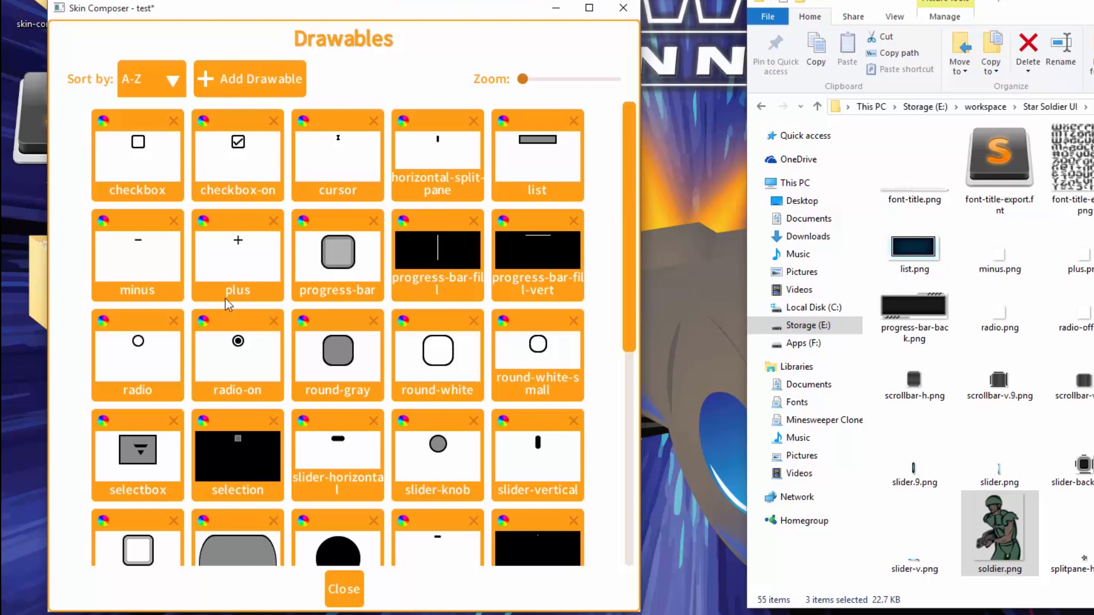
{"action": "mouse_move", "coordinate": [406, 329]}
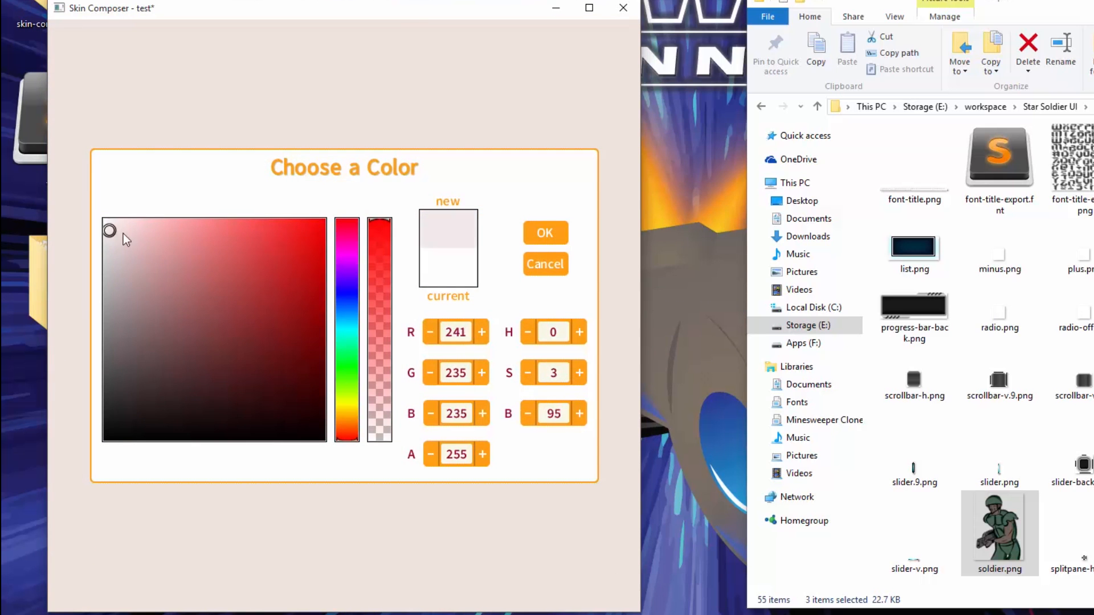
Tint the rounded drawable pure red, name it round-red, and close the drawables list.
{"action": "left_click", "coordinate": [320, 221]}
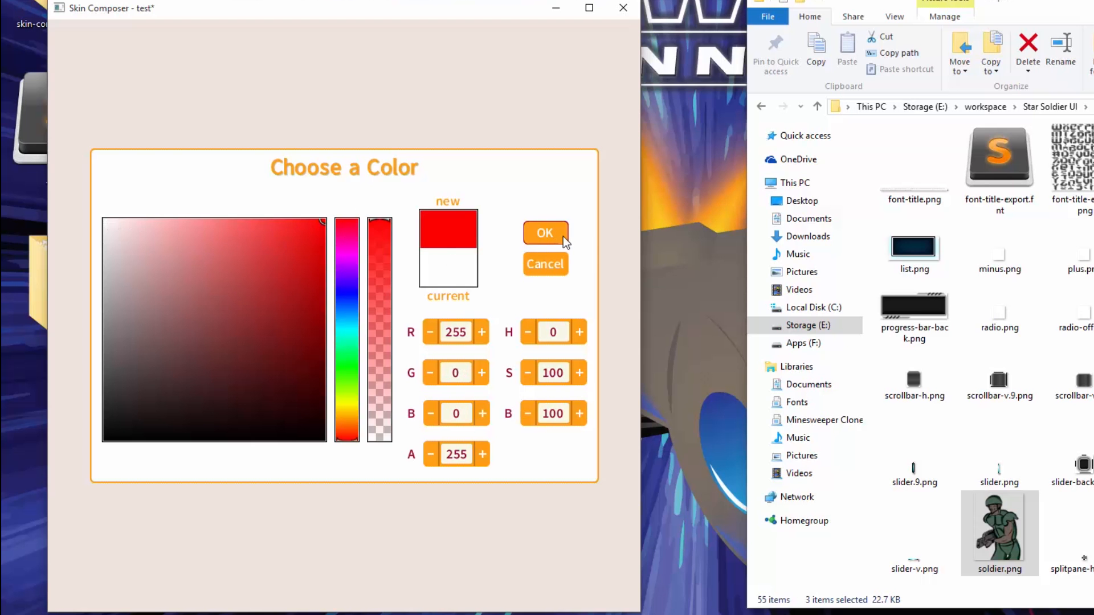
{"action": "left_click", "coordinate": [545, 232]}
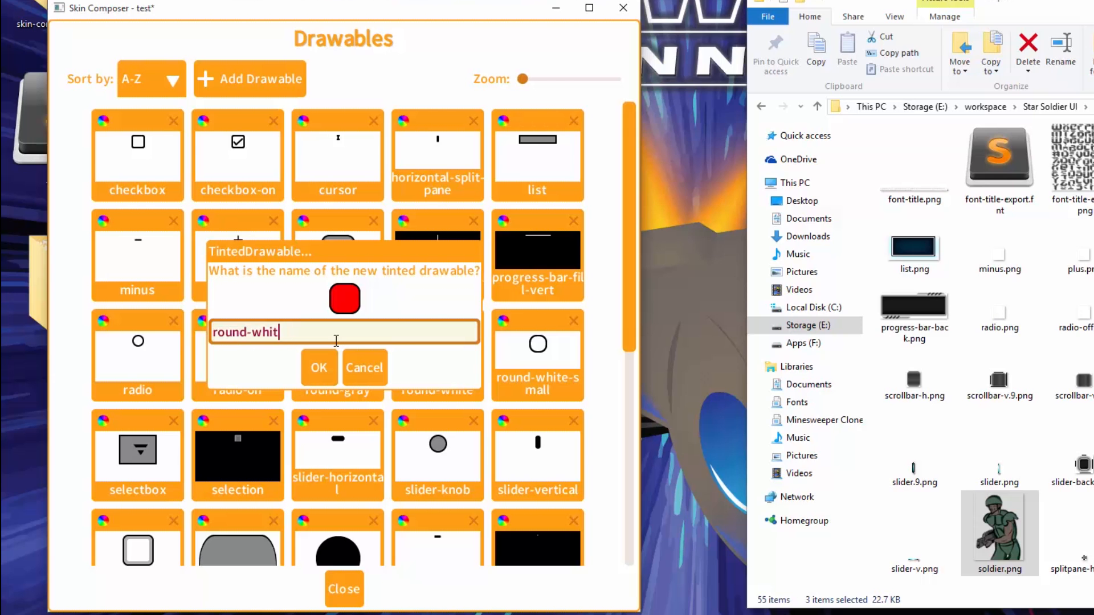
{"action": "key", "text": "BackSpace"}
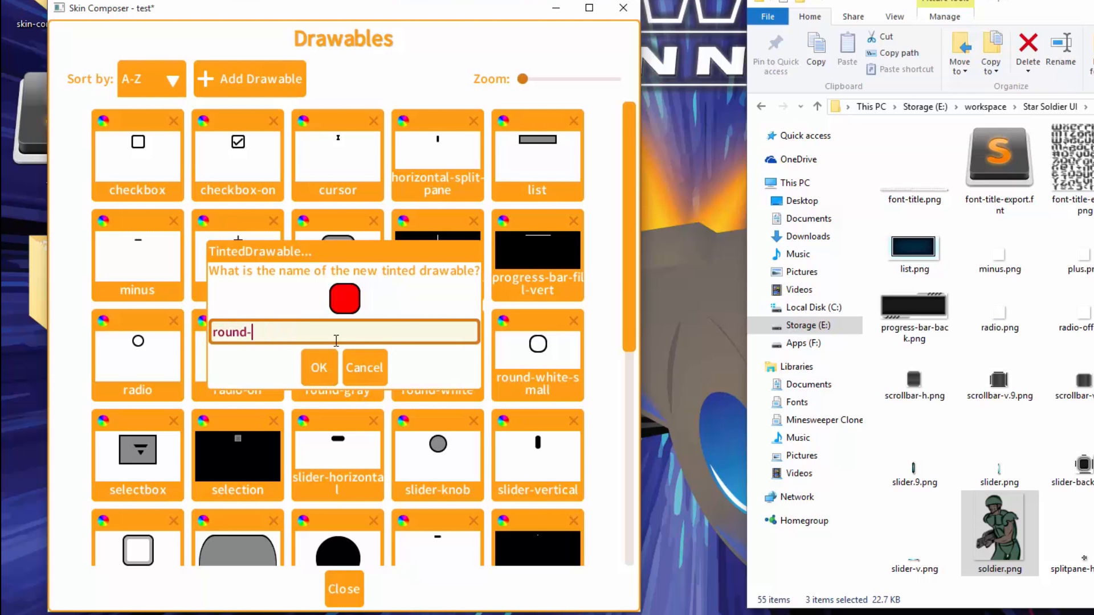
{"action": "type", "text": "red"}
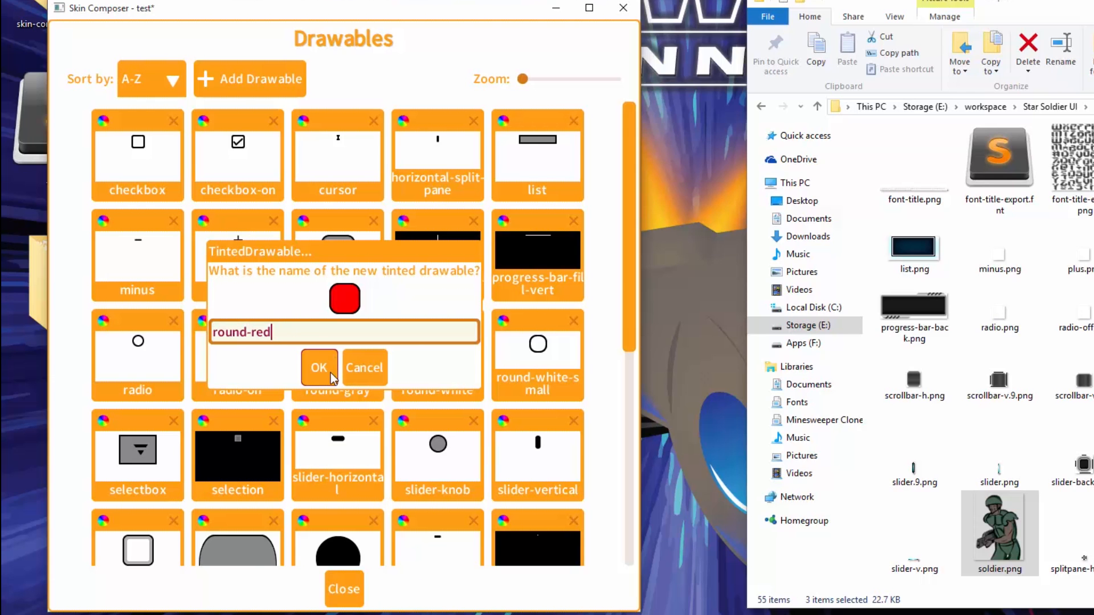
{"action": "left_click", "coordinate": [318, 368]}
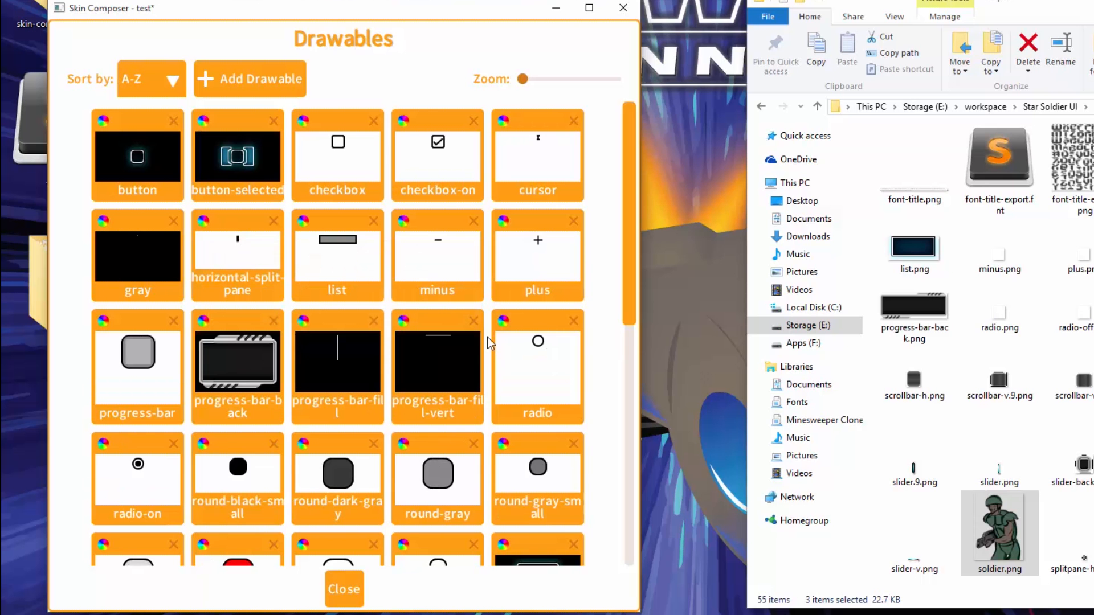
{"action": "left_click", "coordinate": [343, 589]}
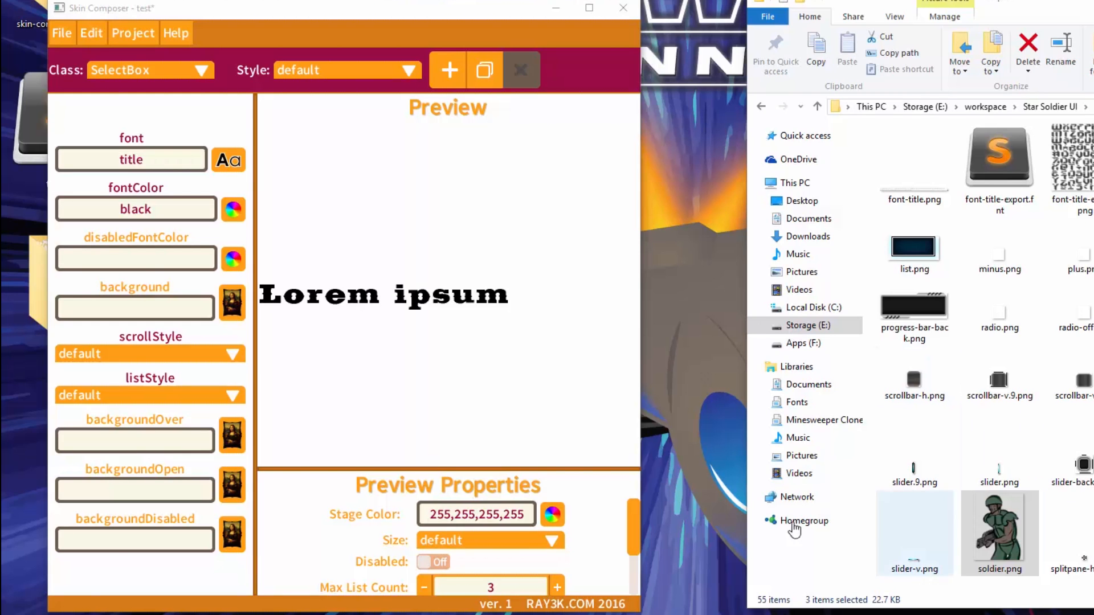
{"action": "mouse_move", "coordinate": [134, 33]}
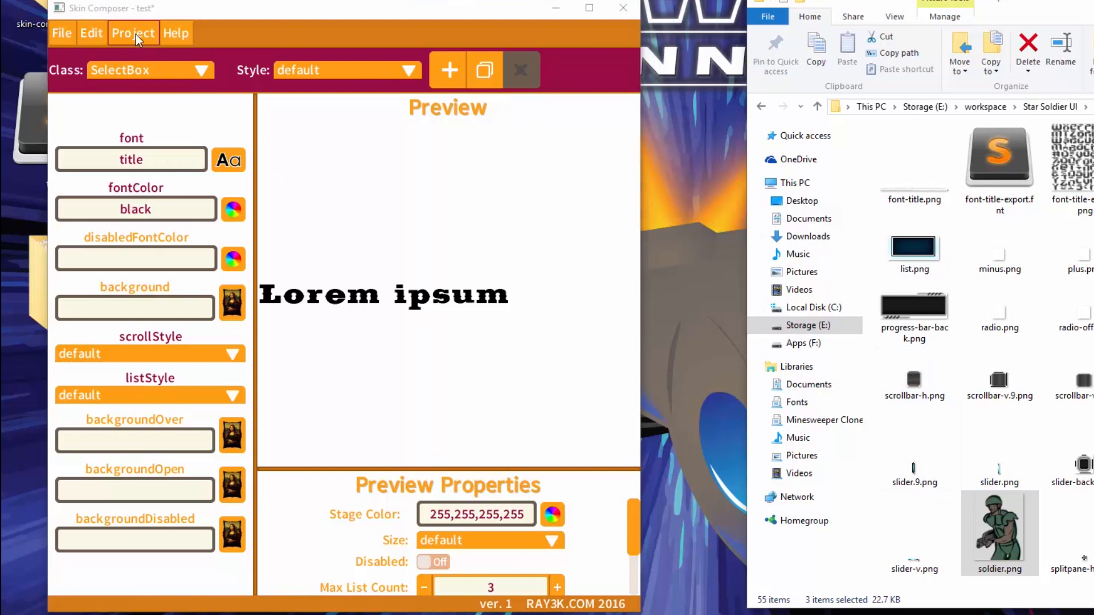
Start a new project color and adjust the chooser to opaque green (57, 153, 3).
{"action": "left_click", "coordinate": [133, 33]}
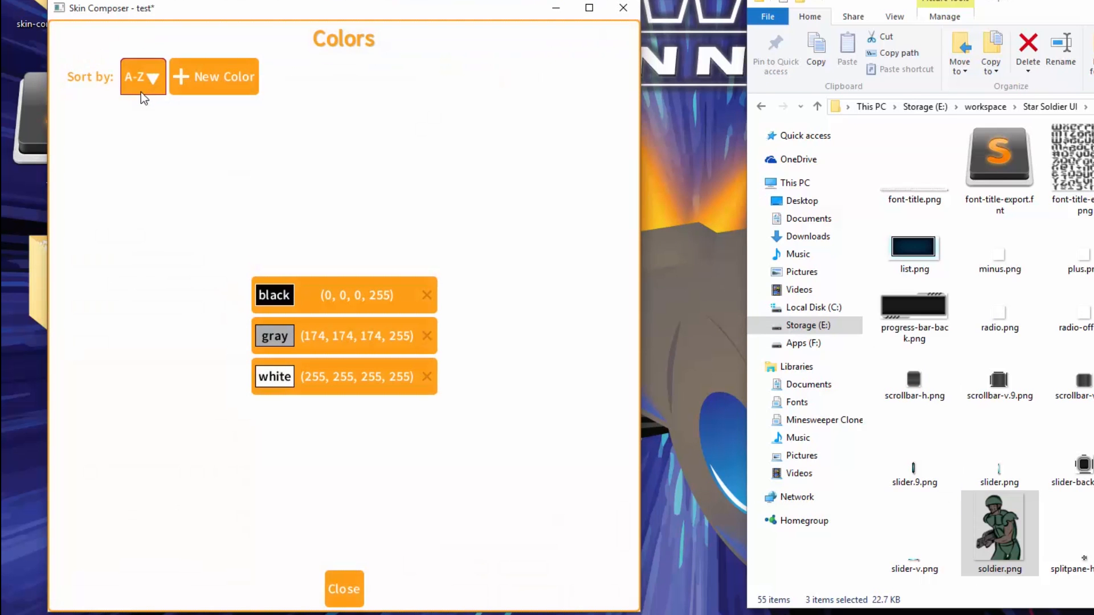
{"action": "mouse_move", "coordinate": [369, 391]}
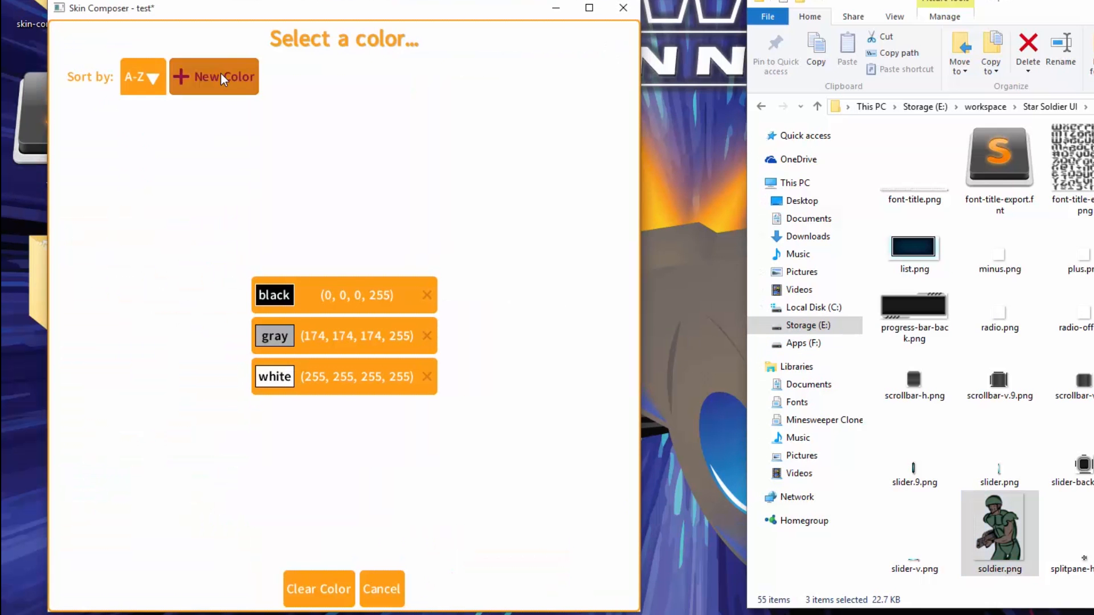
{"action": "left_click", "coordinate": [214, 77]}
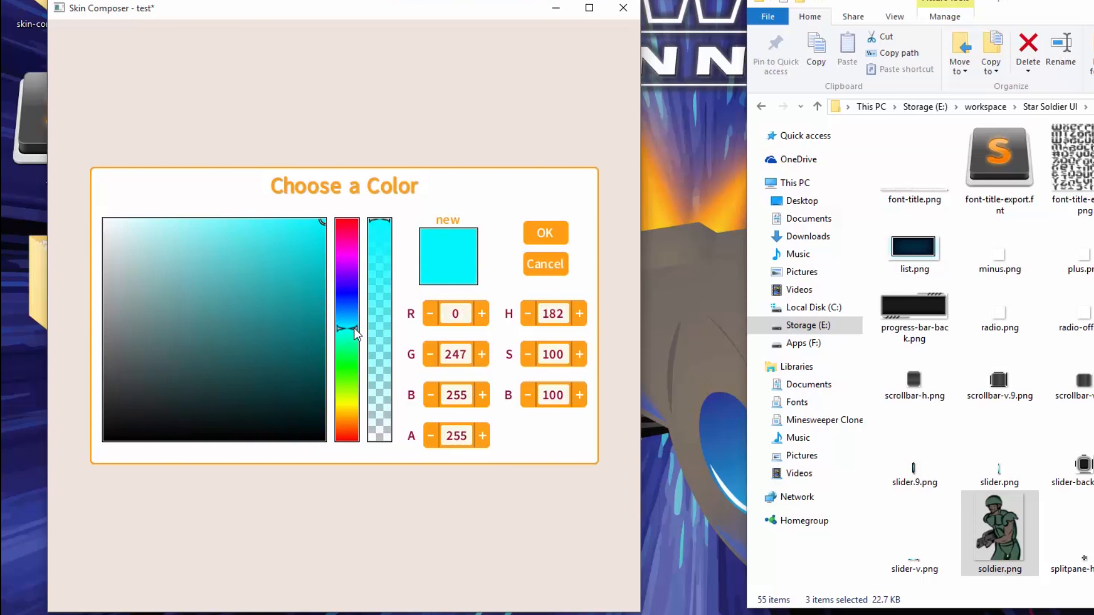
{"action": "left_click", "coordinate": [222, 233]}
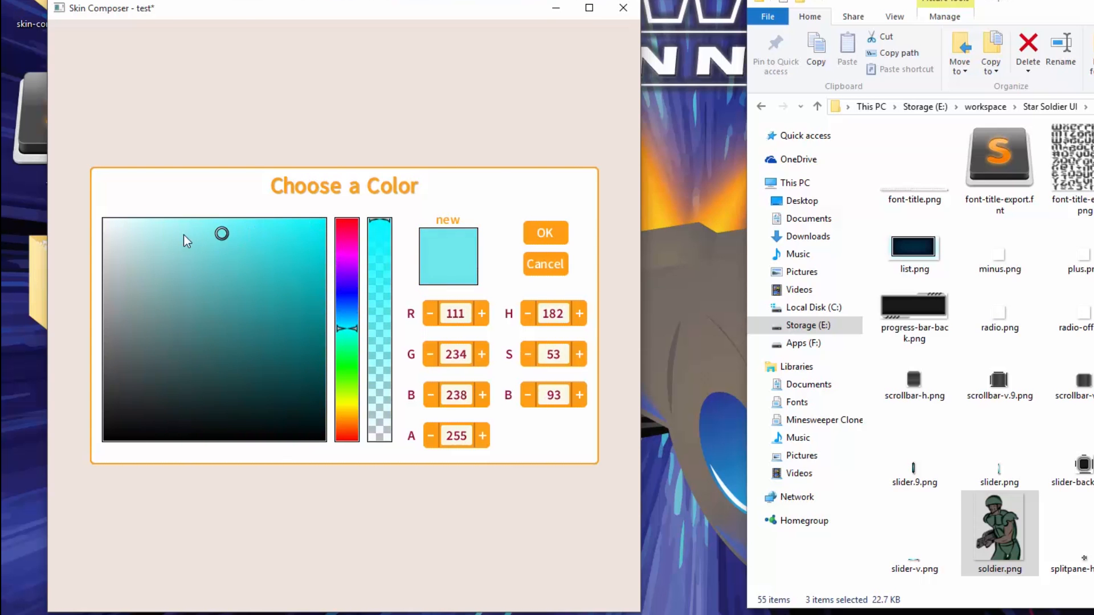
{"action": "left_click", "coordinate": [295, 302]}
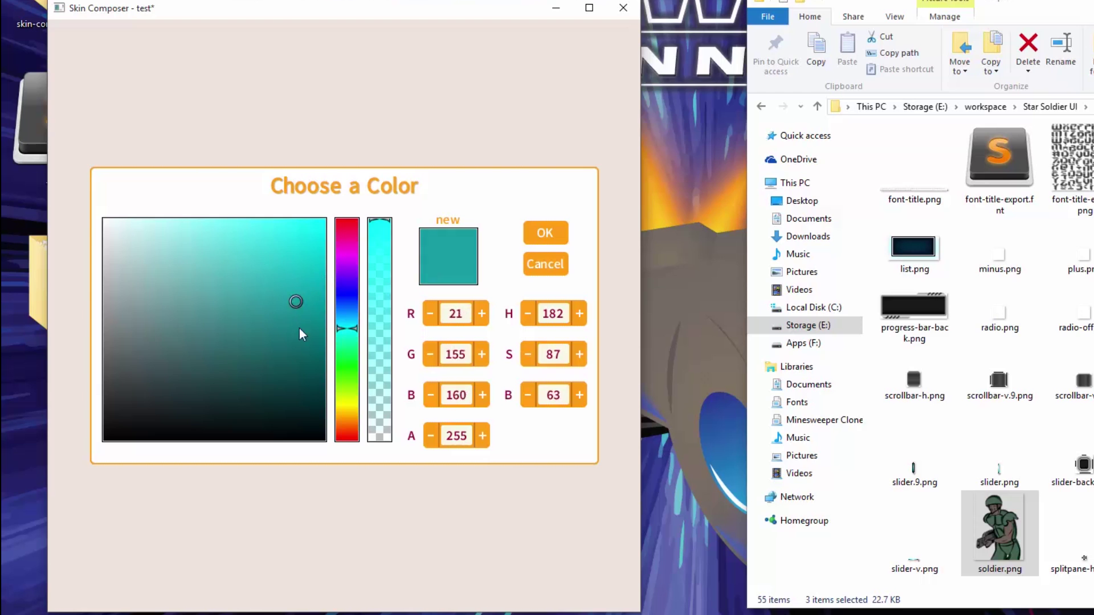
{"action": "left_click", "coordinate": [281, 303]}
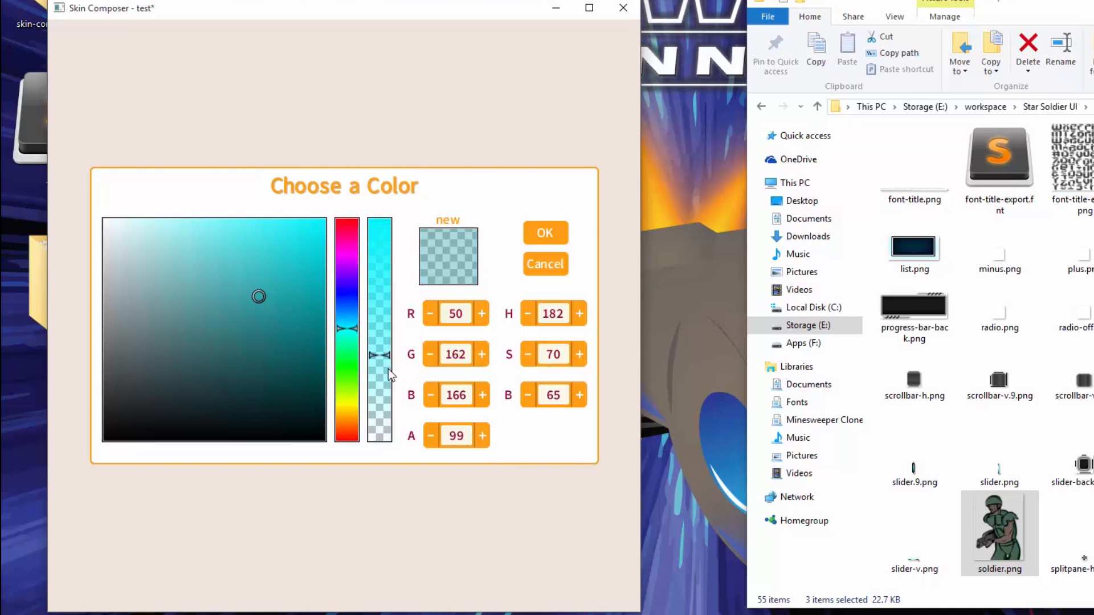
{"action": "left_click_drag", "start_coordinate": [380, 355], "coordinate": [380, 226]}
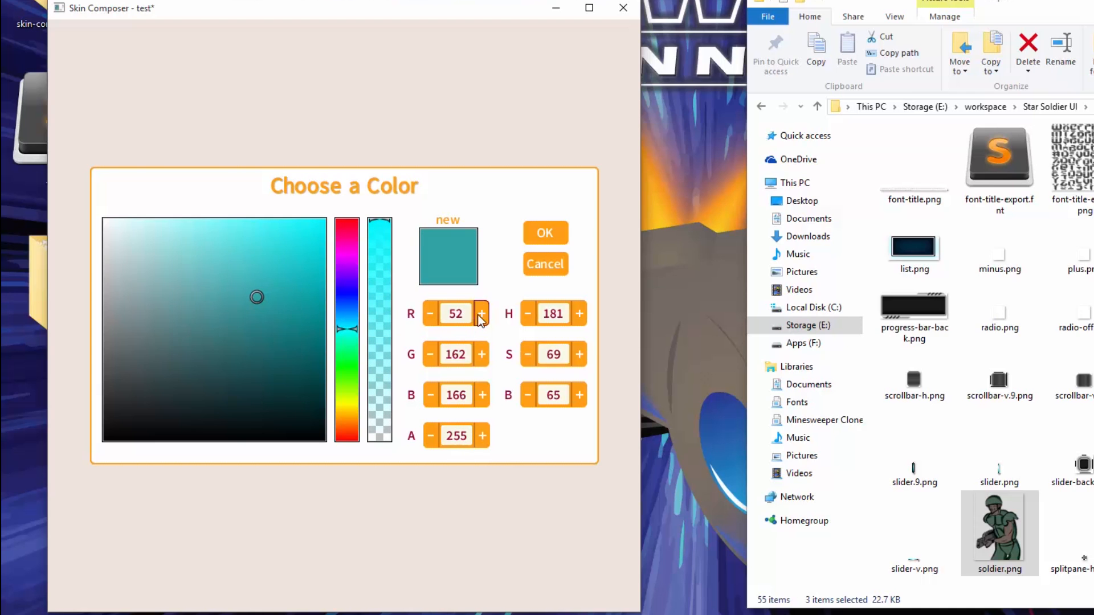
{"action": "left_click", "coordinate": [481, 313]}
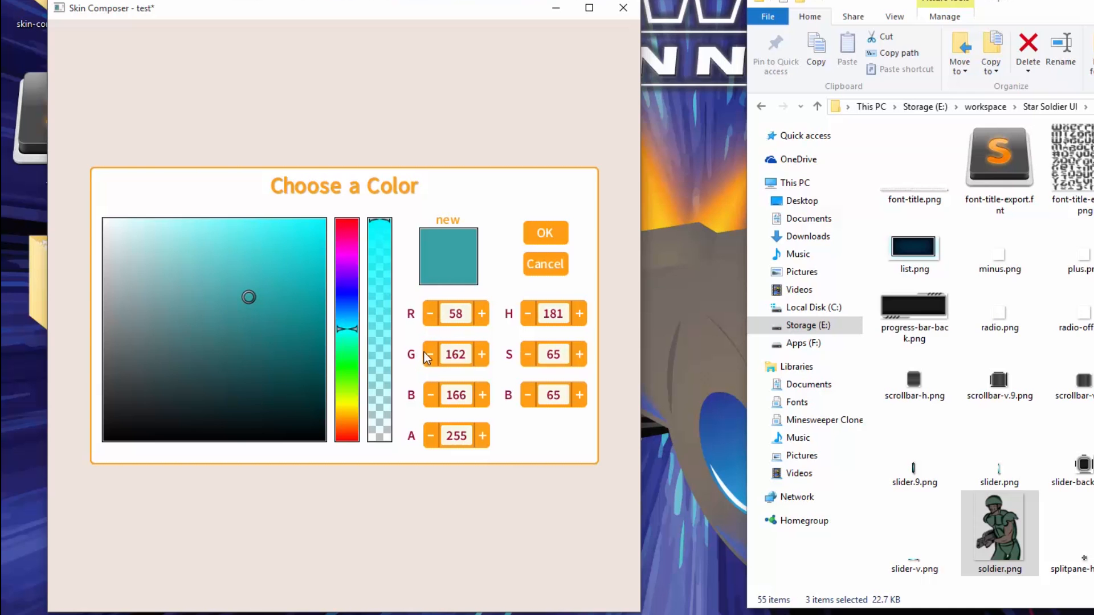
{"action": "left_click", "coordinate": [429, 354]}
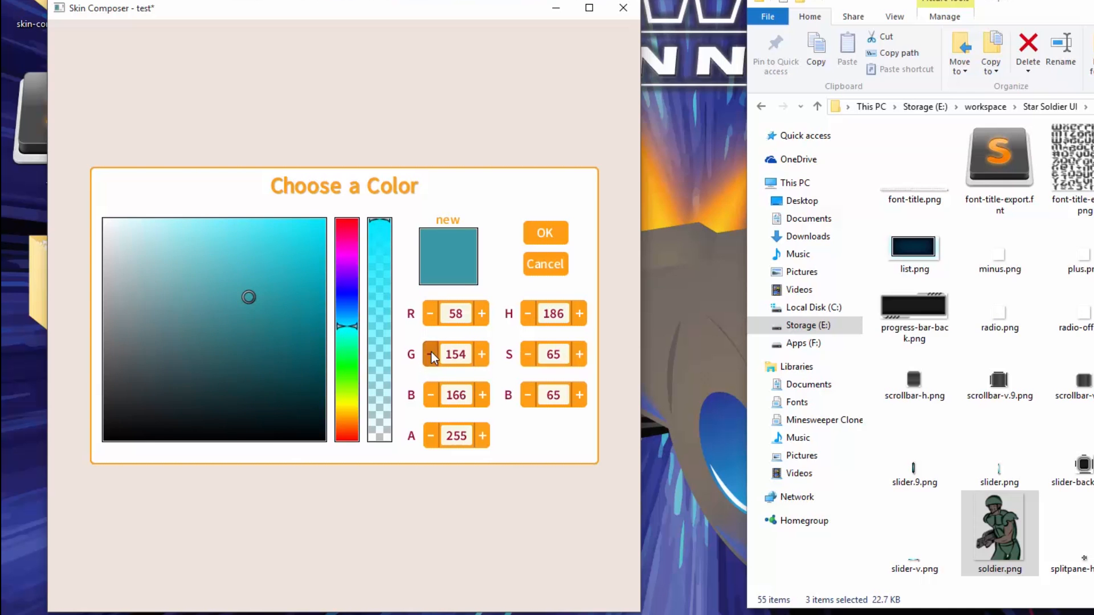
{"action": "left_click", "coordinate": [430, 354]}
{"action": "type", "text": "3"}
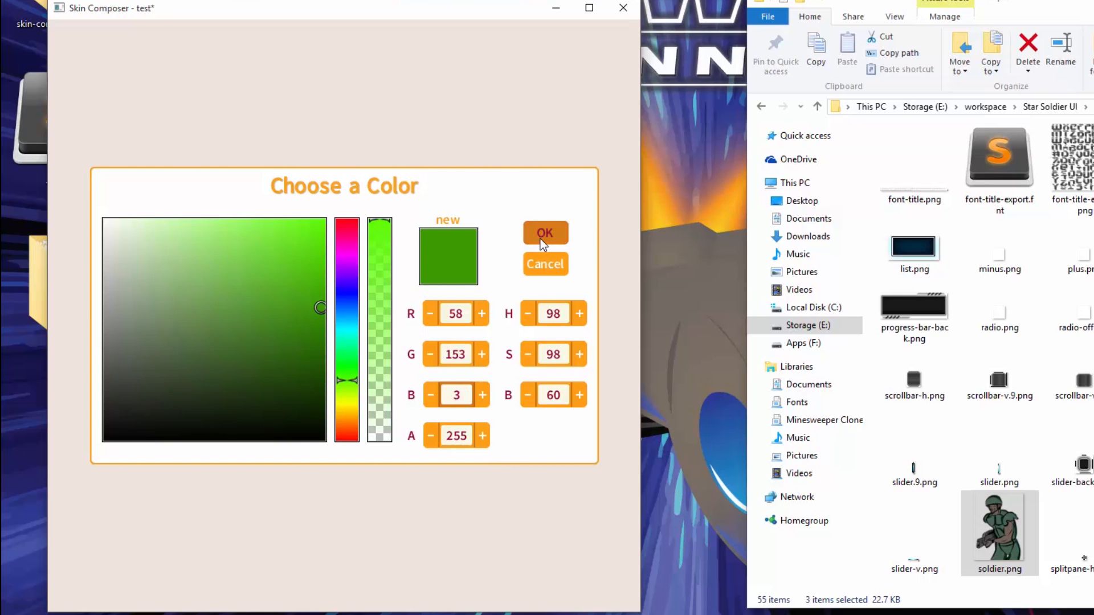
Accept the green, name the color 'green', and close the colors list.
{"action": "left_click", "coordinate": [545, 233]}
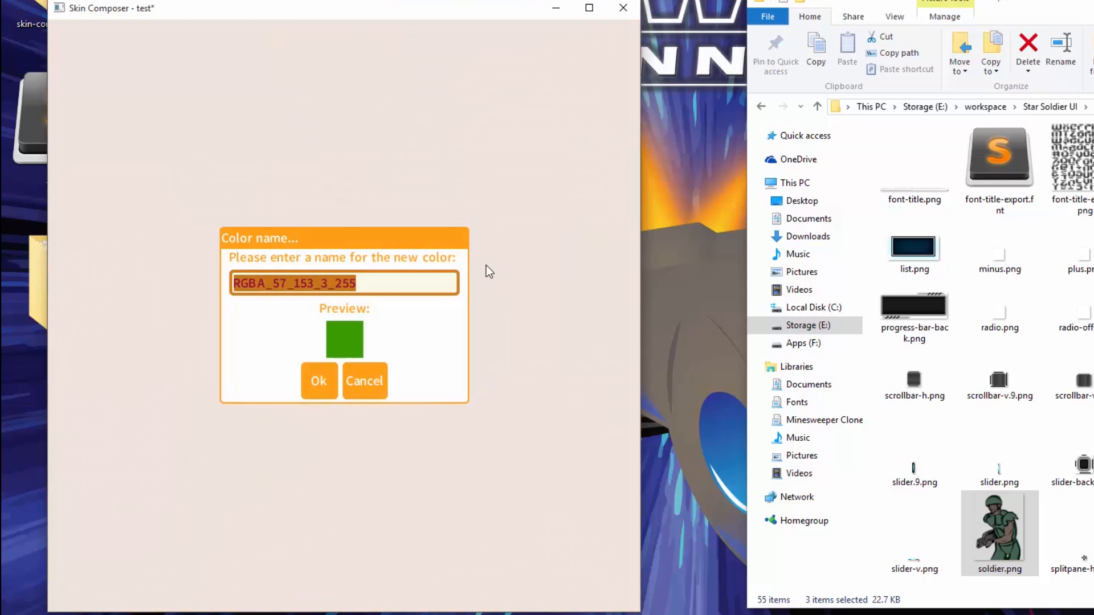
{"action": "type", "text": "gre"}
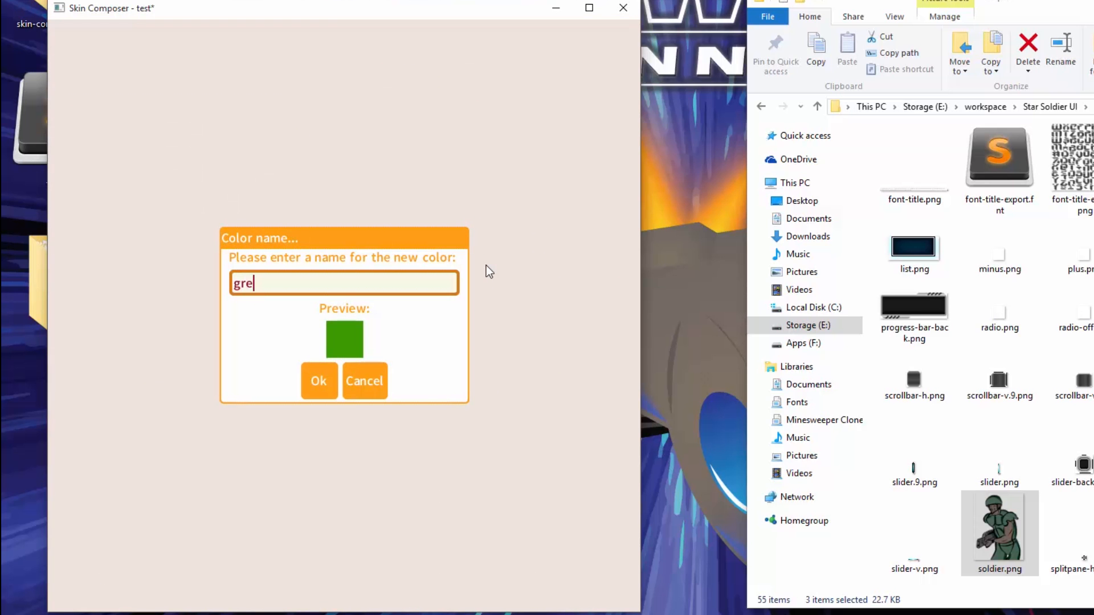
{"action": "left_click", "coordinate": [319, 381]}
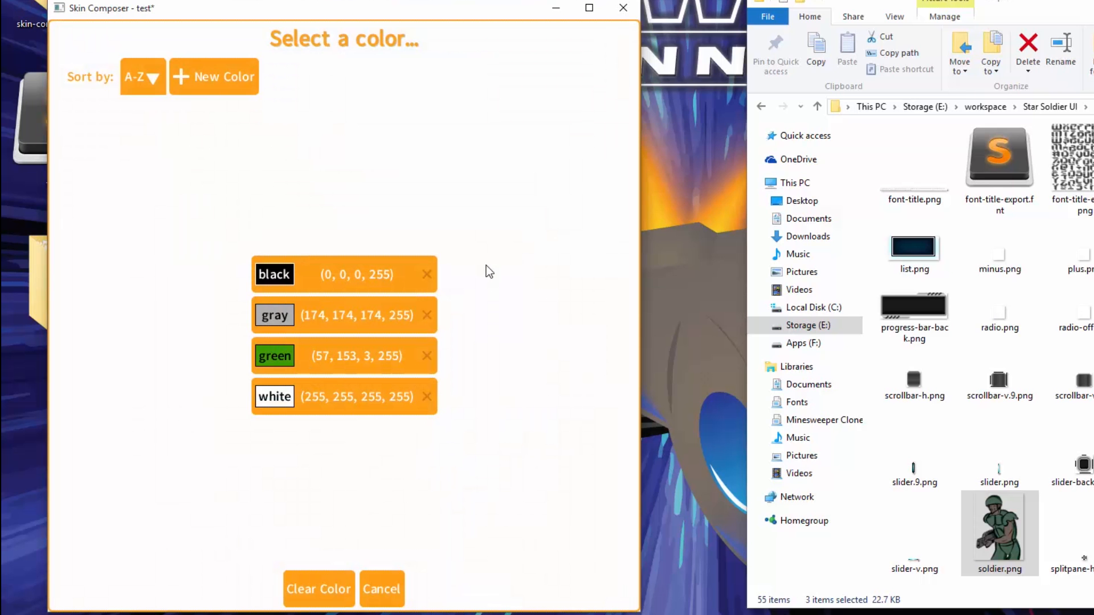
{"action": "left_click", "coordinate": [382, 589]}
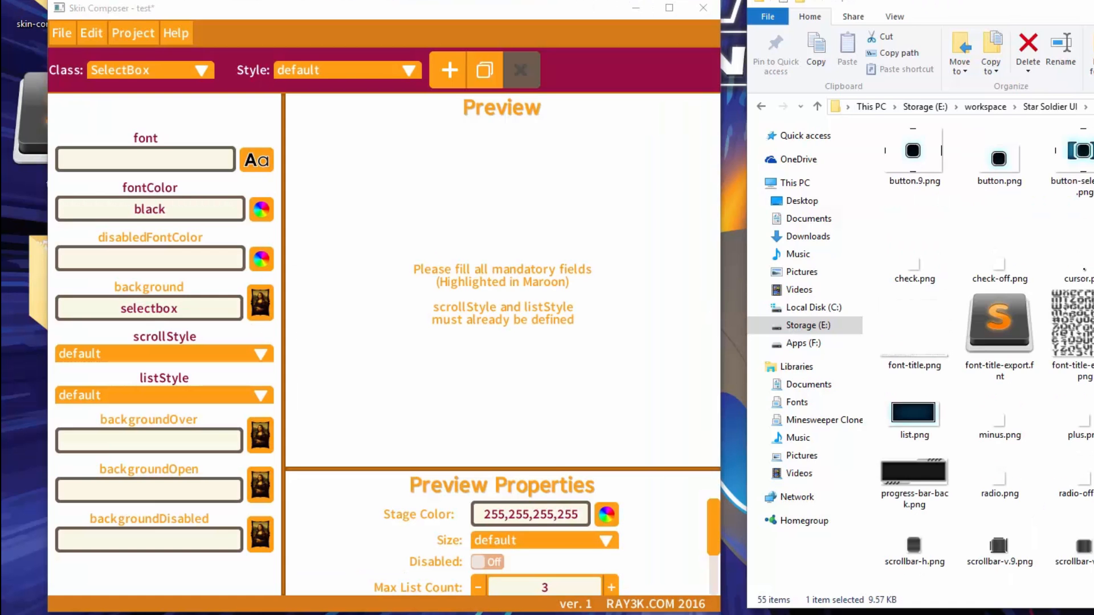
{"action": "mouse_move", "coordinate": [136, 39]}
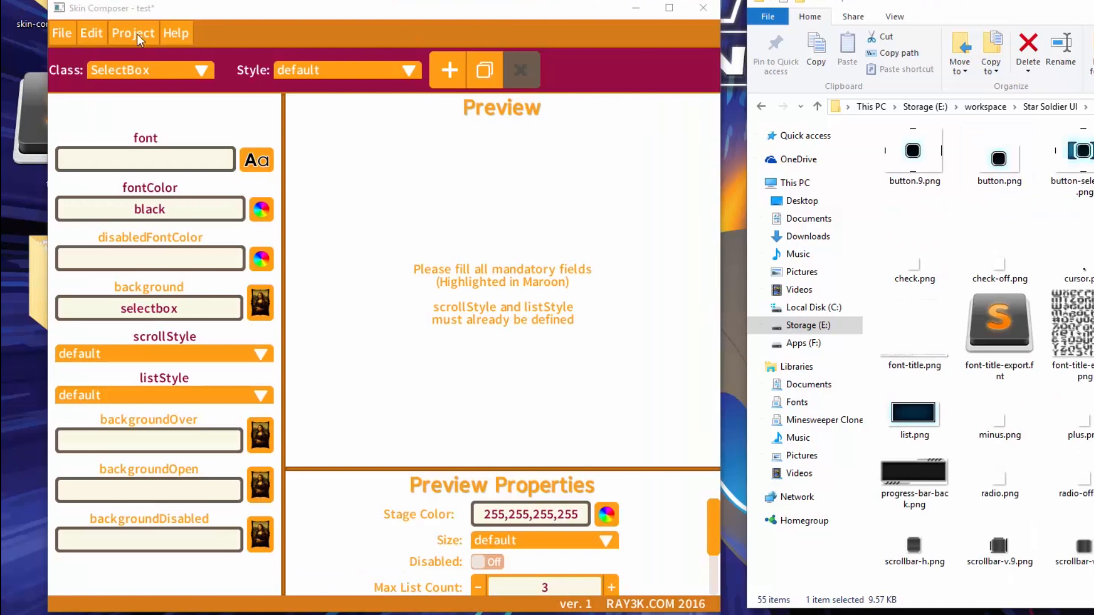
Open the project's Fonts list from the Project menu.
{"action": "left_click", "coordinate": [133, 33]}
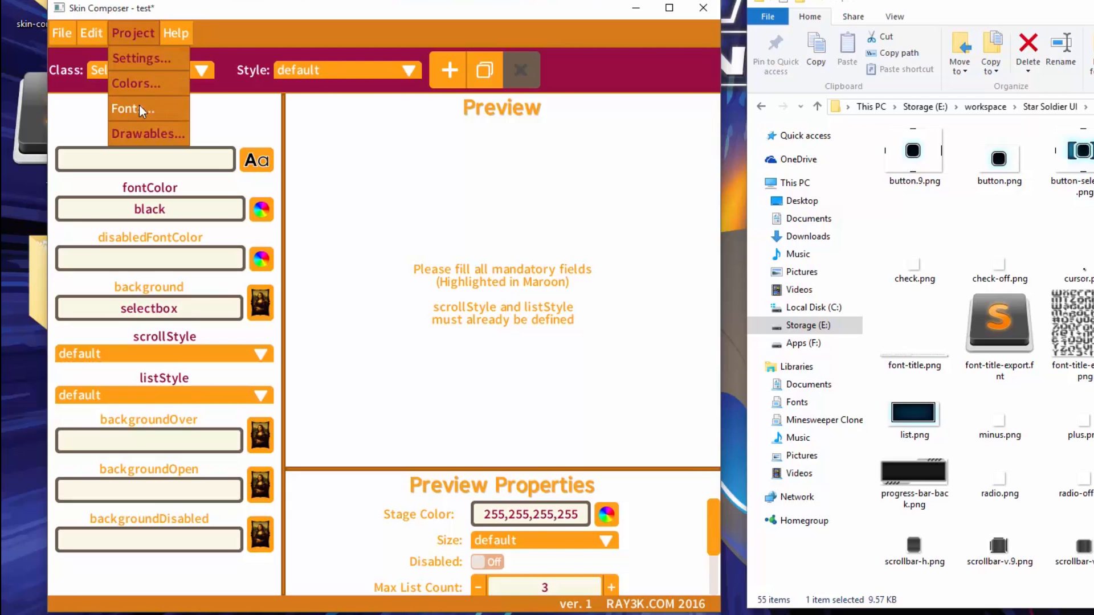
{"action": "left_click", "coordinate": [133, 109]}
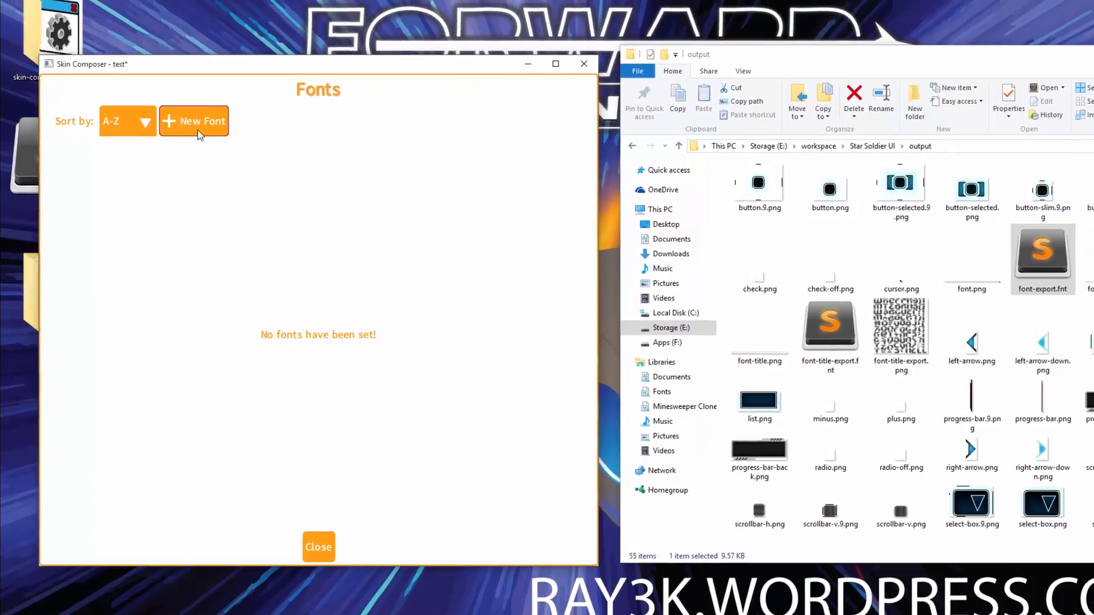
Add font-export.fnt as font 'futuristic', then begin naming the second font 'title'.
{"action": "left_click", "coordinate": [194, 121]}
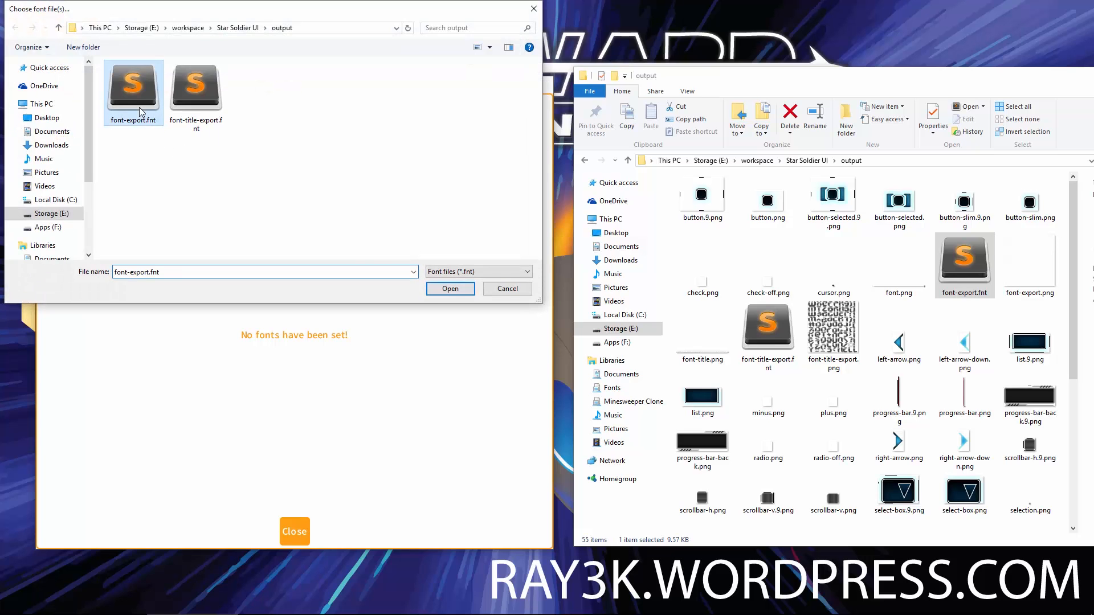
{"action": "left_click", "coordinate": [450, 288]}
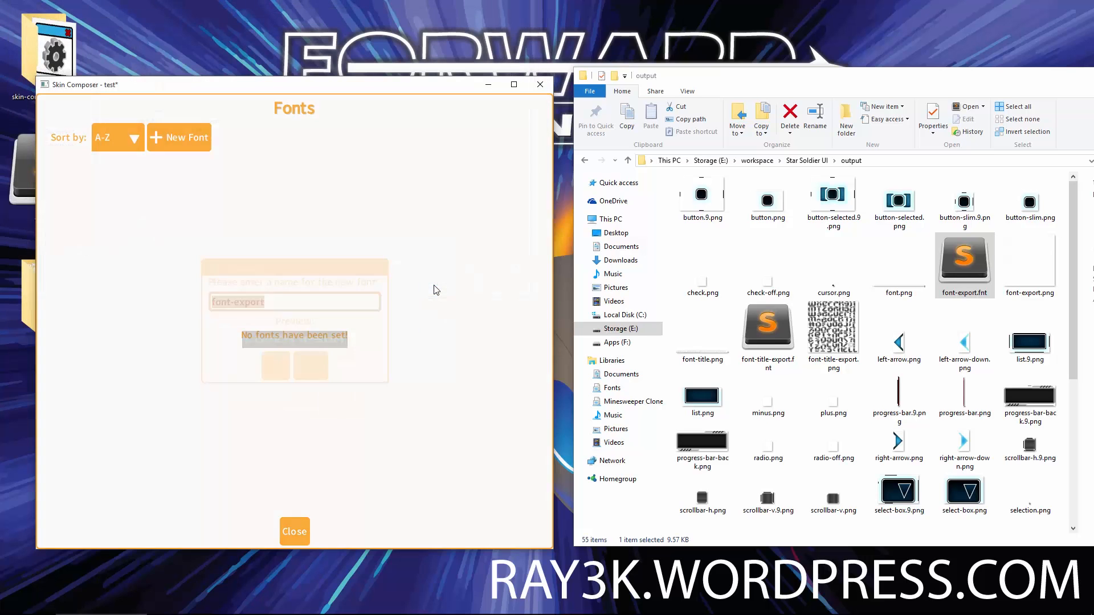
{"action": "type", "text": "futu"}
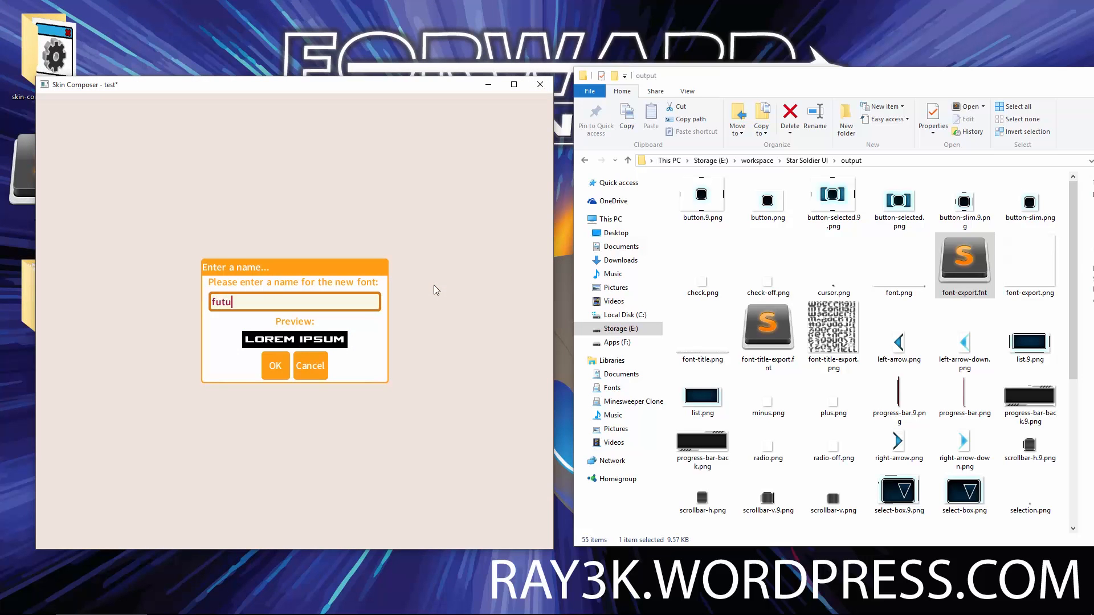
{"action": "type", "text": "ristic"}
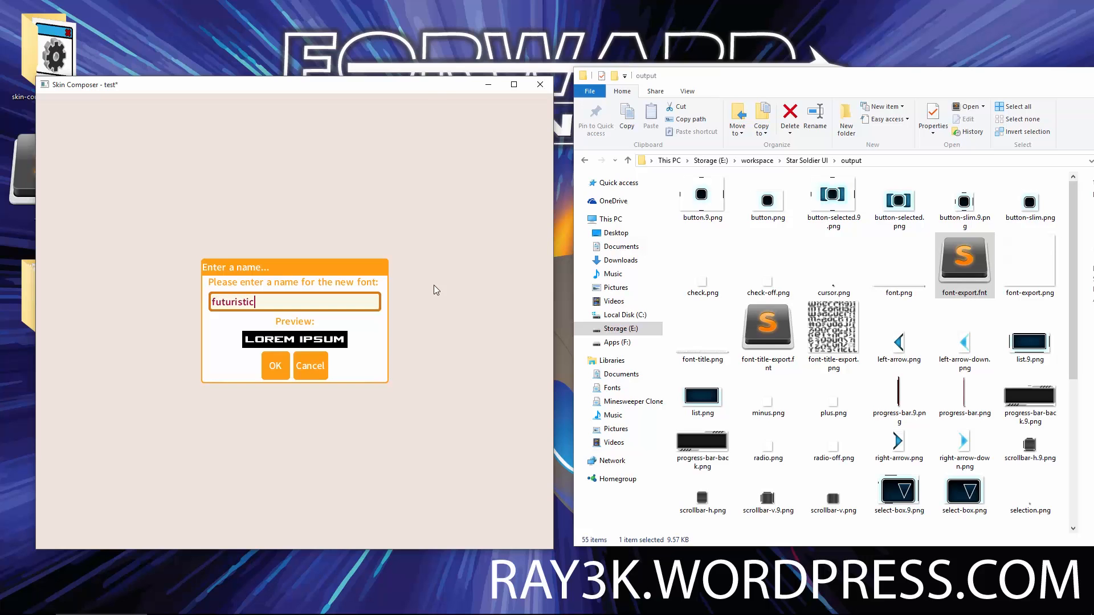
{"action": "left_click", "coordinate": [275, 366]}
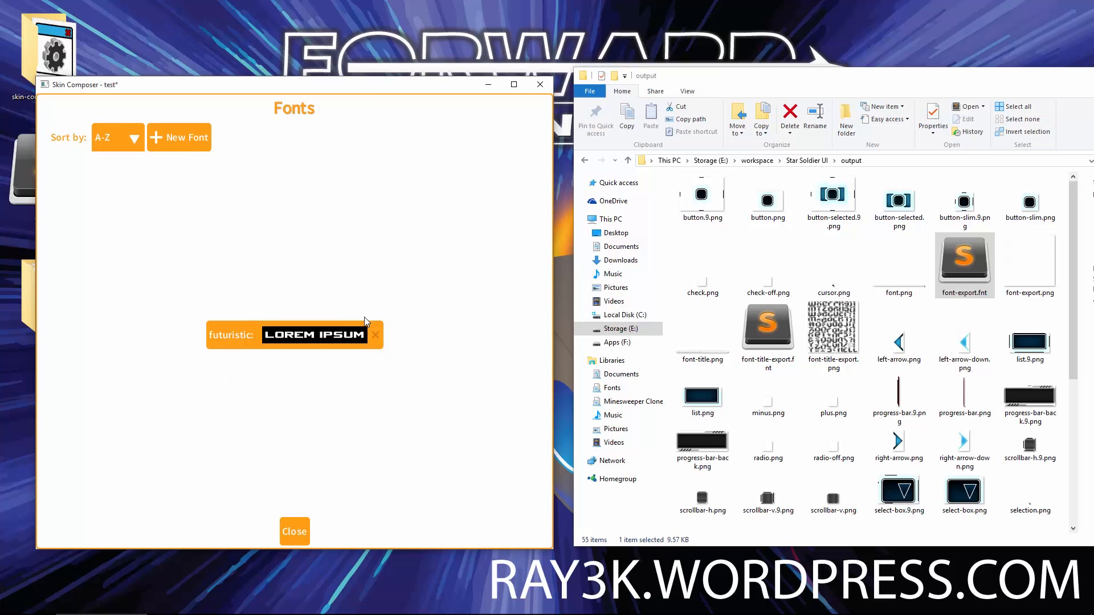
{"action": "mouse_move", "coordinate": [349, 303]}
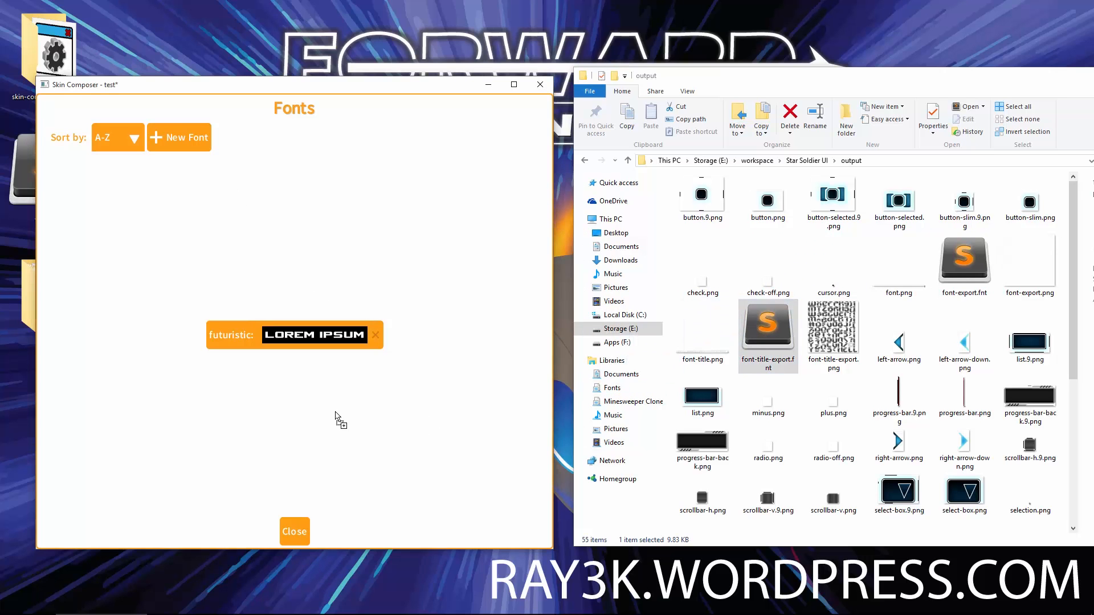
{"action": "left_click", "coordinate": [179, 137]}
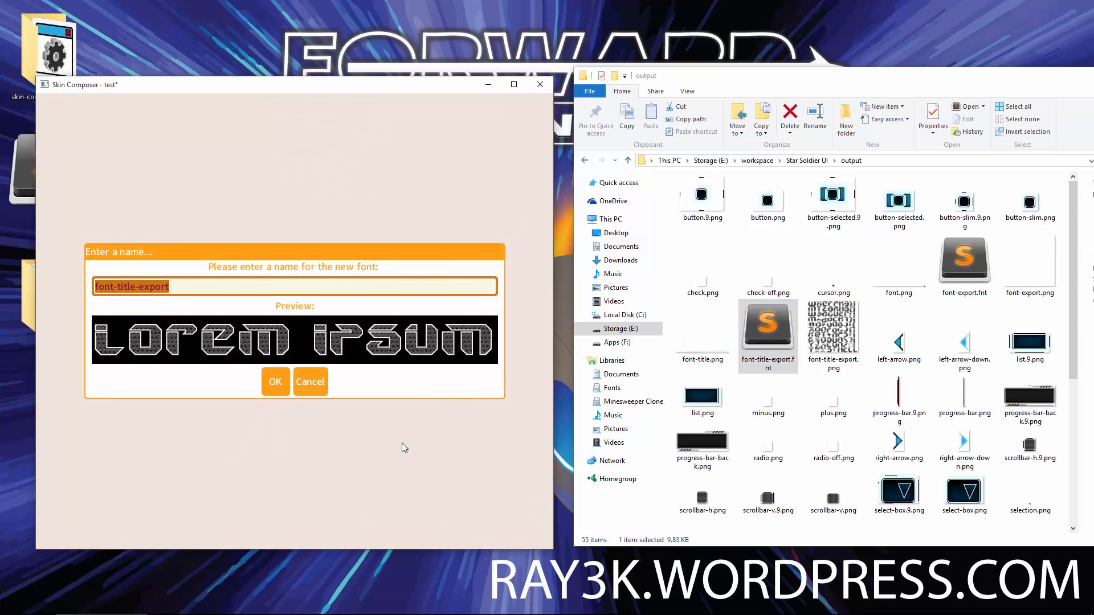
{"action": "type", "text": "title"}
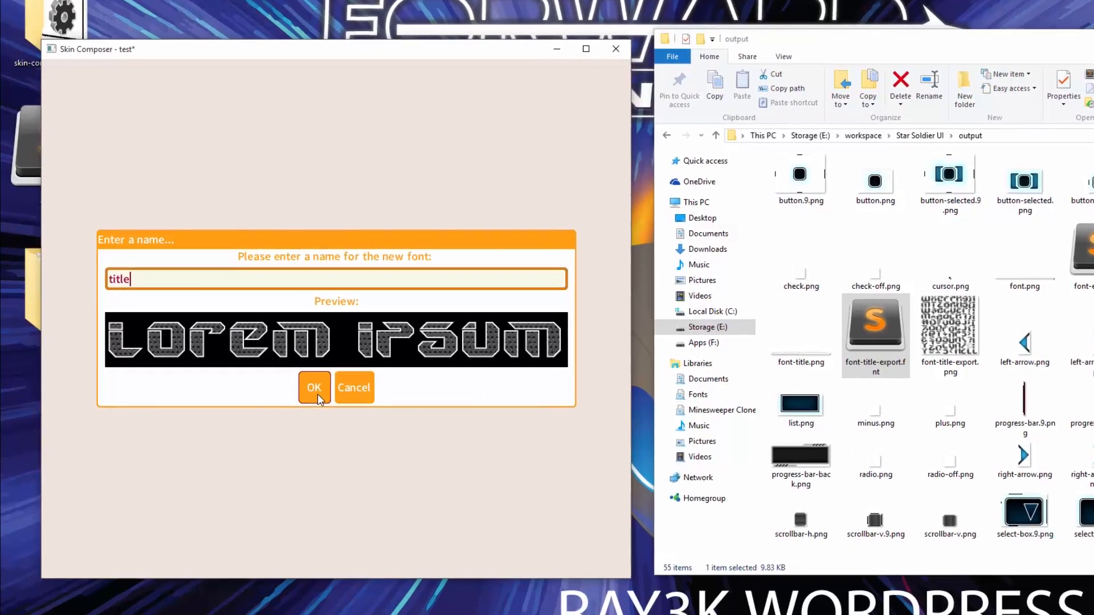
Confirm the title font, try several font sort orders ending alphabetical, and close Fonts.
{"action": "left_click", "coordinate": [313, 388]}
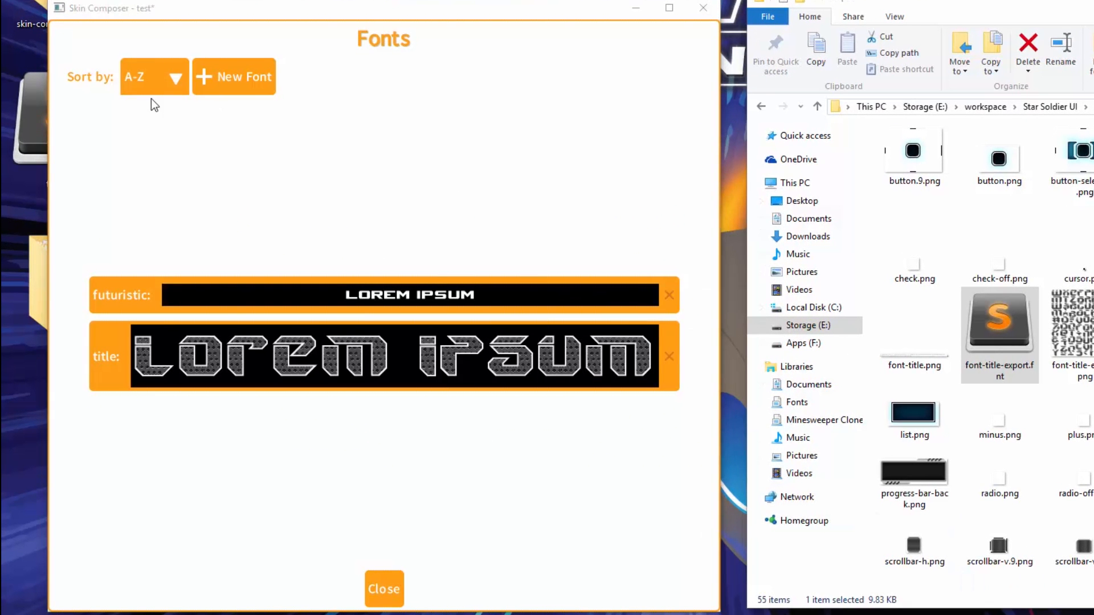
{"action": "left_click", "coordinate": [153, 77]}
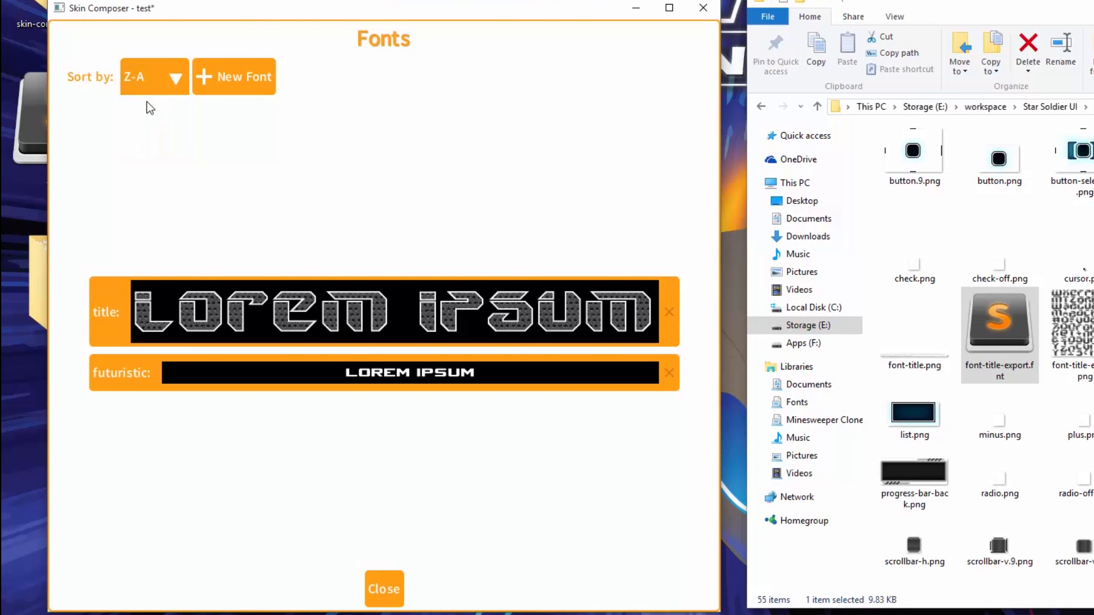
{"action": "left_click", "coordinate": [154, 77]}
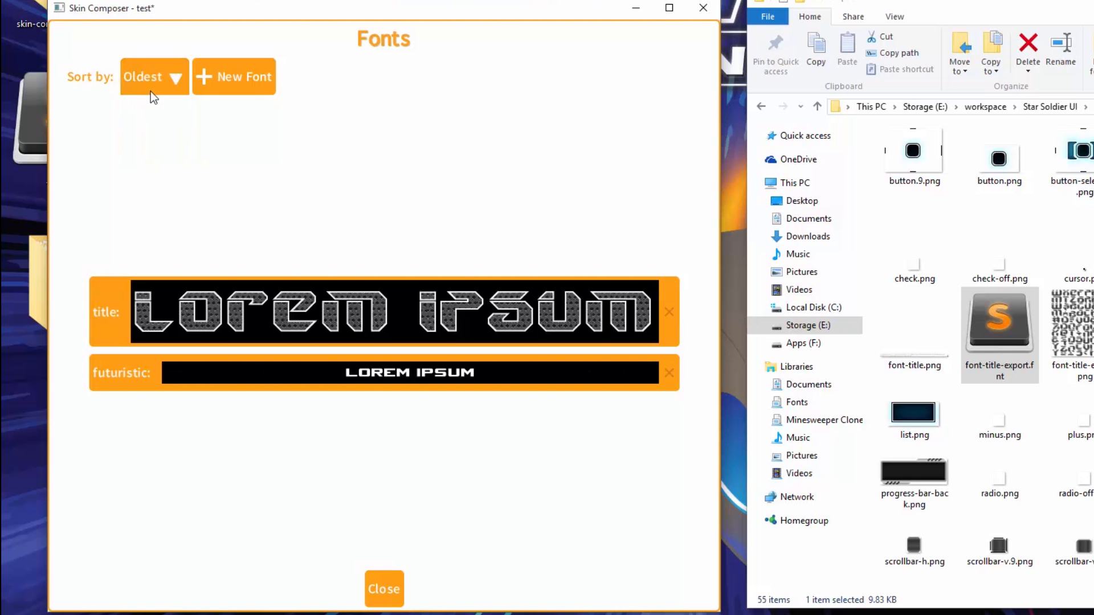
{"action": "left_click", "coordinate": [146, 76]}
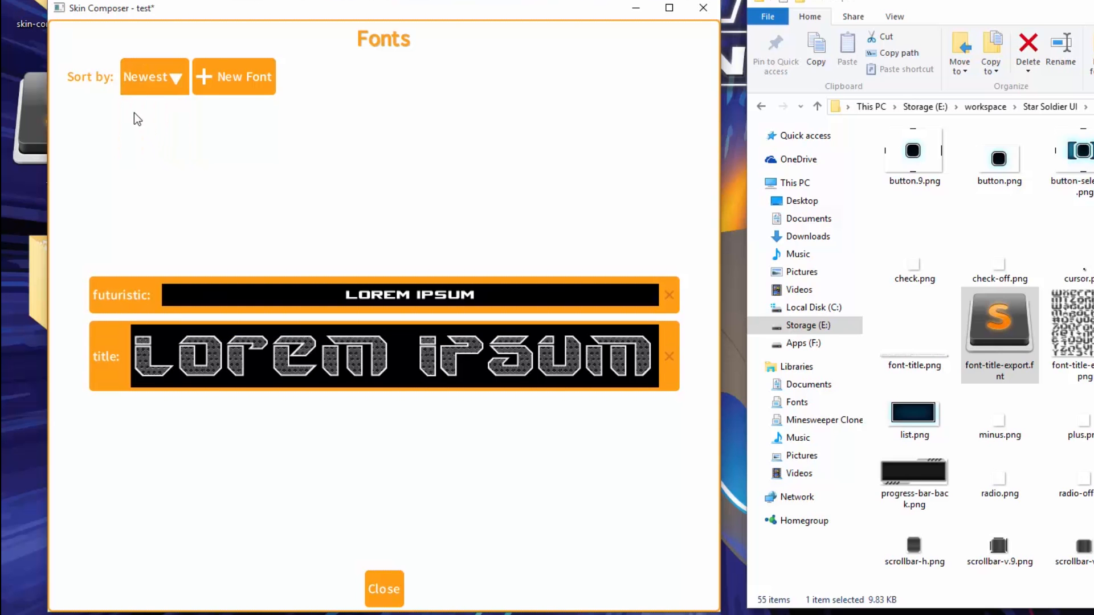
{"action": "left_click", "coordinate": [146, 77]}
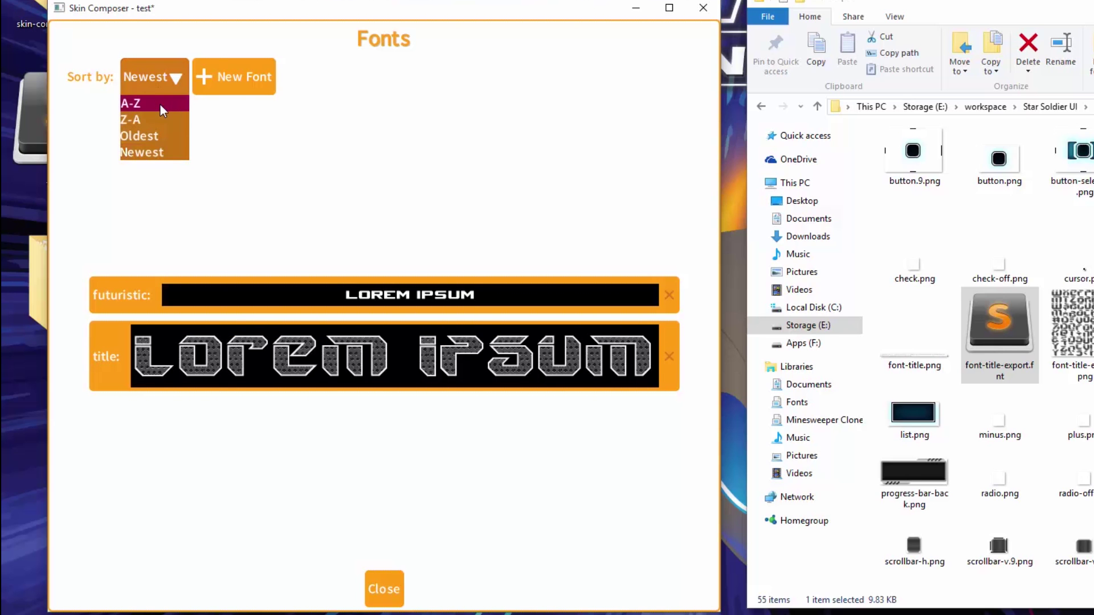
{"action": "left_click", "coordinate": [130, 103]}
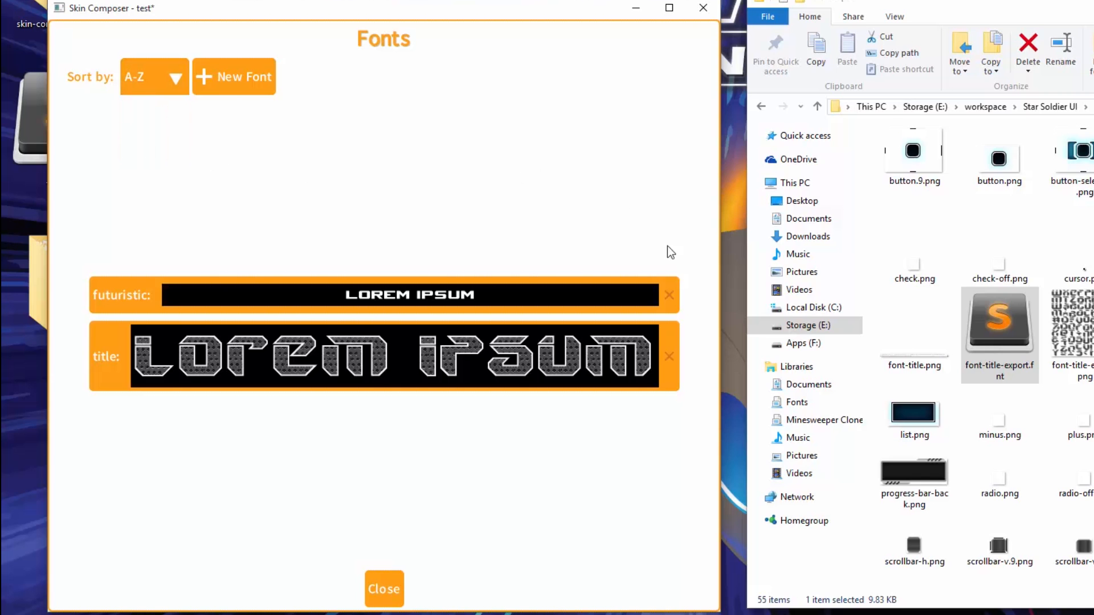
{"action": "mouse_move", "coordinate": [671, 347]}
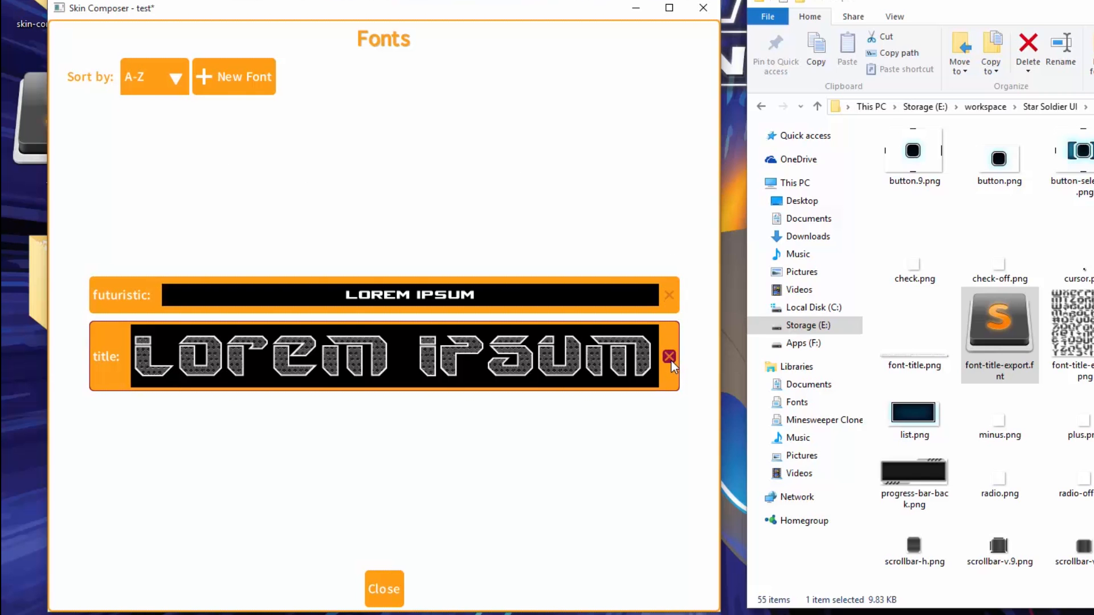
{"action": "left_click", "coordinate": [669, 356]}
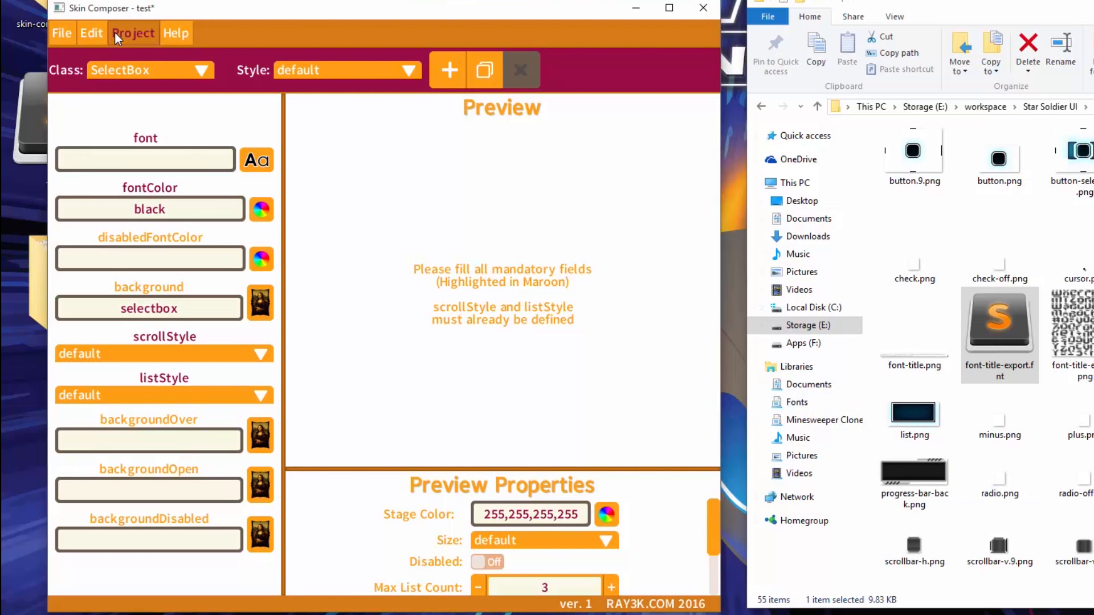
{"action": "left_click", "coordinate": [133, 33]}
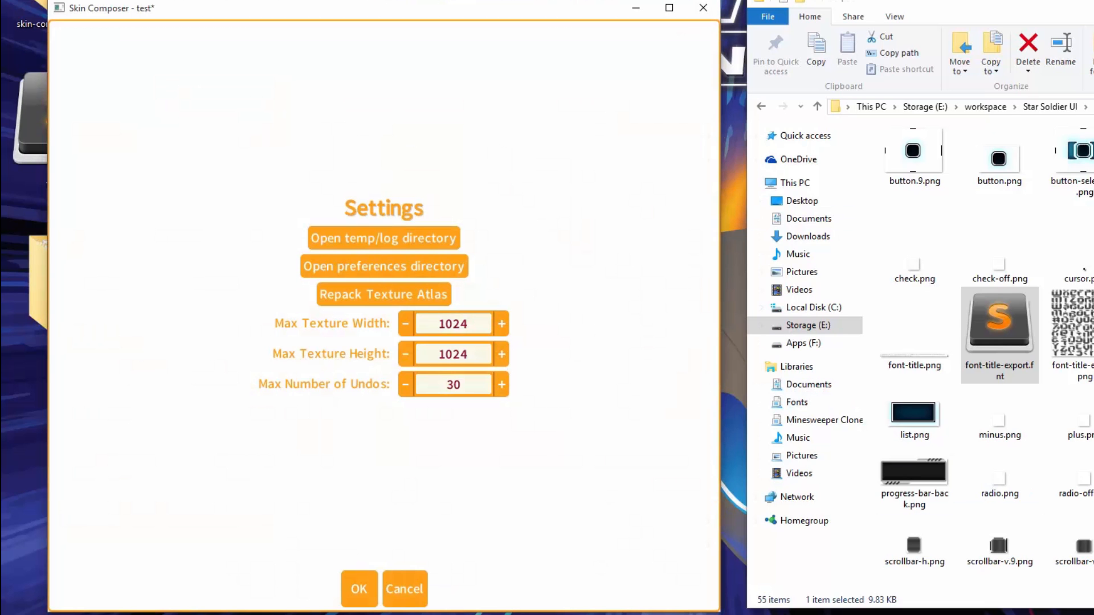
{"action": "left_click", "coordinate": [358, 589]}
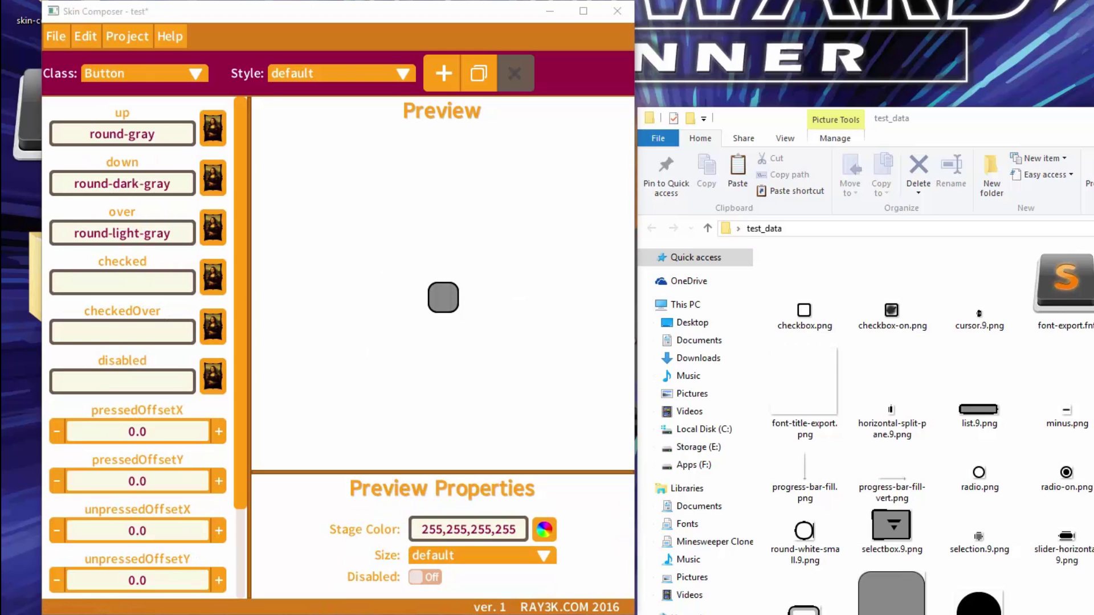
Change the Button preview size to large, then to growX.
{"action": "left_click", "coordinate": [892, 391]}
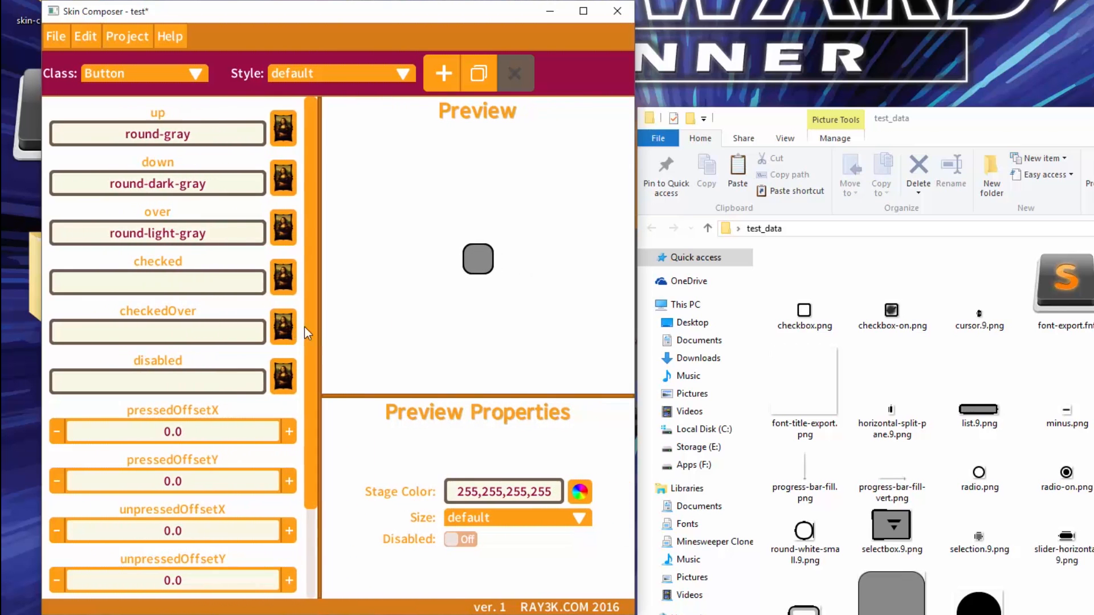
{"action": "left_click", "coordinate": [517, 518]}
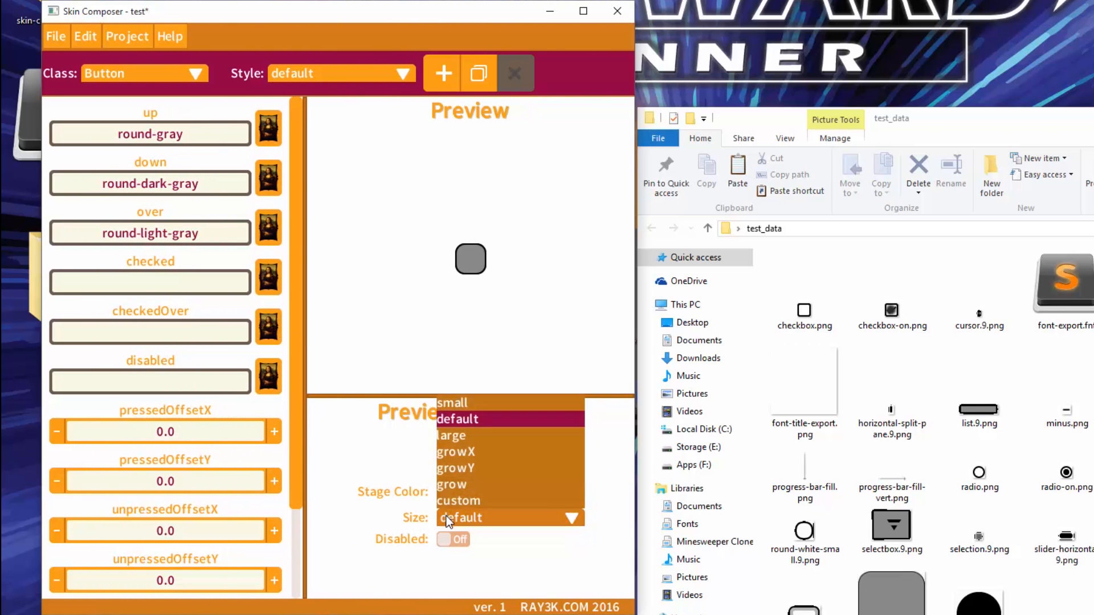
{"action": "mouse_move", "coordinate": [454, 435]}
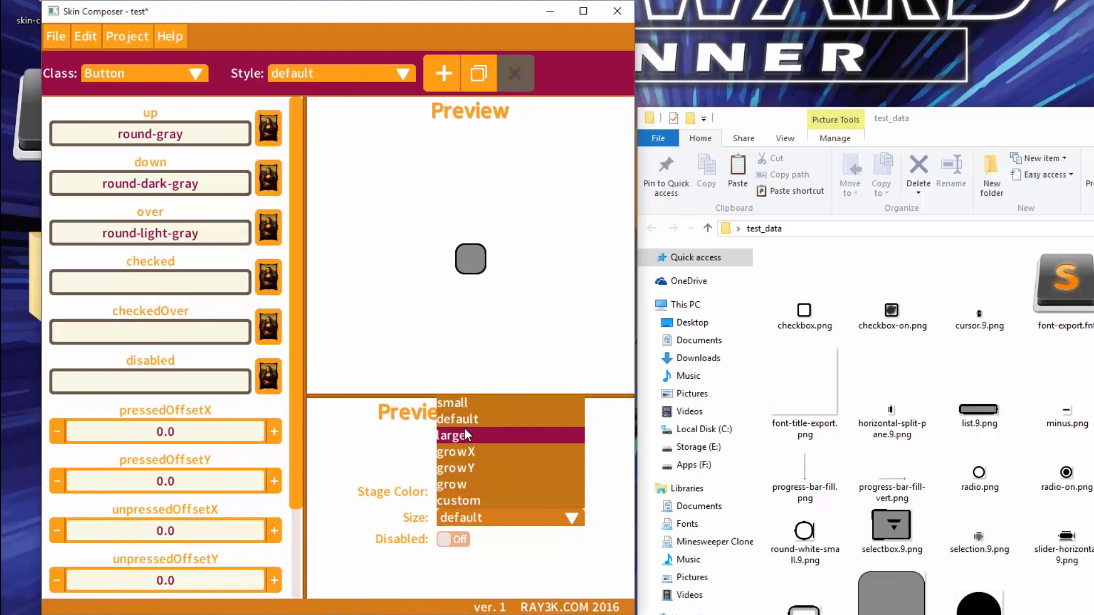
{"action": "left_click", "coordinate": [455, 435]}
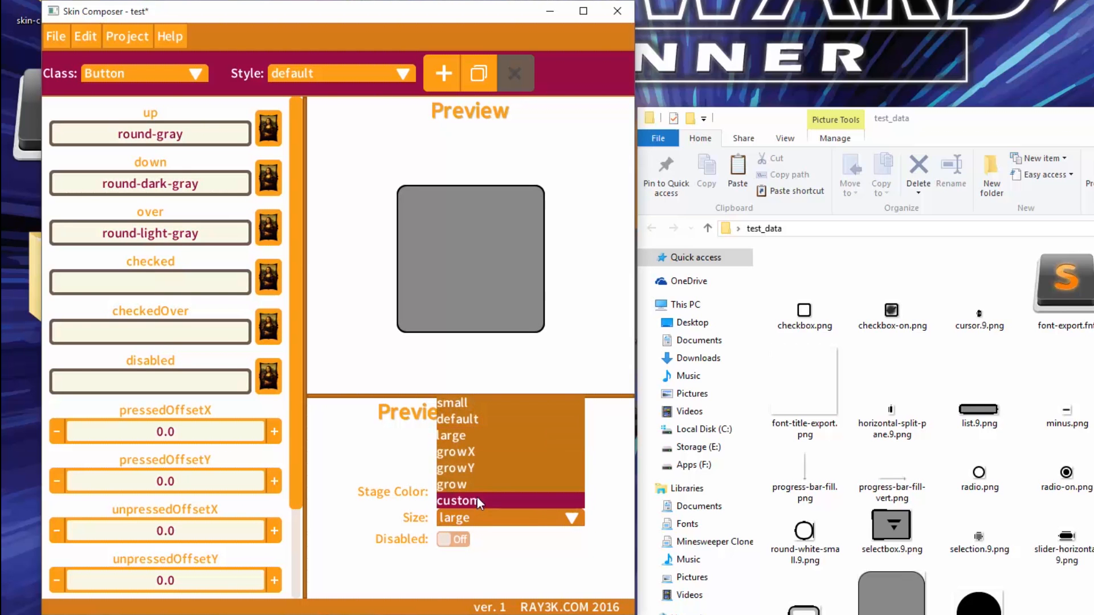
{"action": "left_click", "coordinate": [456, 451]}
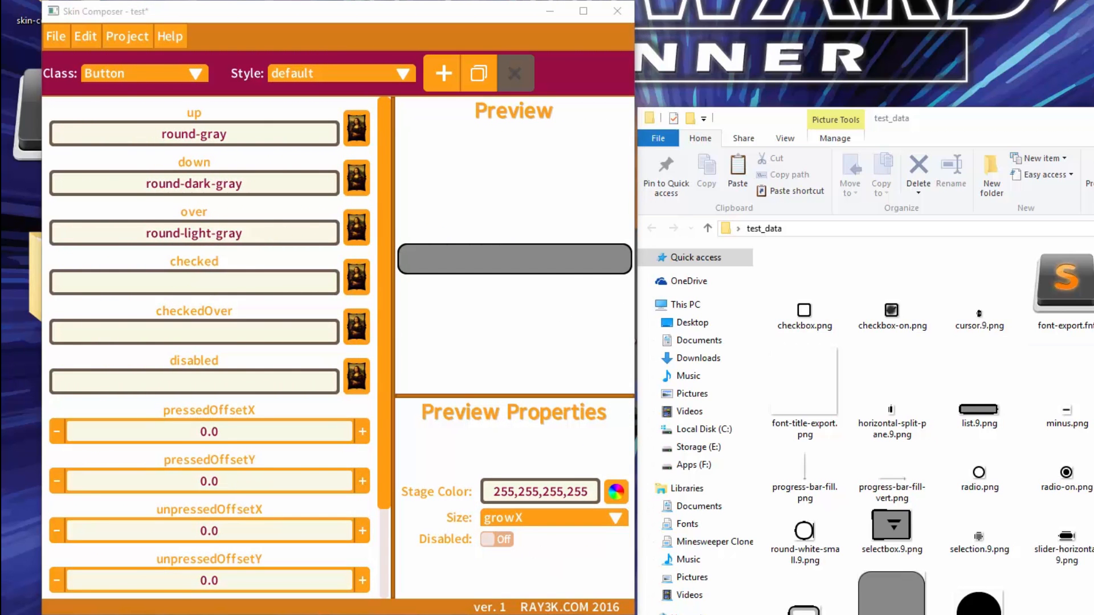
{"action": "mouse_move", "coordinate": [789, 393]}
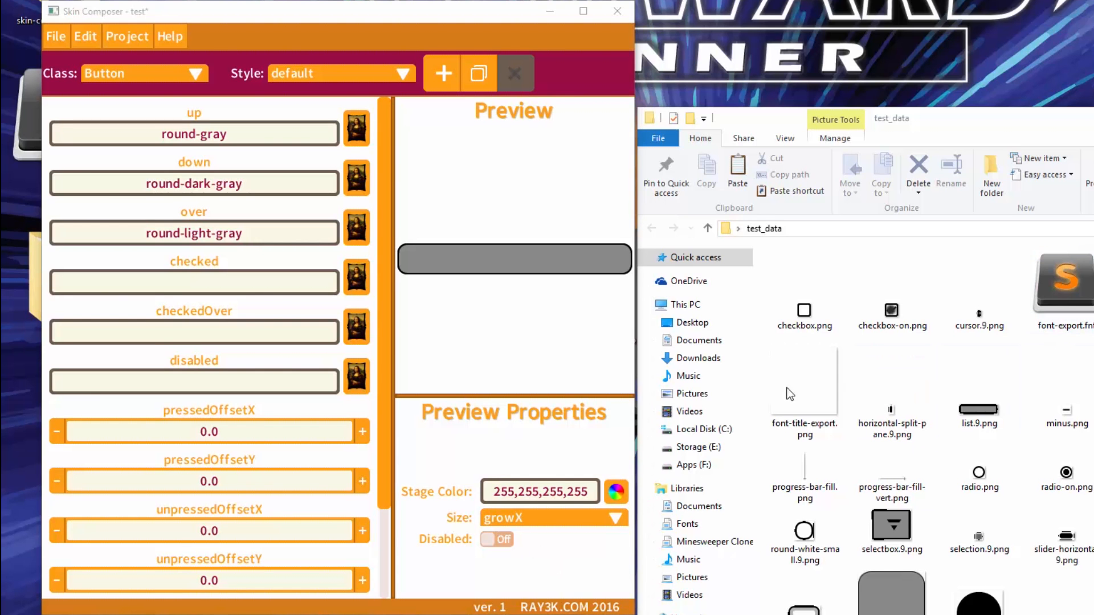
Save the skin project as test2 on the Desktop using Save As.
{"action": "left_click", "coordinate": [55, 36]}
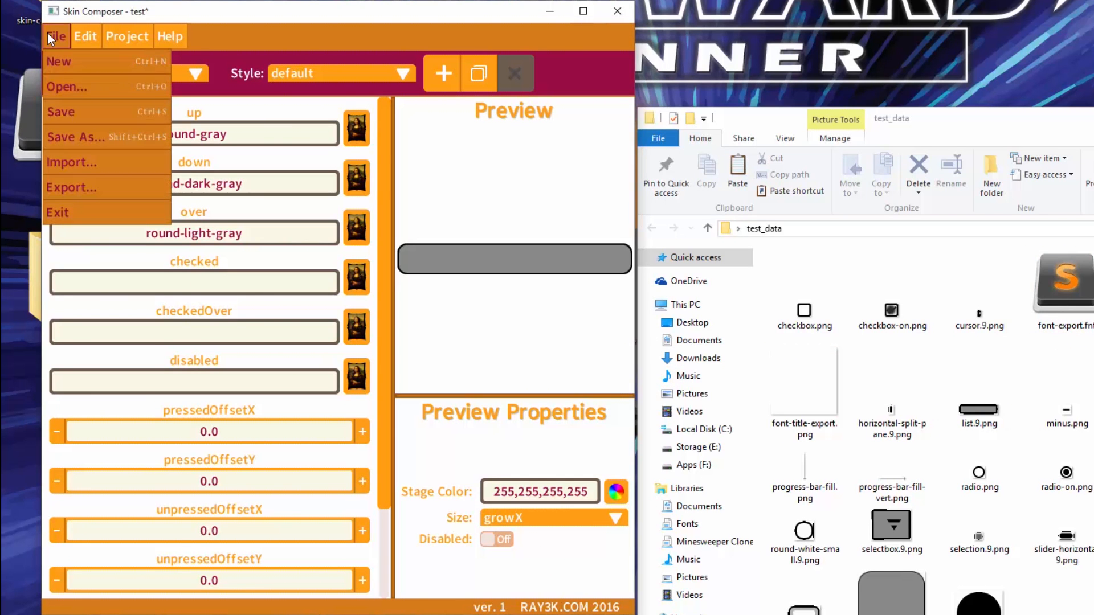
{"action": "left_click", "coordinate": [58, 61]}
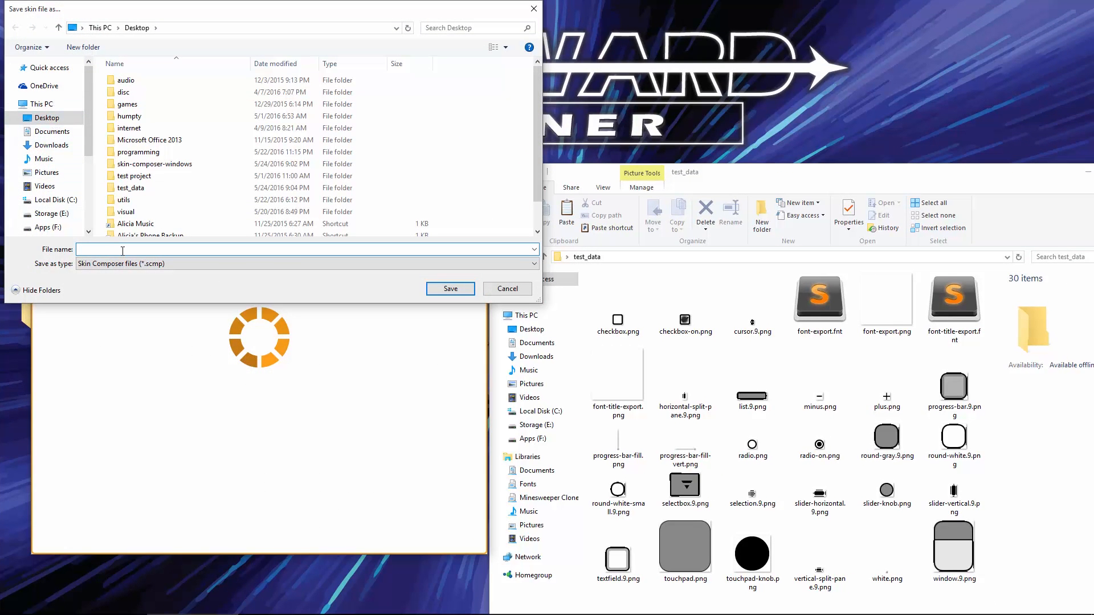
{"action": "type", "text": "test2"}
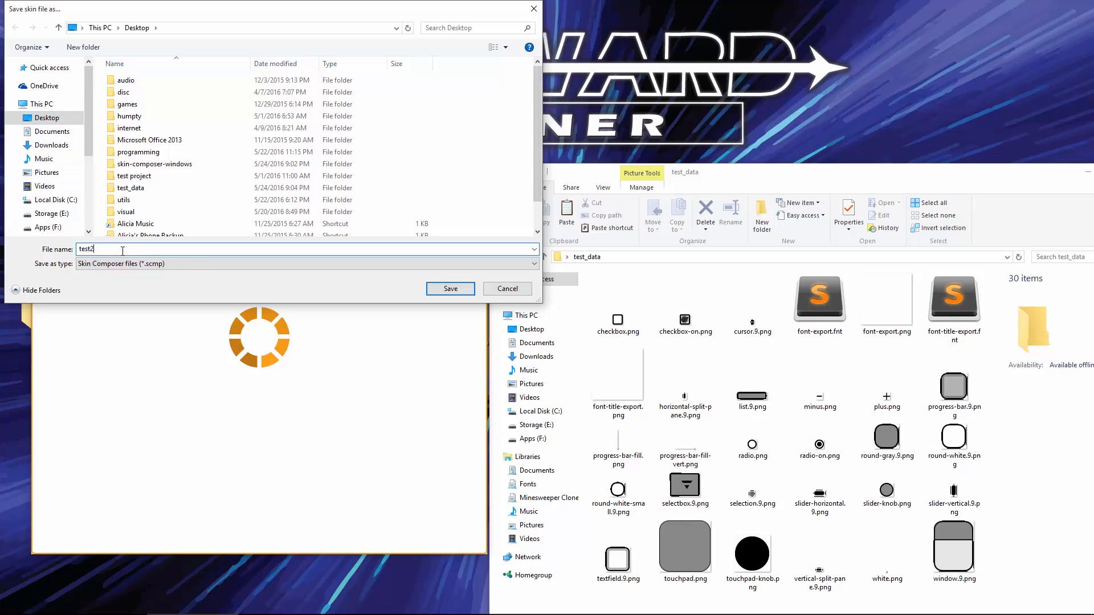
{"action": "left_click", "coordinate": [449, 288]}
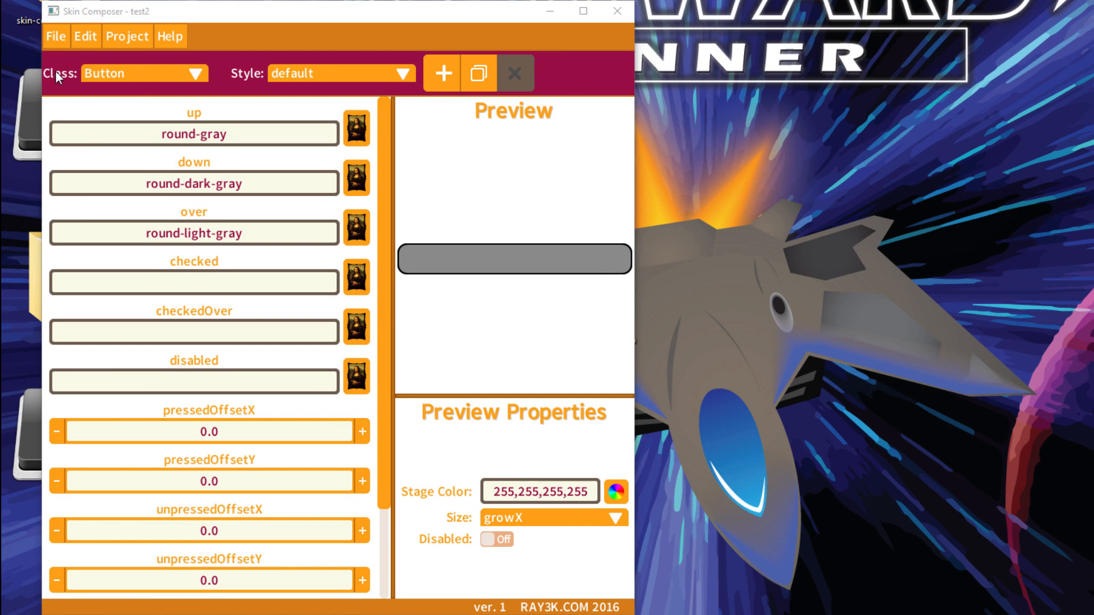
Export the skin to the Desktop under the file name skin-export.
{"action": "left_click", "coordinate": [55, 36]}
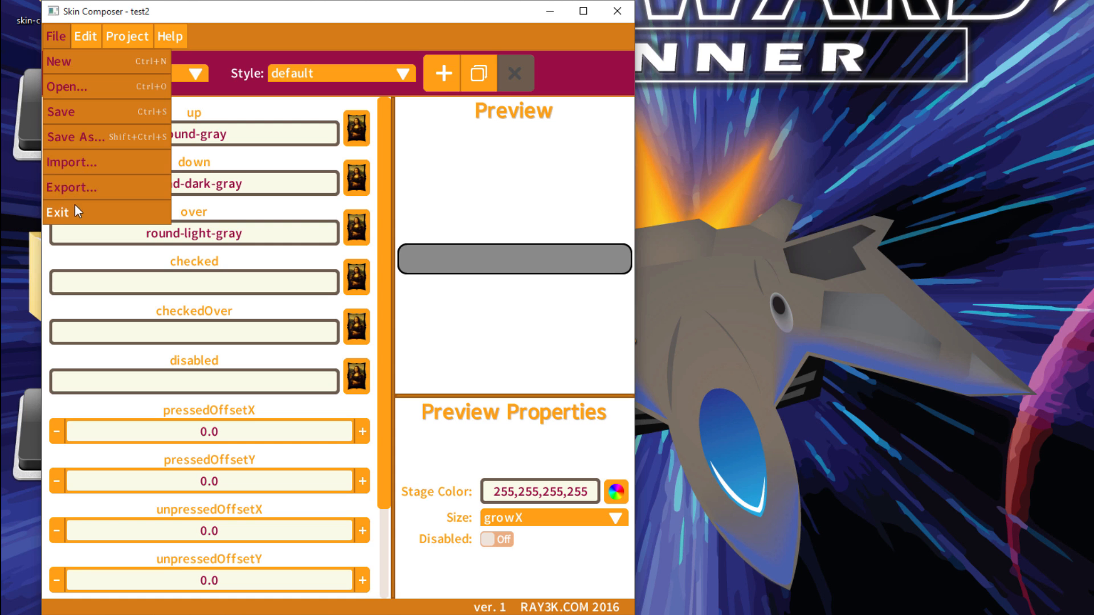
{"action": "left_click", "coordinate": [71, 187]}
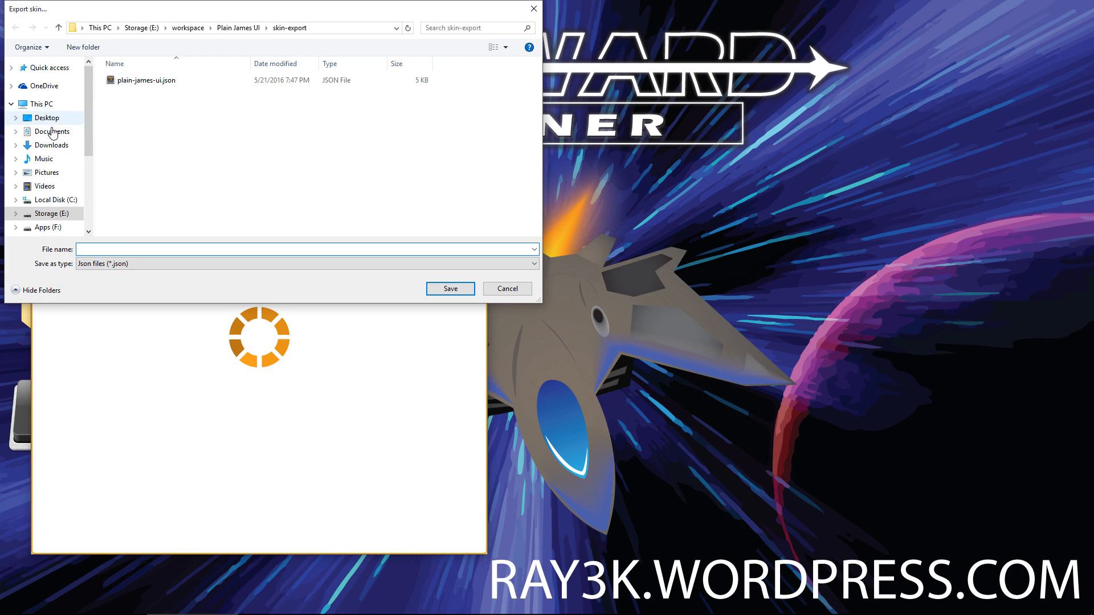
{"action": "left_click", "coordinate": [46, 117]}
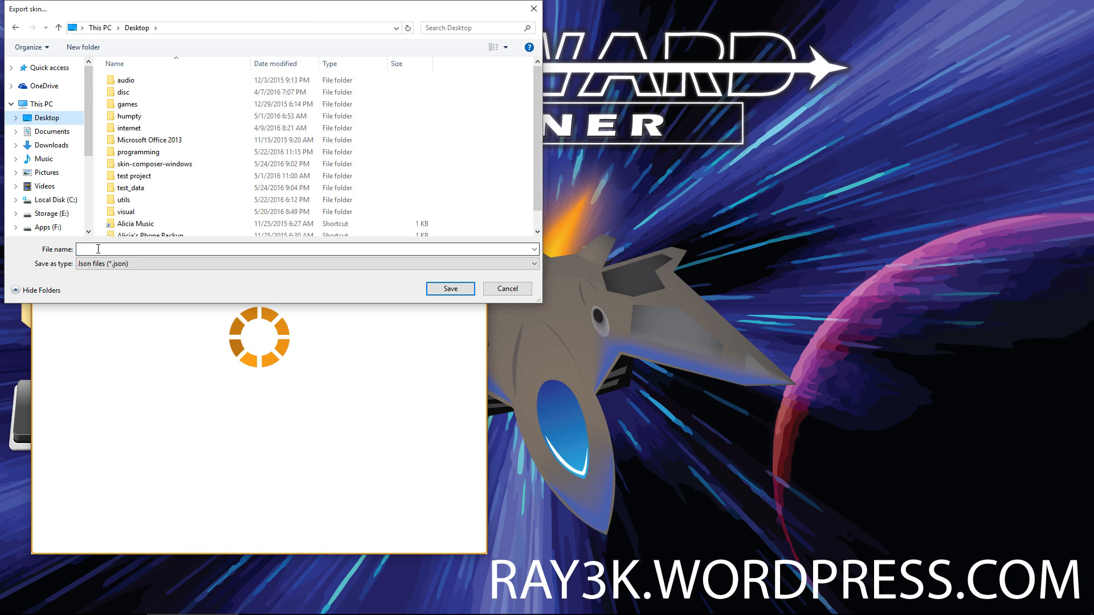
{"action": "type", "text": "skin-export"}
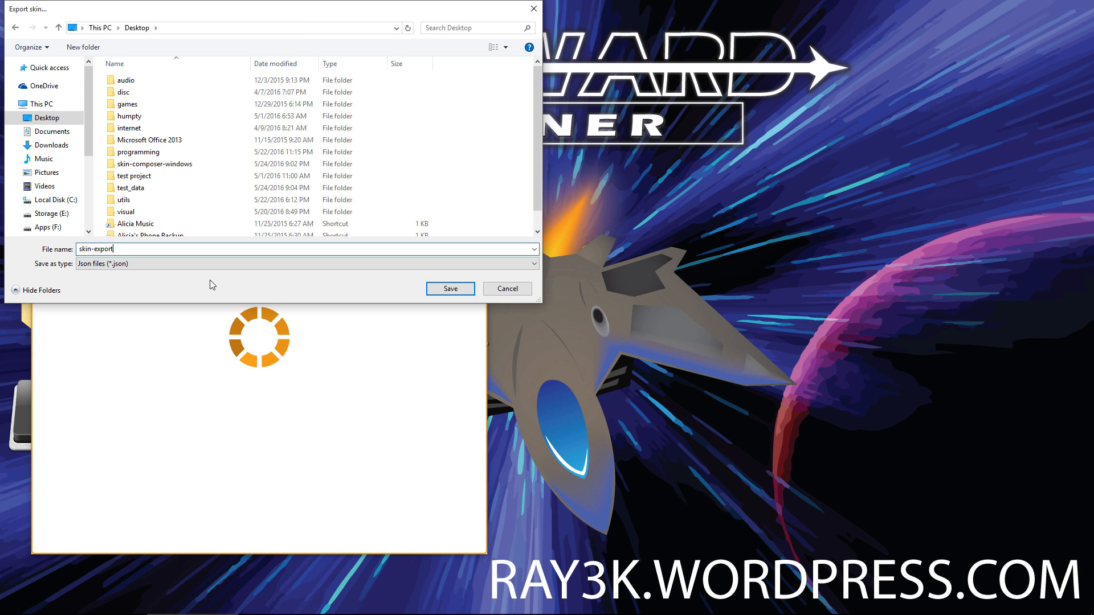
{"action": "left_click", "coordinate": [449, 288]}
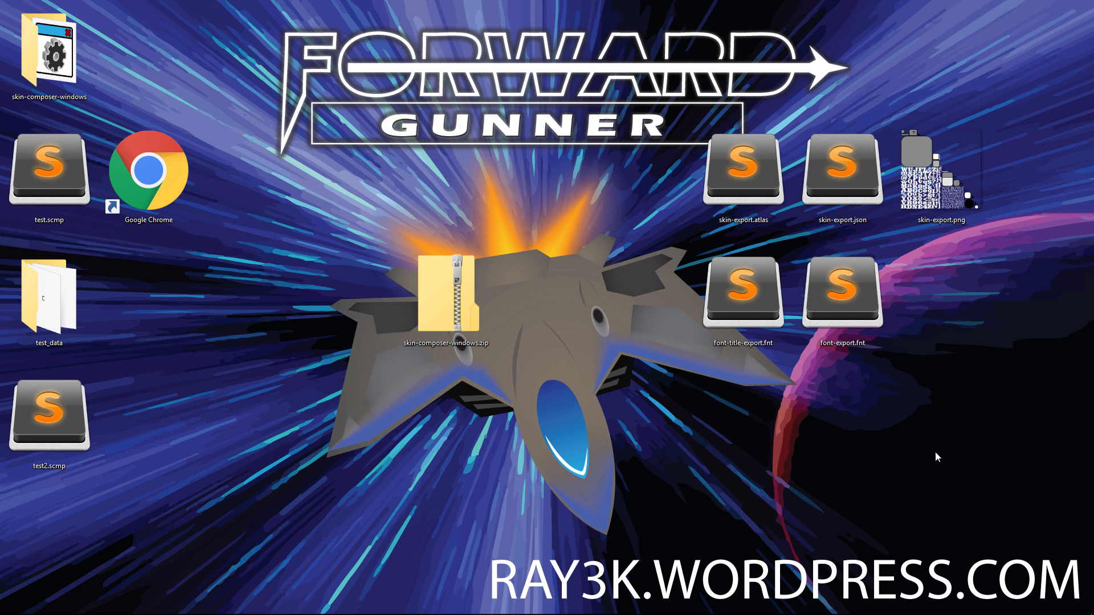
{"action": "mouse_move", "coordinate": [1019, 416]}
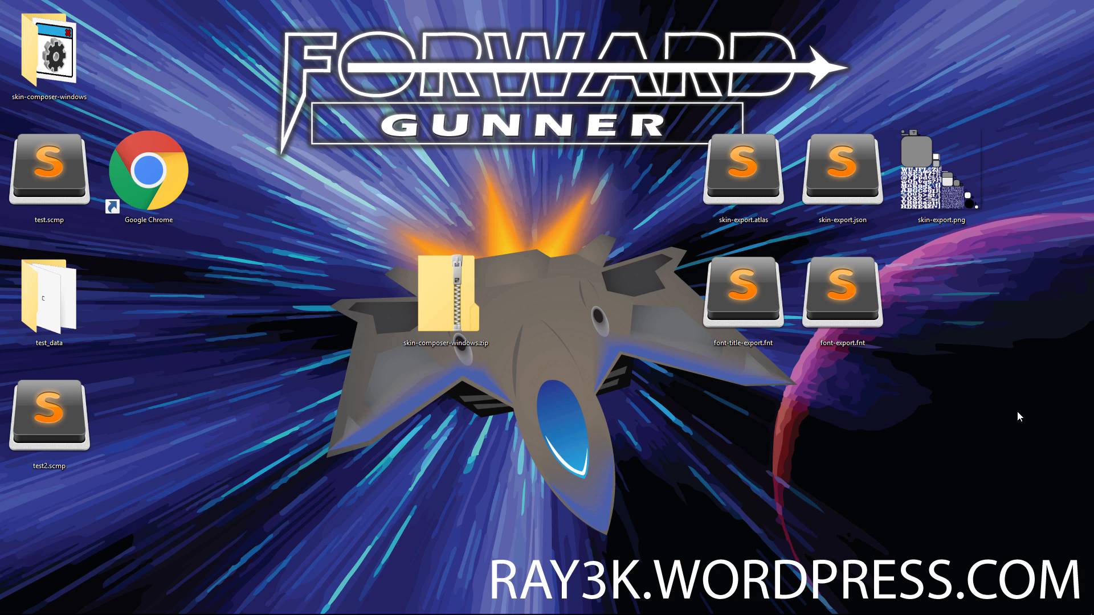